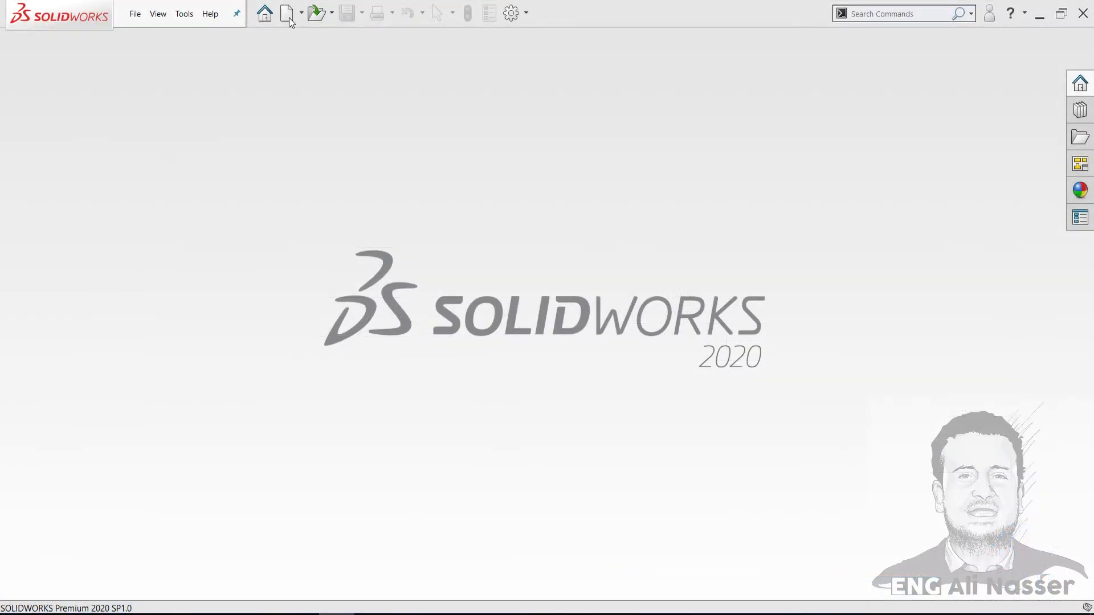
- Create a new part and paste the dimensioned tensile specimen drawing into it
click(286, 13)
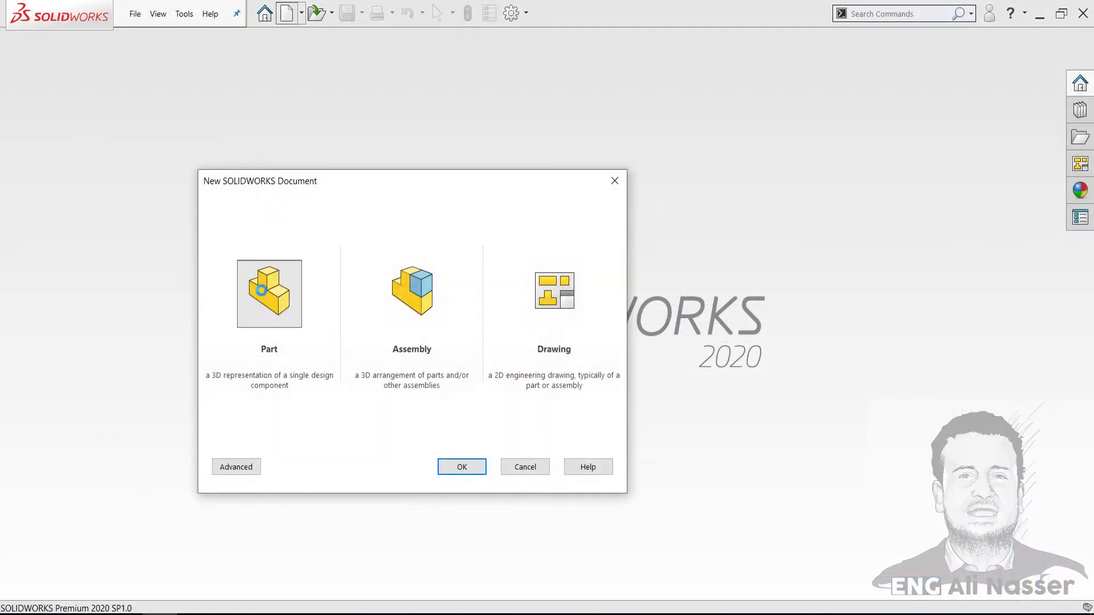
click(460, 467)
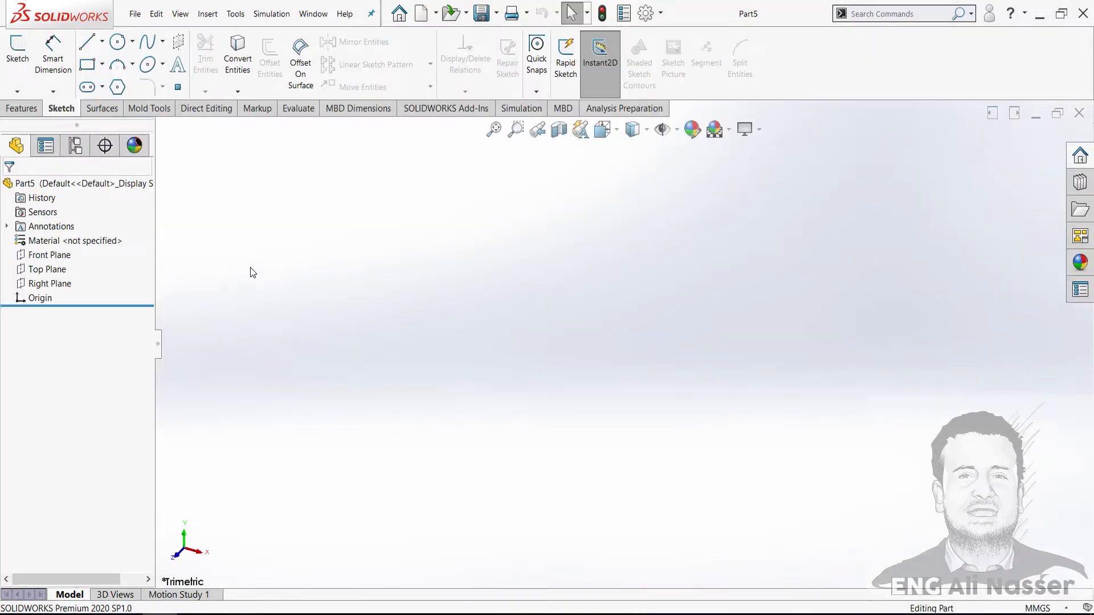
click(155, 13)
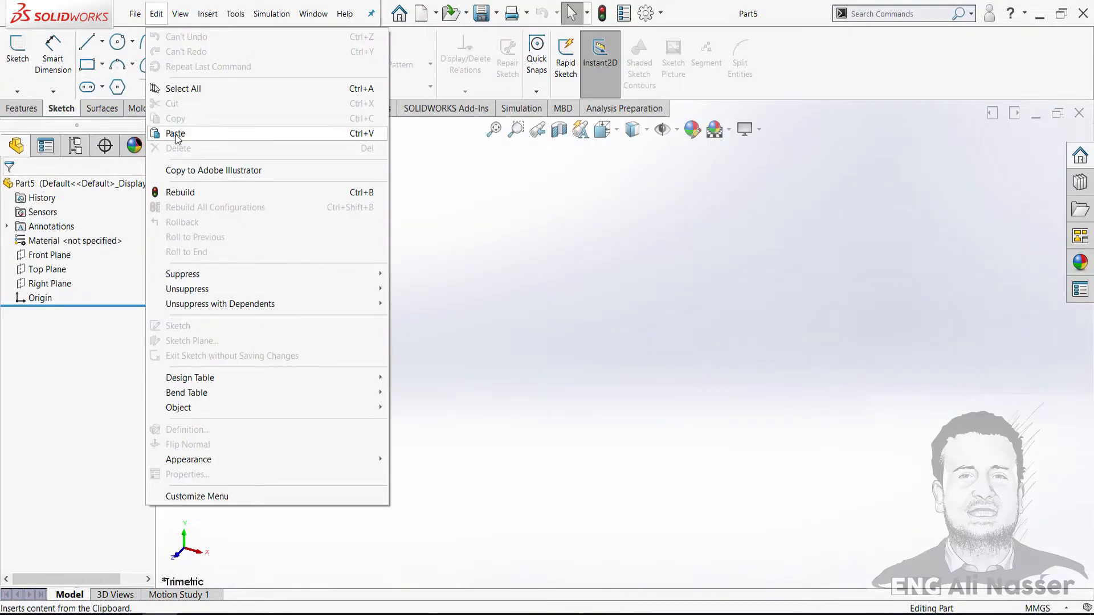
click(175, 133)
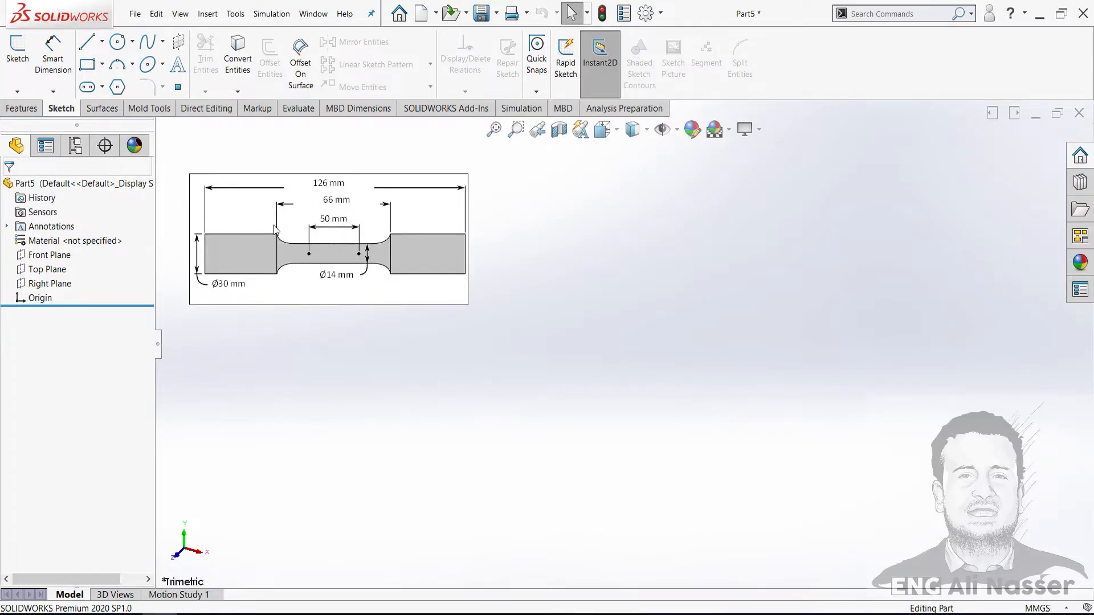
- Sketch the specimen half-profile on the Front Plane with lines, a tangent arc and Horizontal relation
click(48, 254)
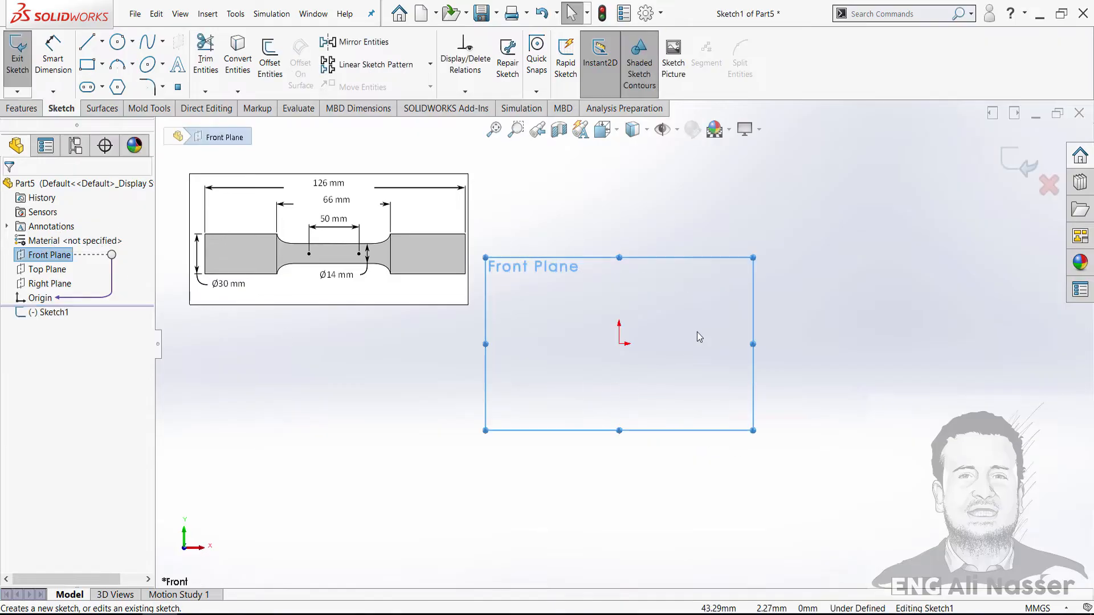
scroll(down, 3)
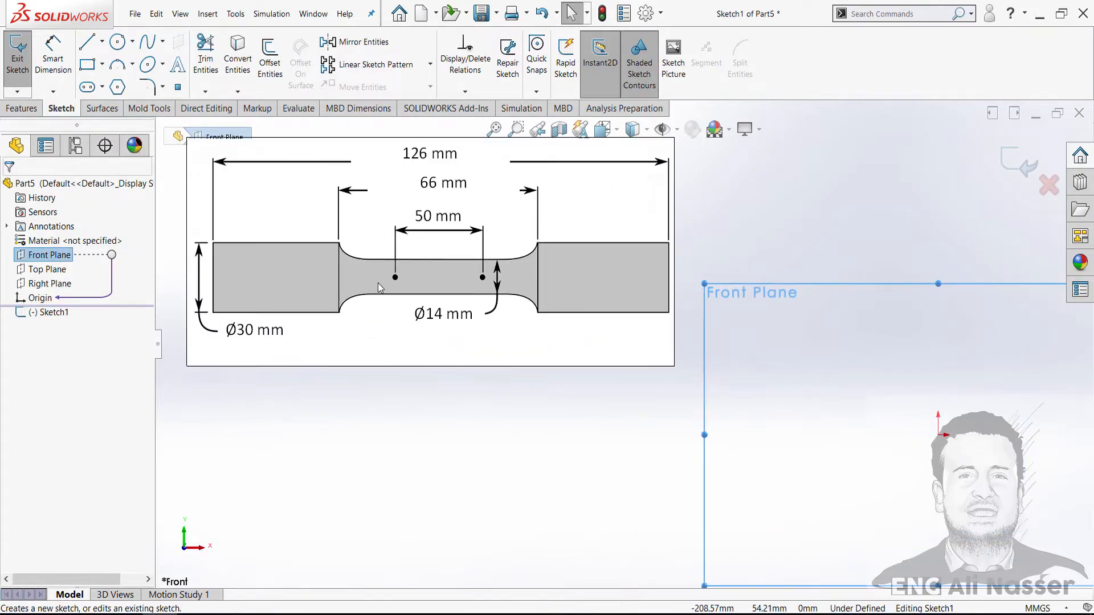
mouse_move(375, 288)
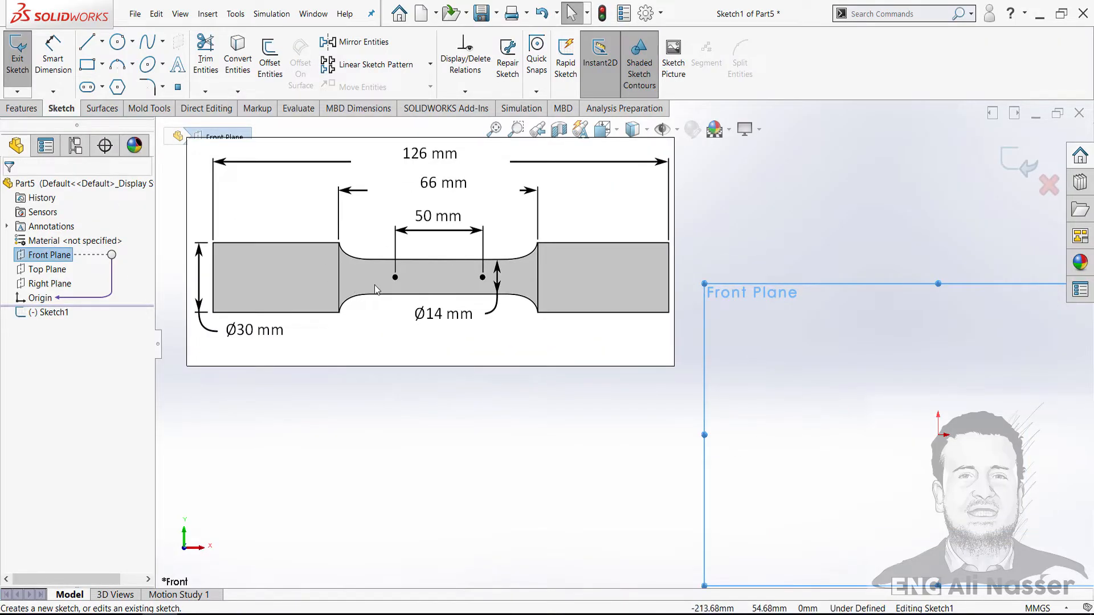
mouse_move(482, 490)
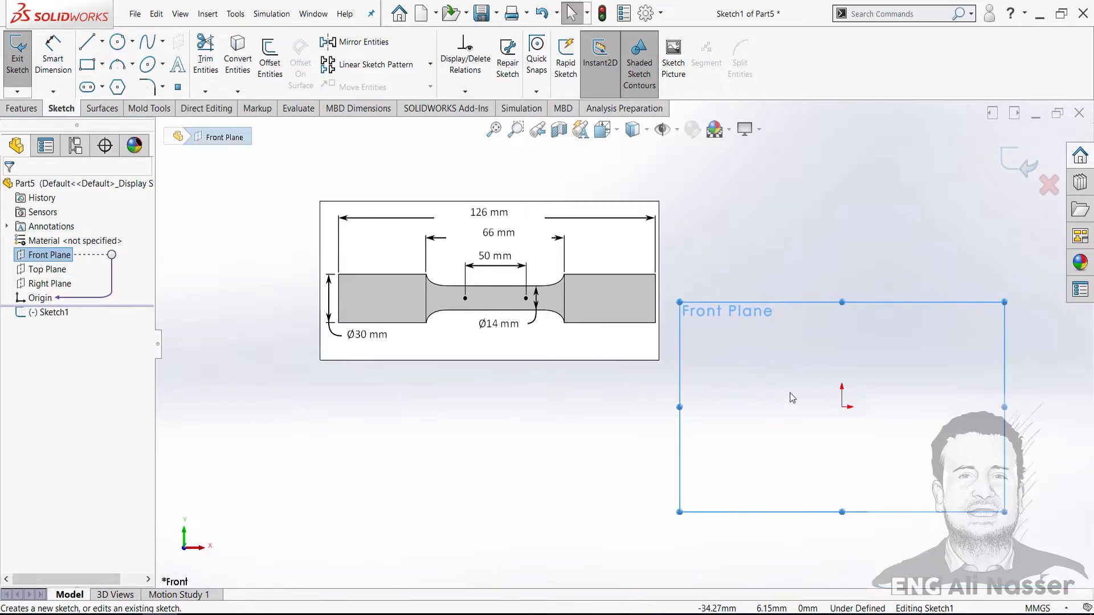
click(87, 42)
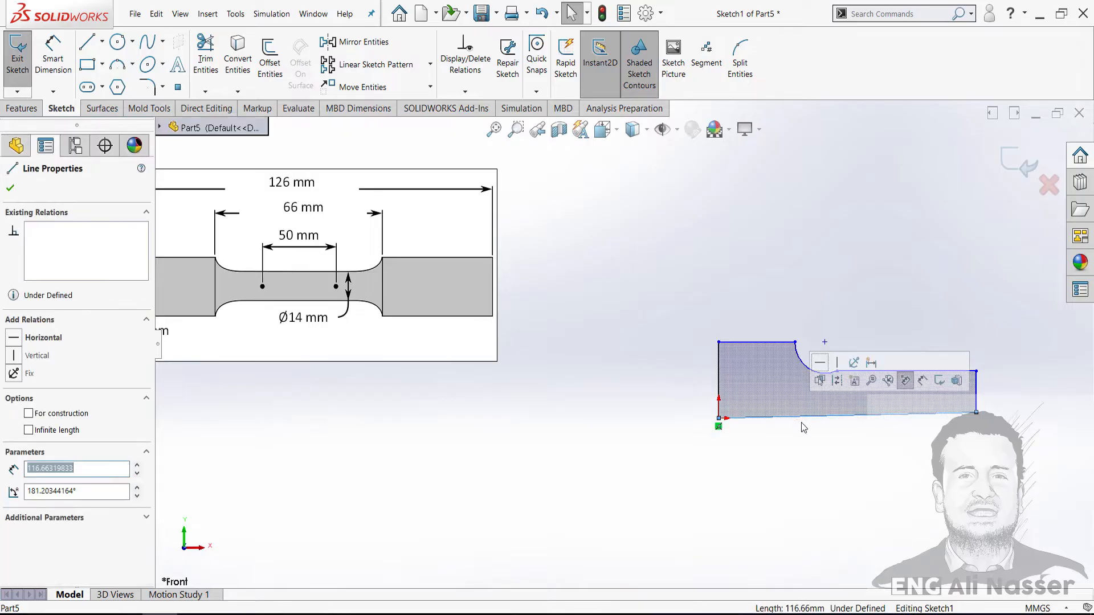
mouse_move(820, 380)
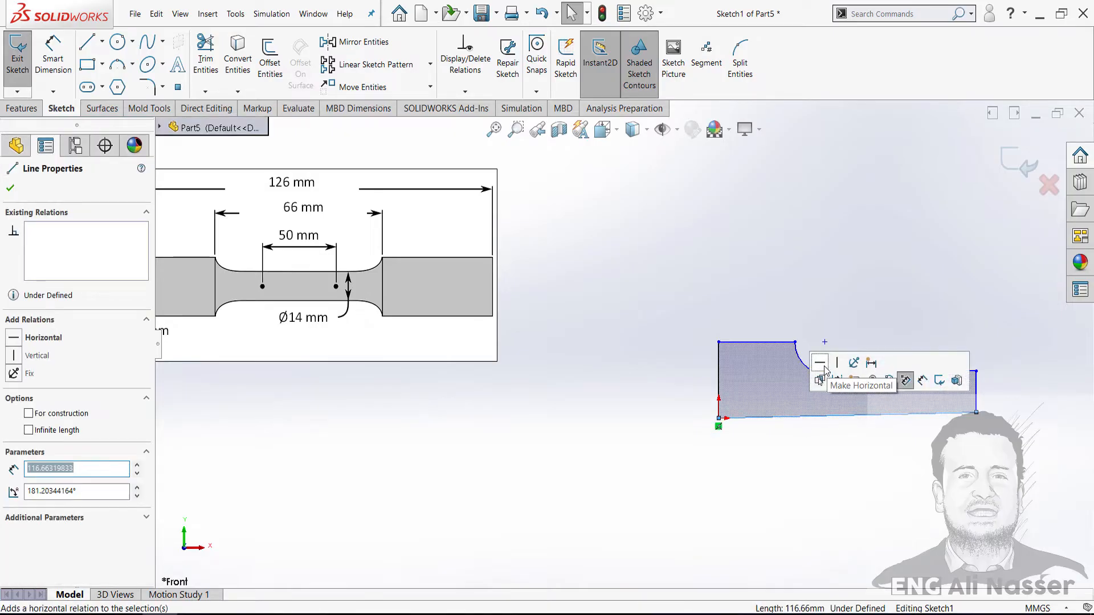
click(820, 362)
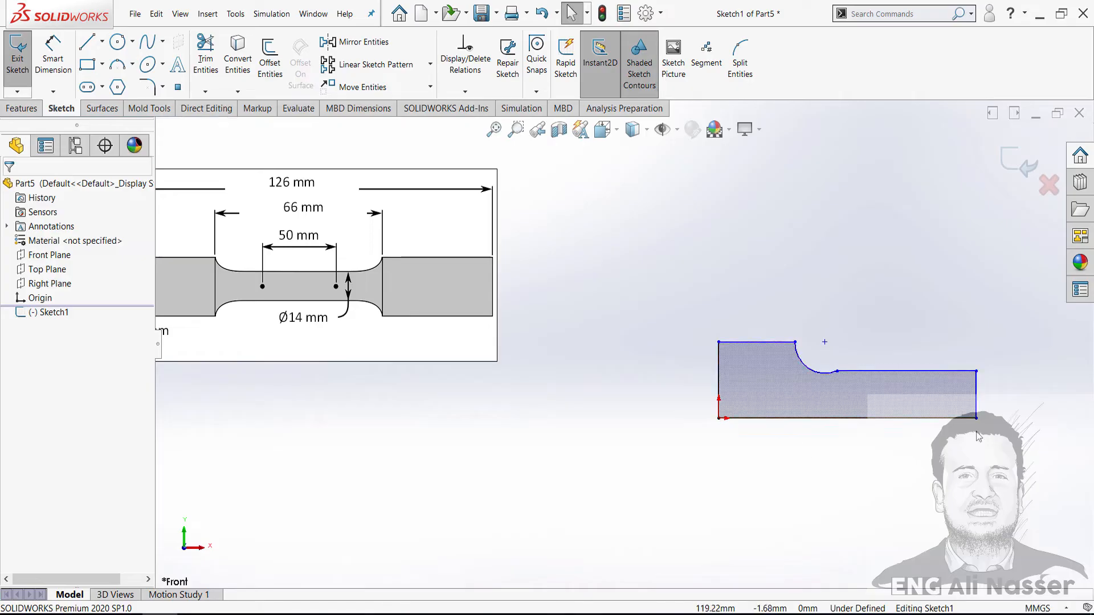
right_click(738, 419)
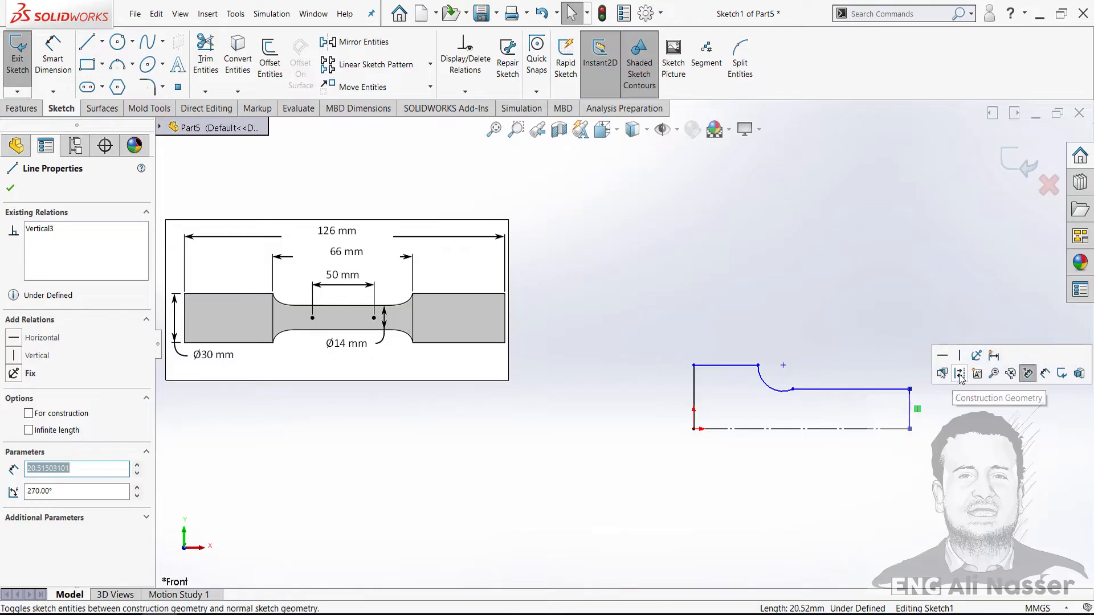
- Make the bottom line construction geometry and dimension length 126, grip 30 and neck 14
click(10, 168)
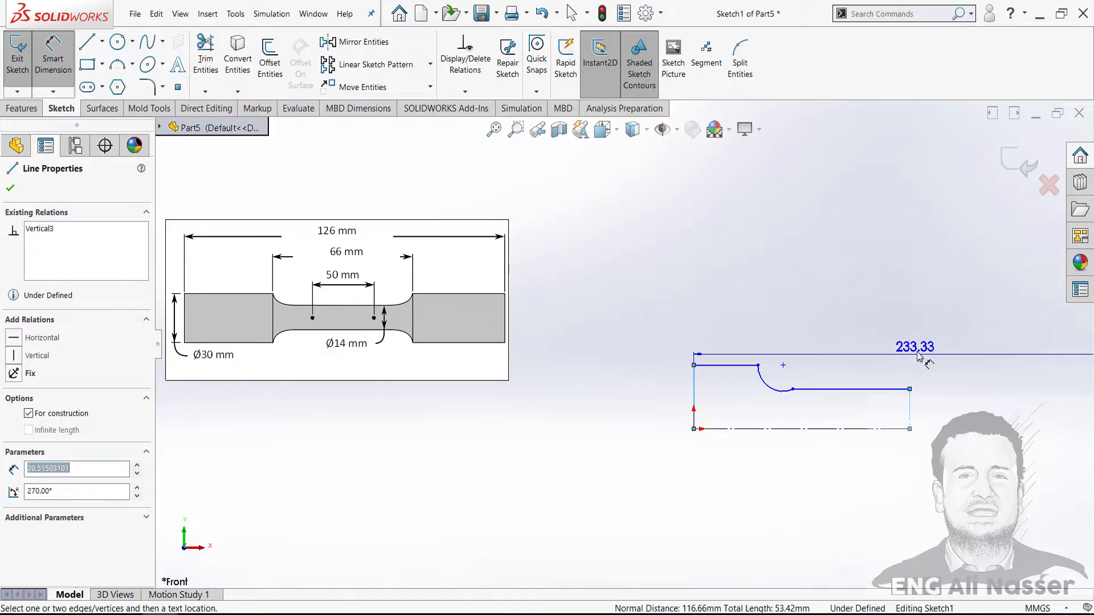
scroll(down, 3)
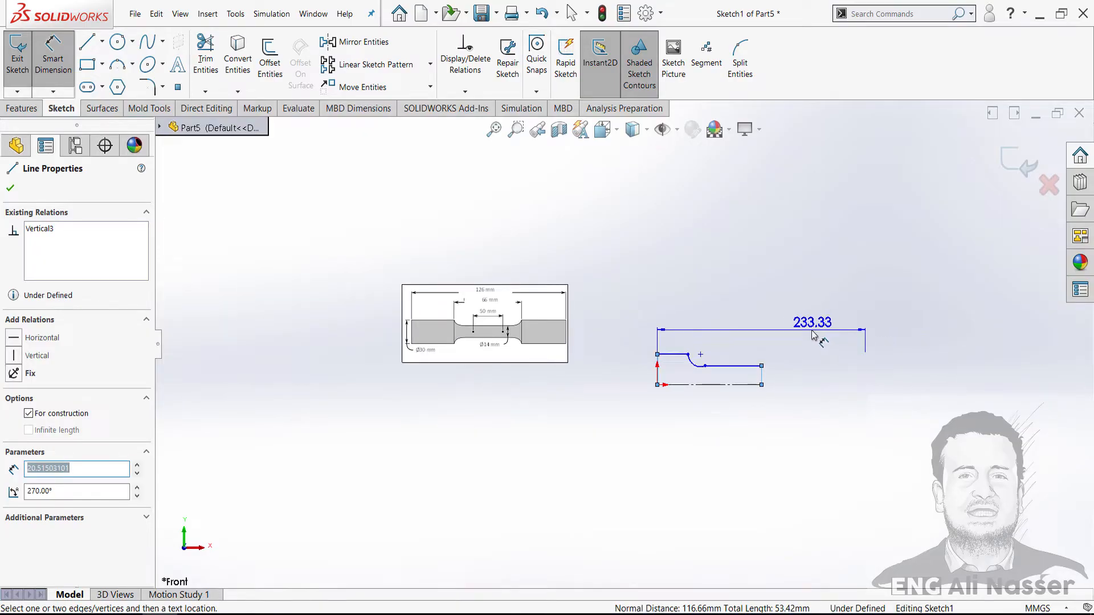
click(811, 321)
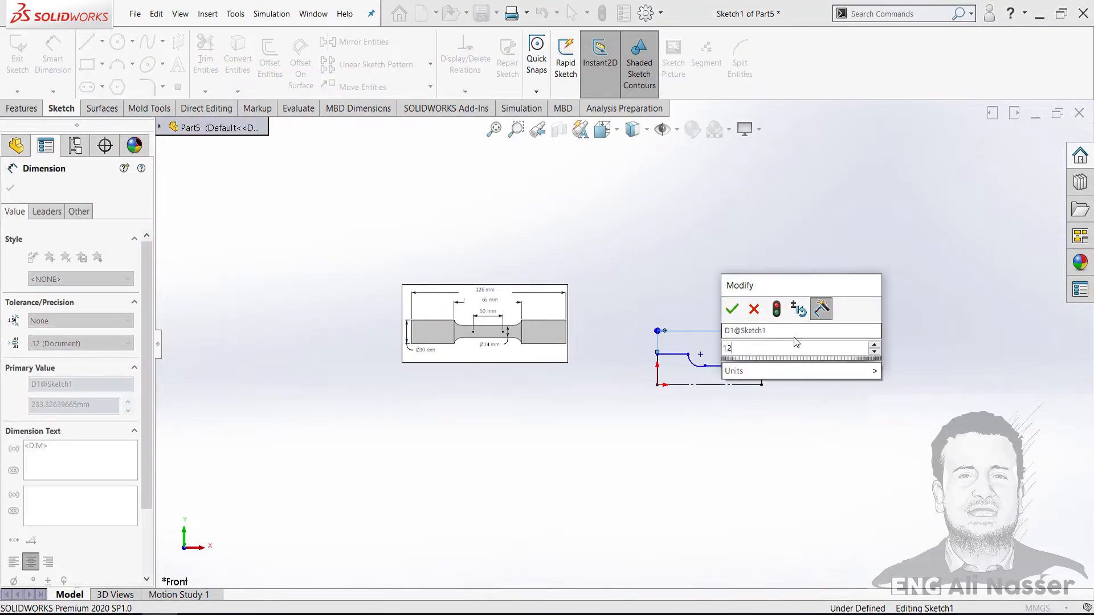
click(732, 309)
text(30)
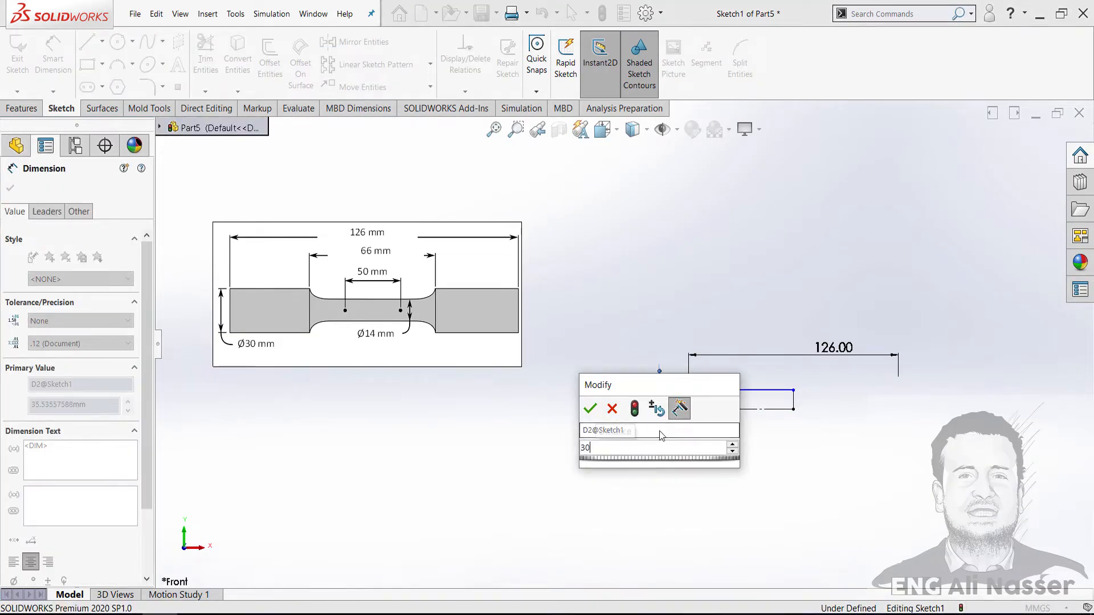
click(590, 408)
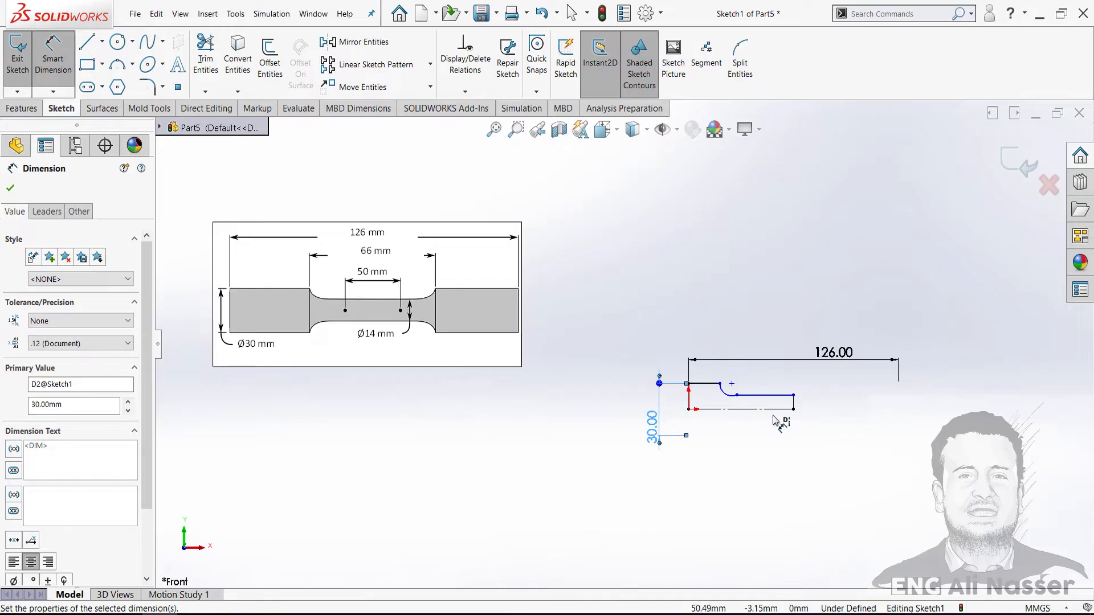
click(757, 393)
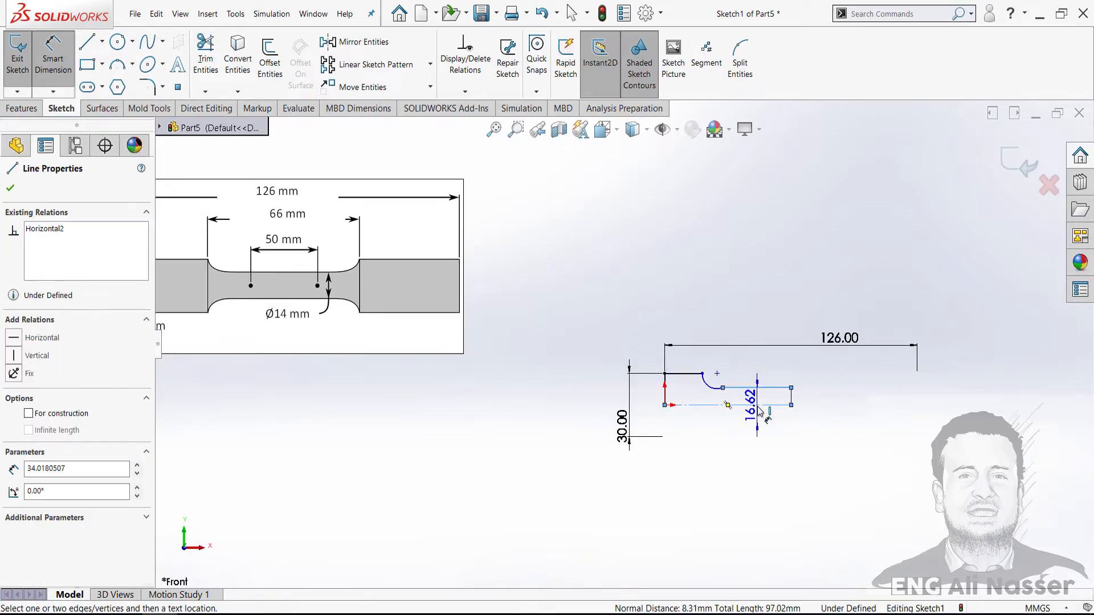
click(756, 411)
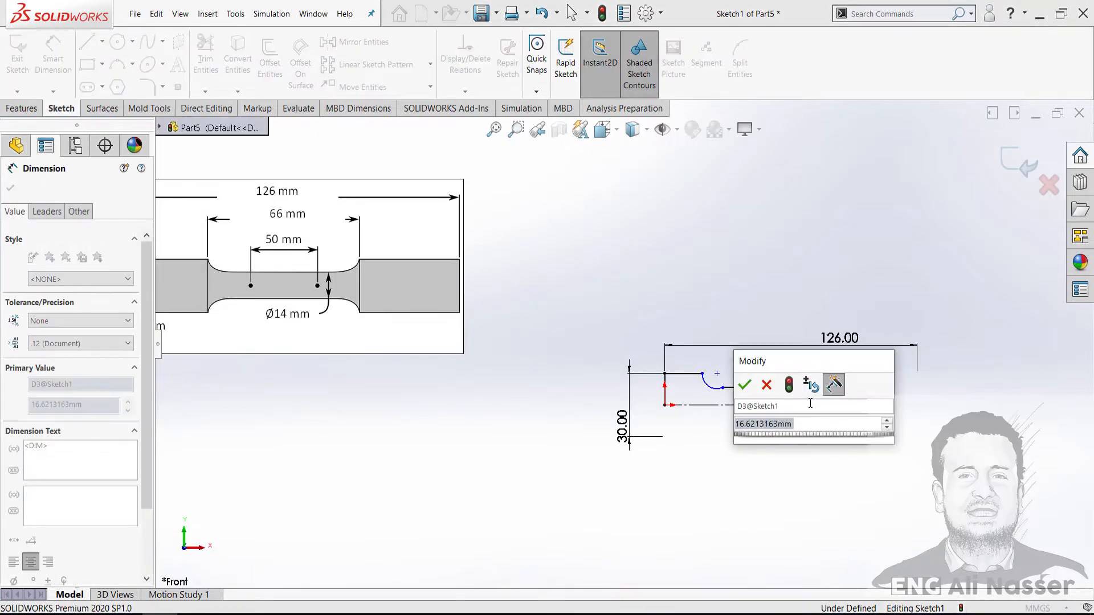
click(743, 384)
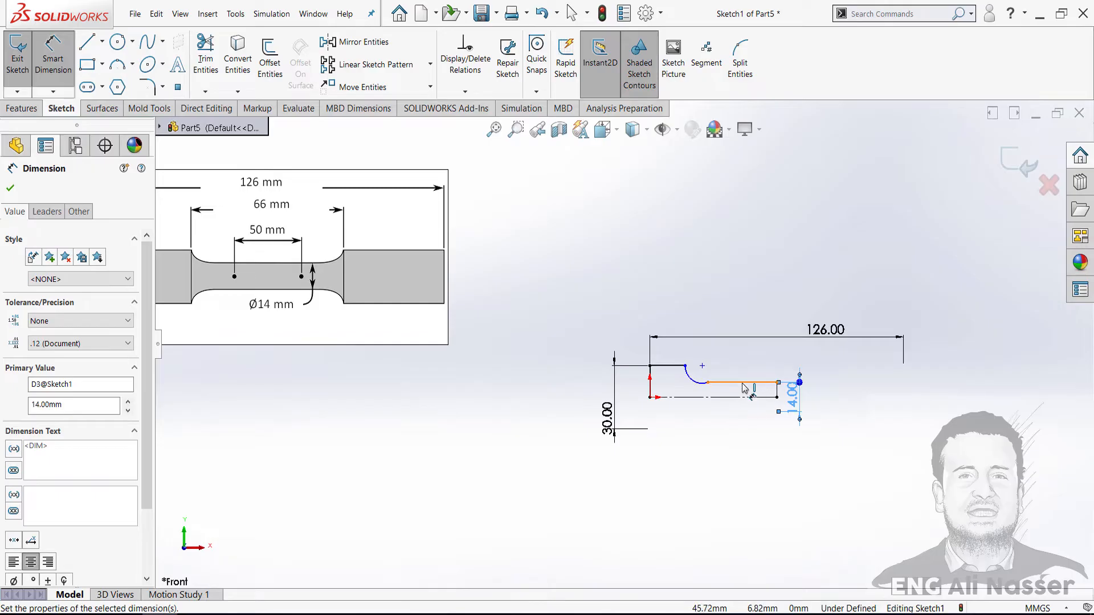
- Dimension the neck length 25, arc position 6 and shoulder distance 66 mm
click(764, 383)
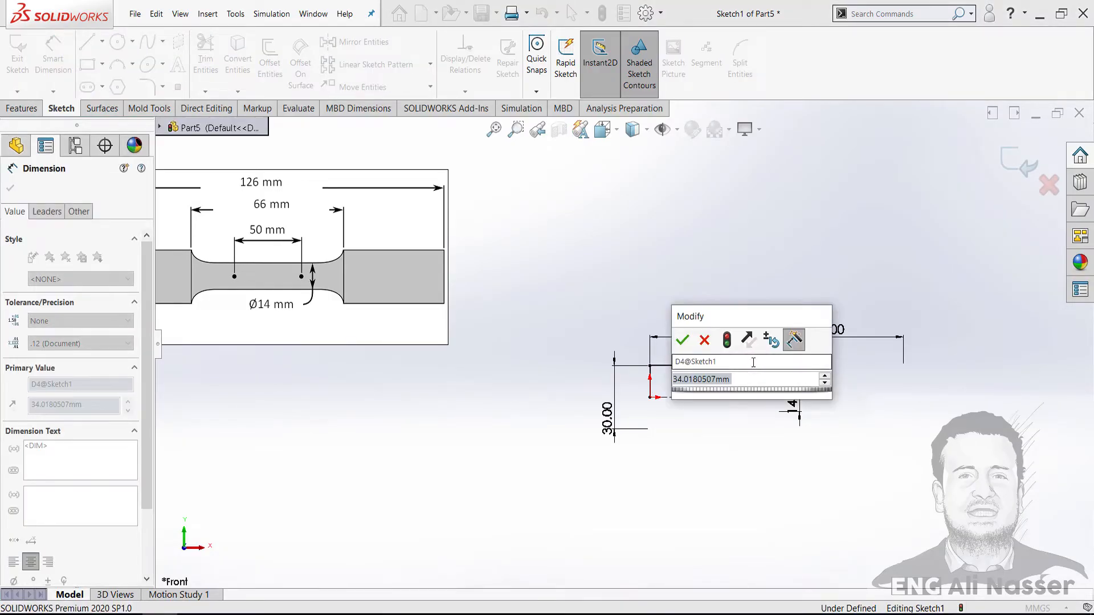
click(682, 340)
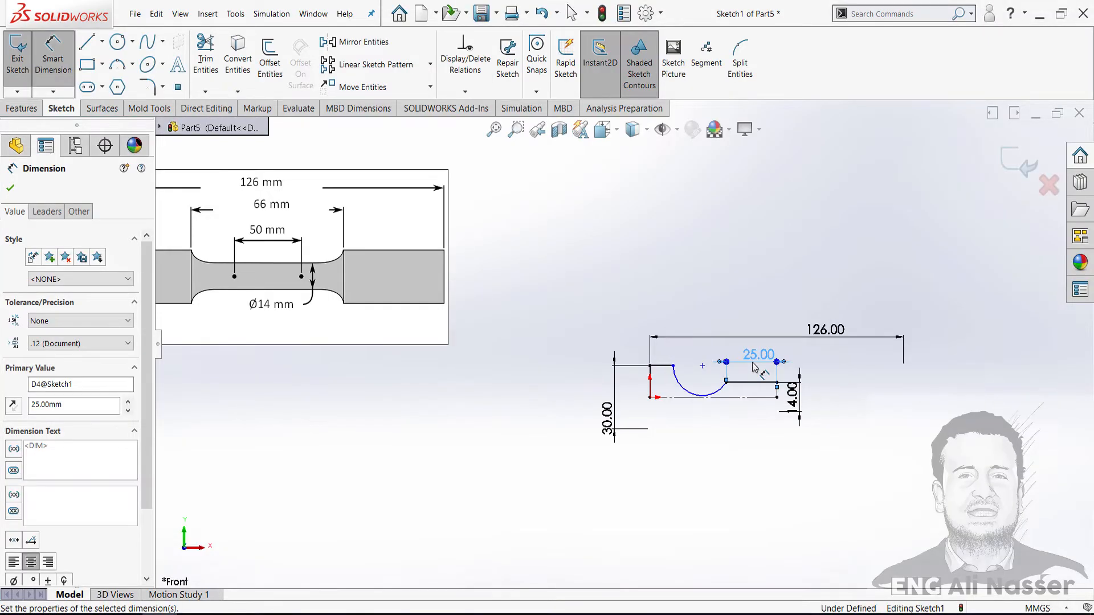
click(10, 189)
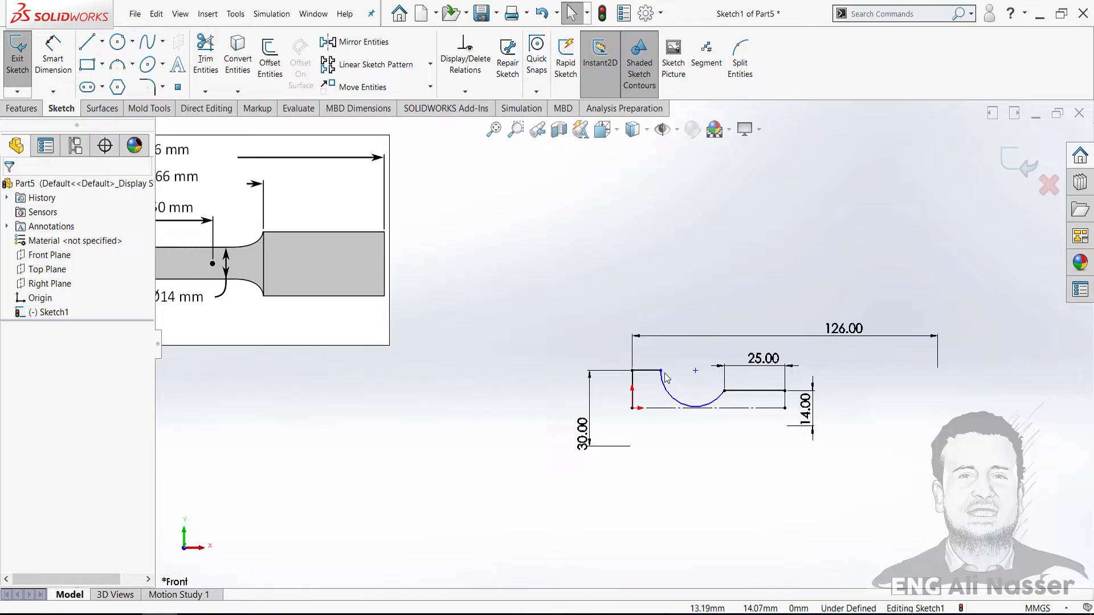
click(680, 369)
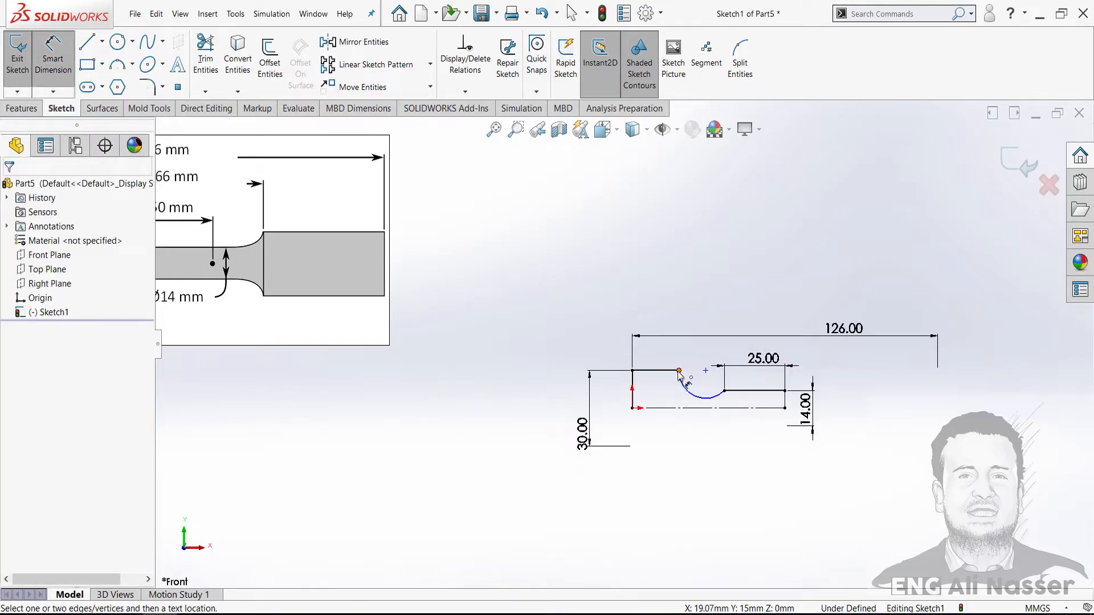
click(678, 370)
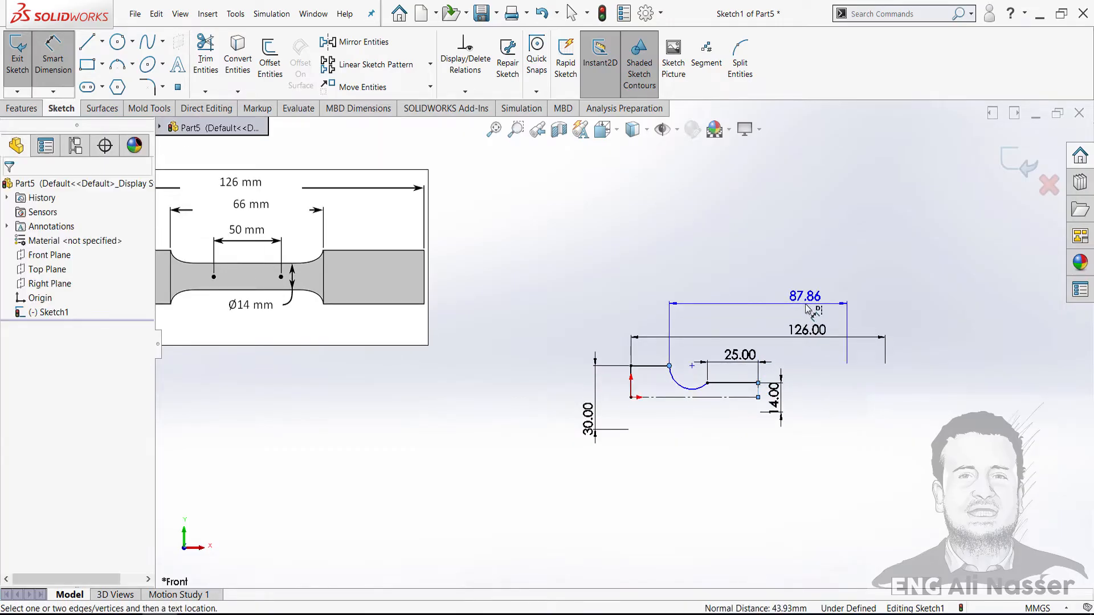
click(805, 302)
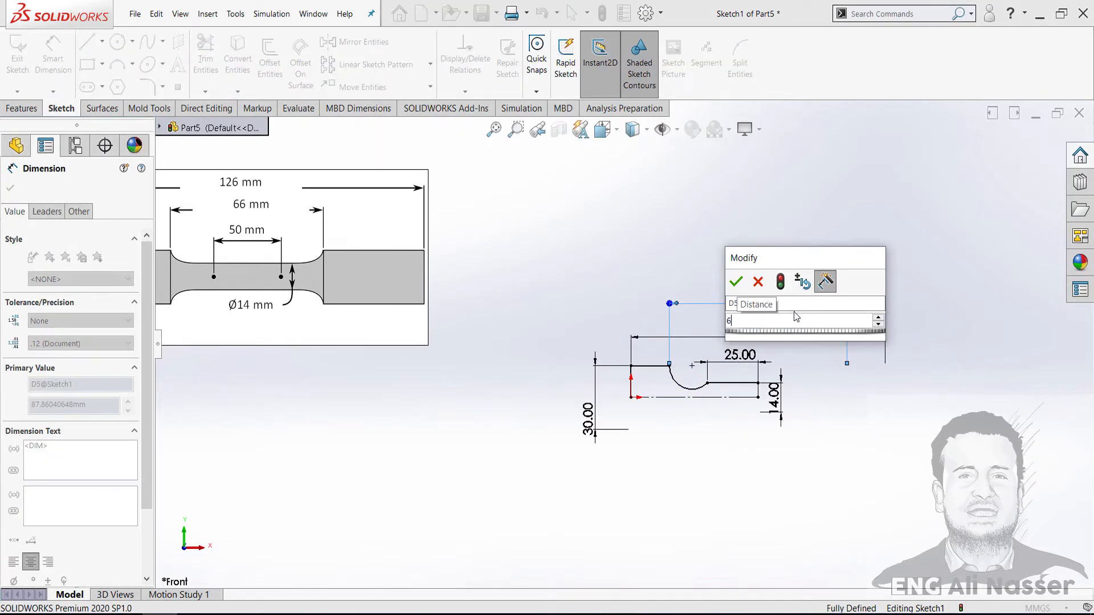
click(736, 281)
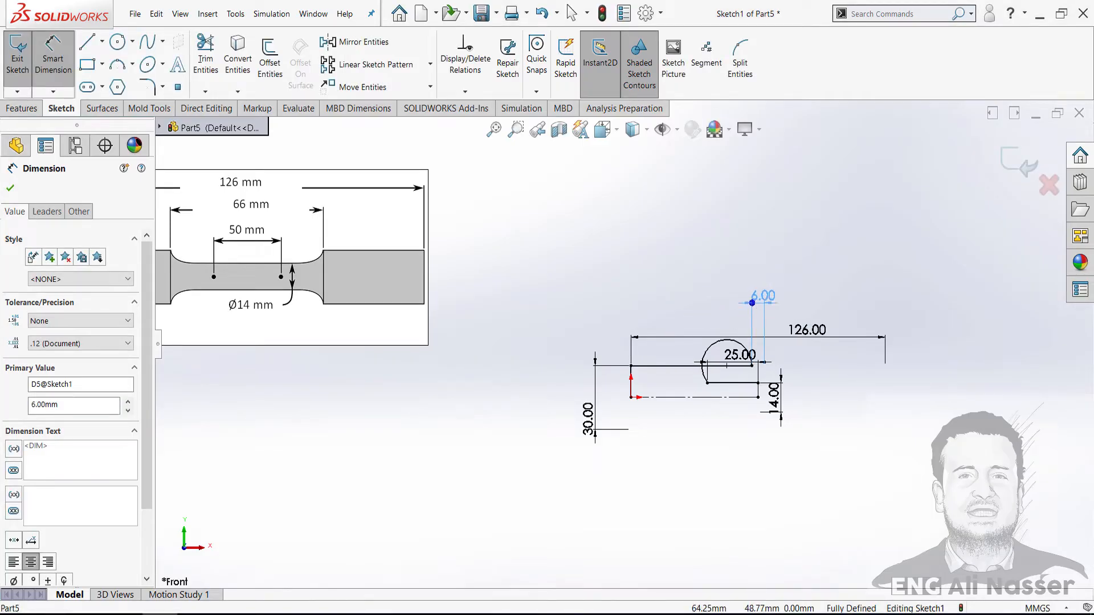
click(9, 189)
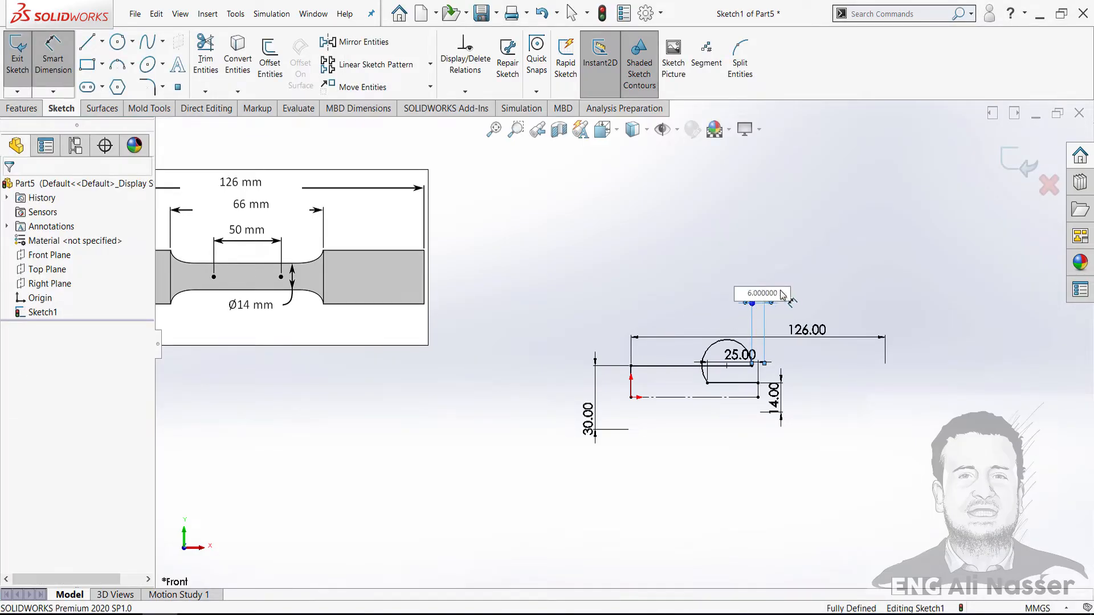
text(66)
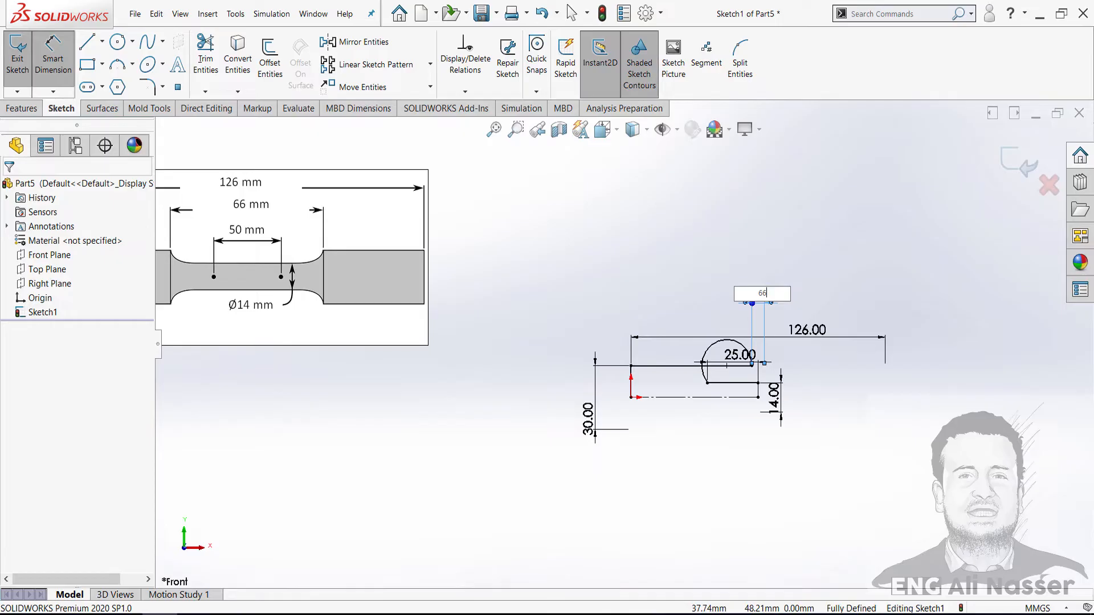
key(Return)
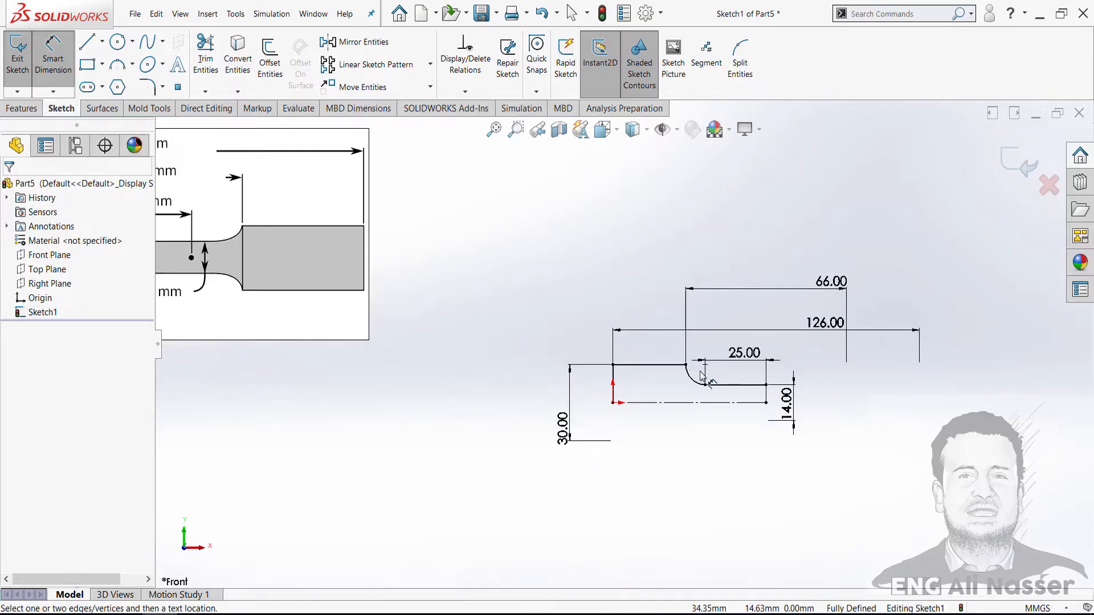
mouse_move(680, 401)
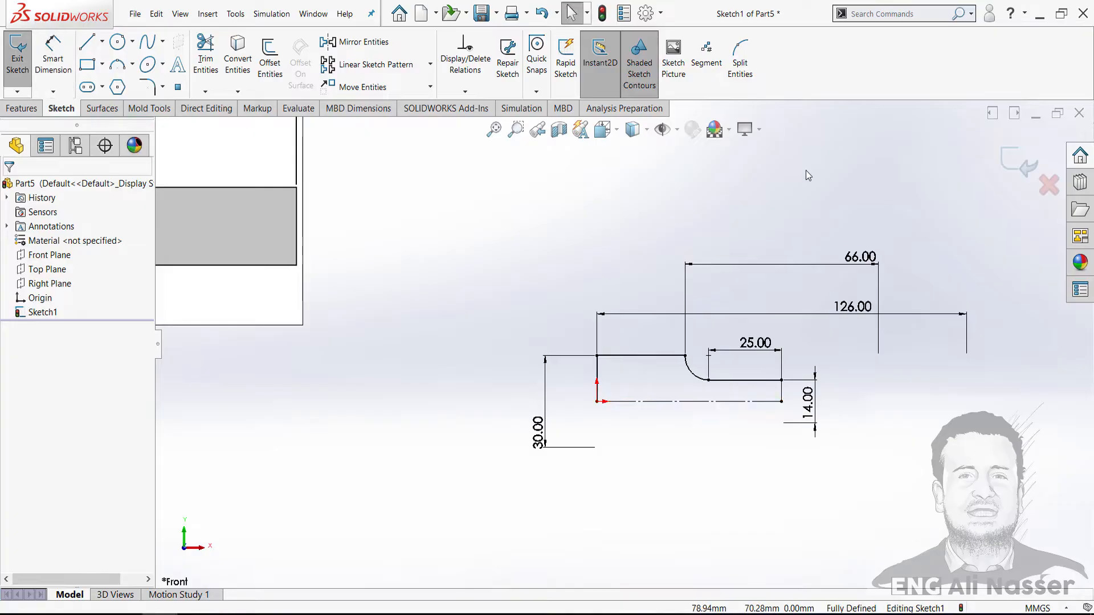
- Mirror the rounded shoulder into a symmetric outline and exit the sketch
click(360, 42)
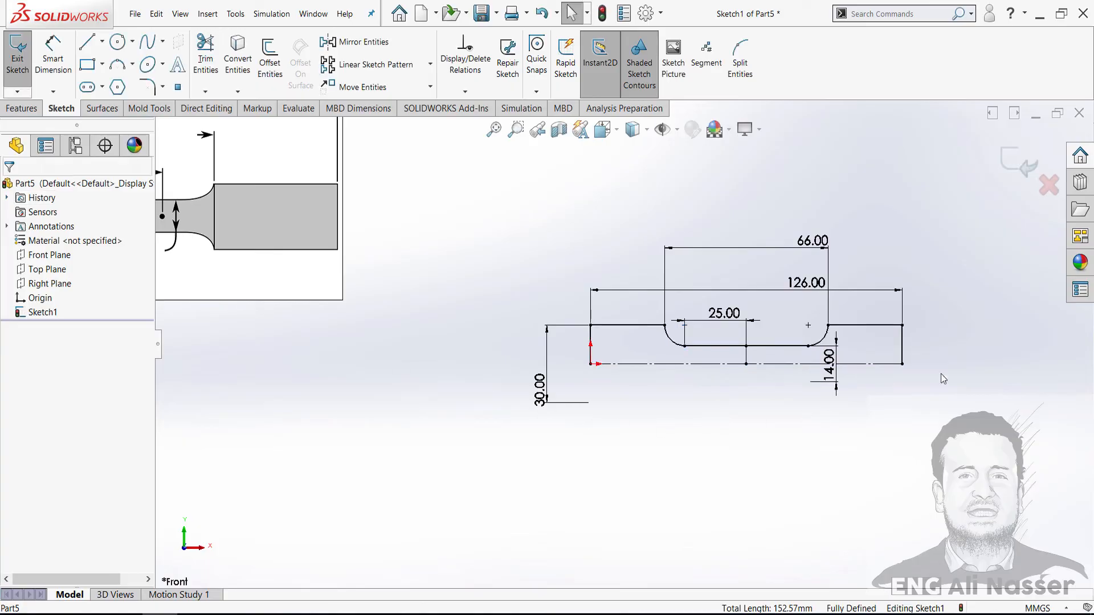
click(16, 55)
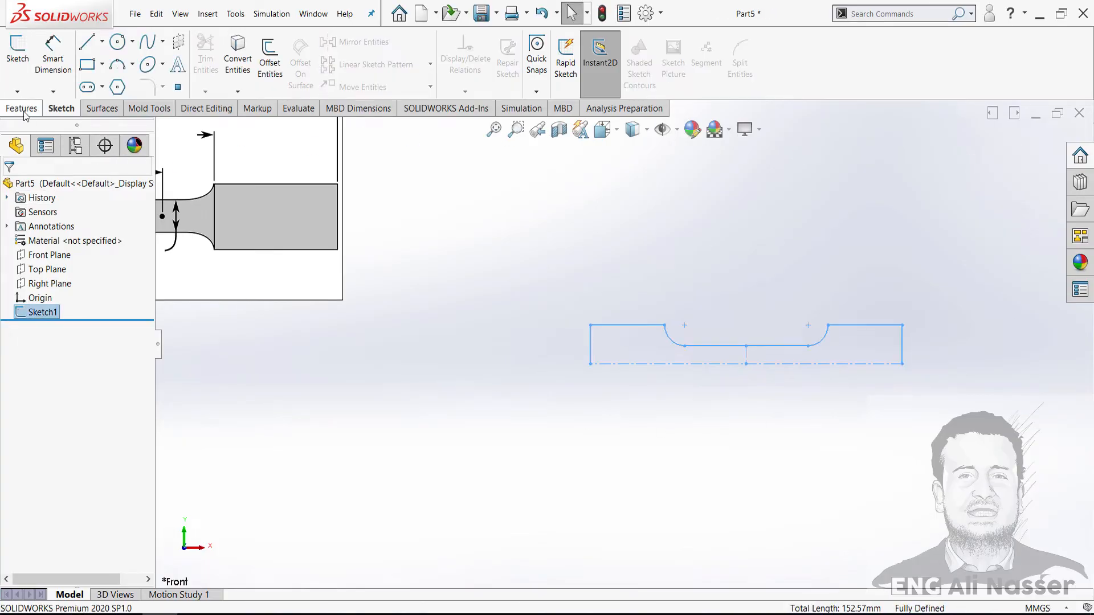
- Revolve the closed profile 360° into a solid dumbbell specimen
click(21, 108)
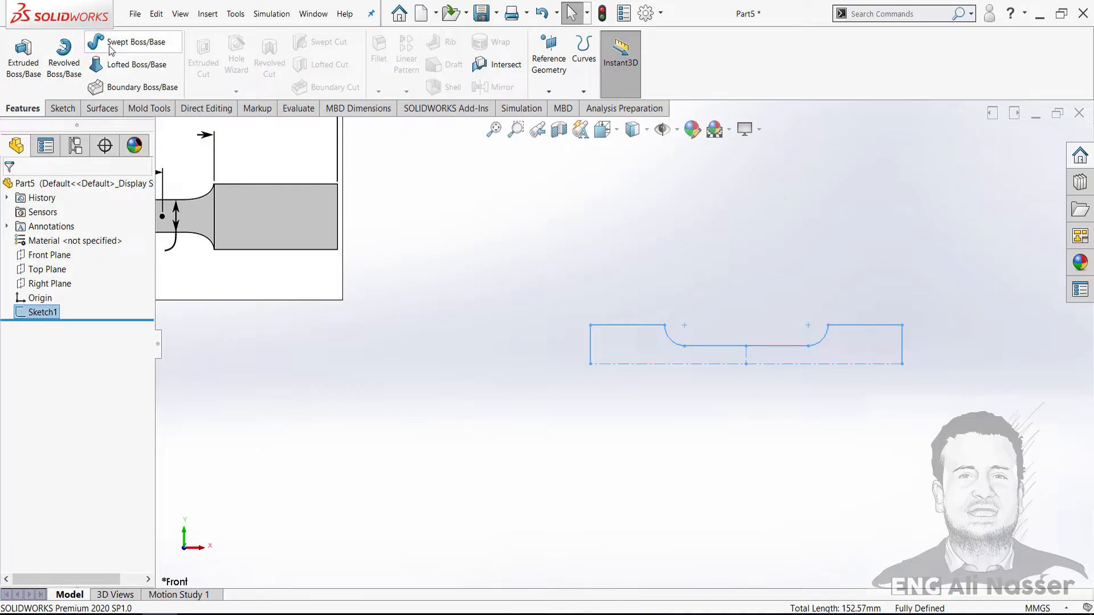
click(63, 56)
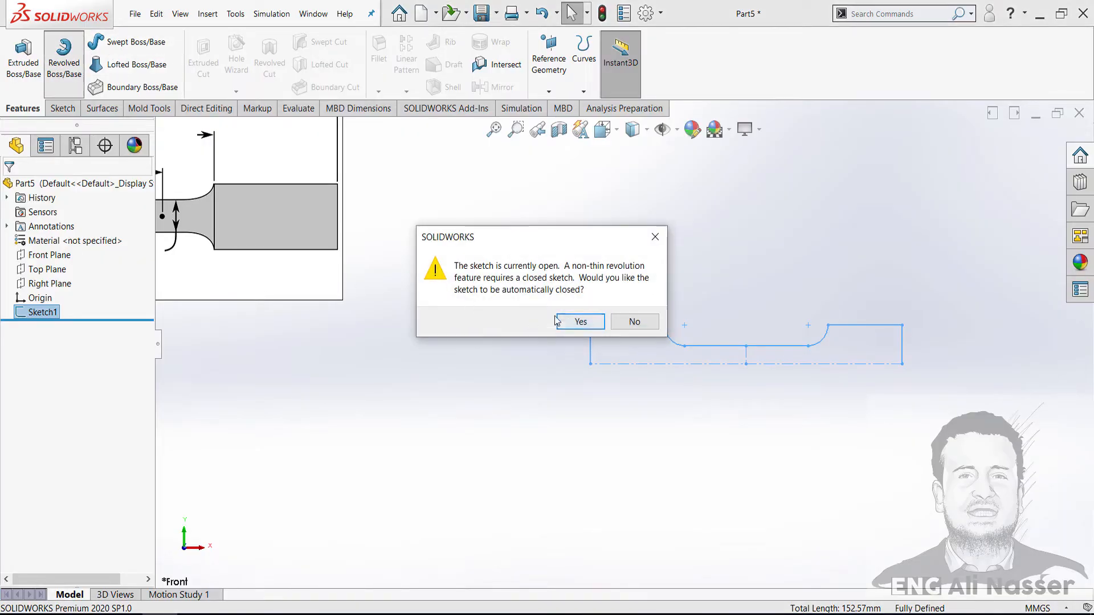
mouse_move(596, 293)
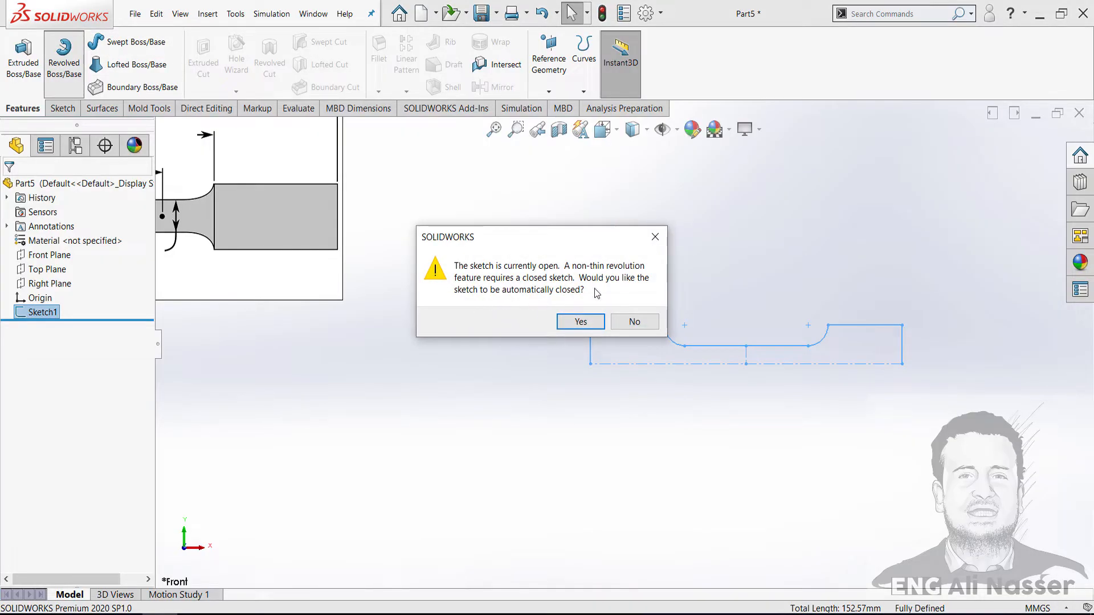
mouse_move(528, 292)
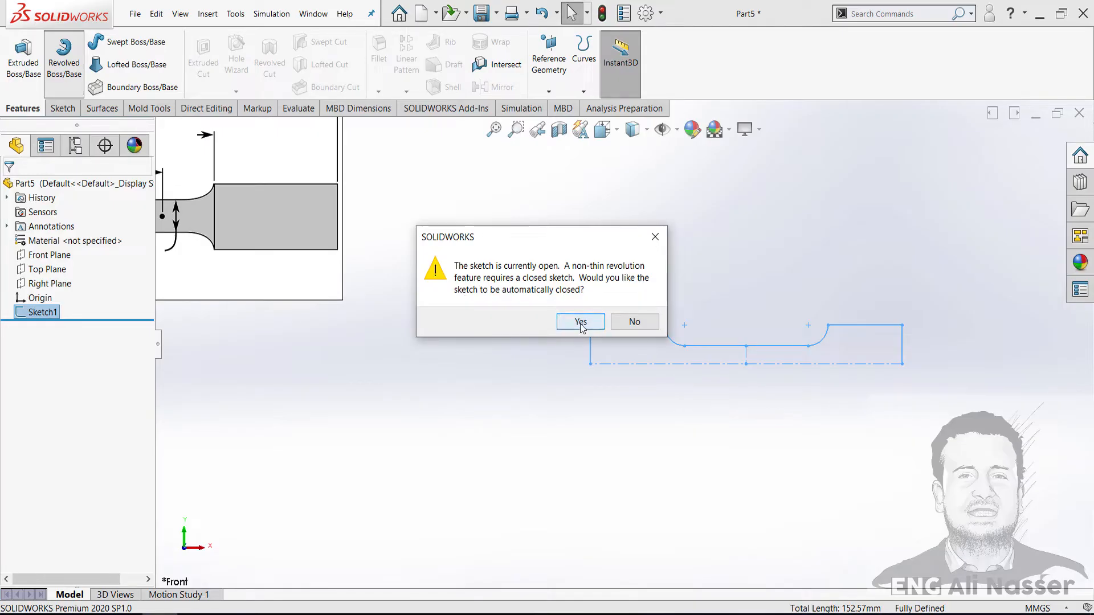
click(579, 321)
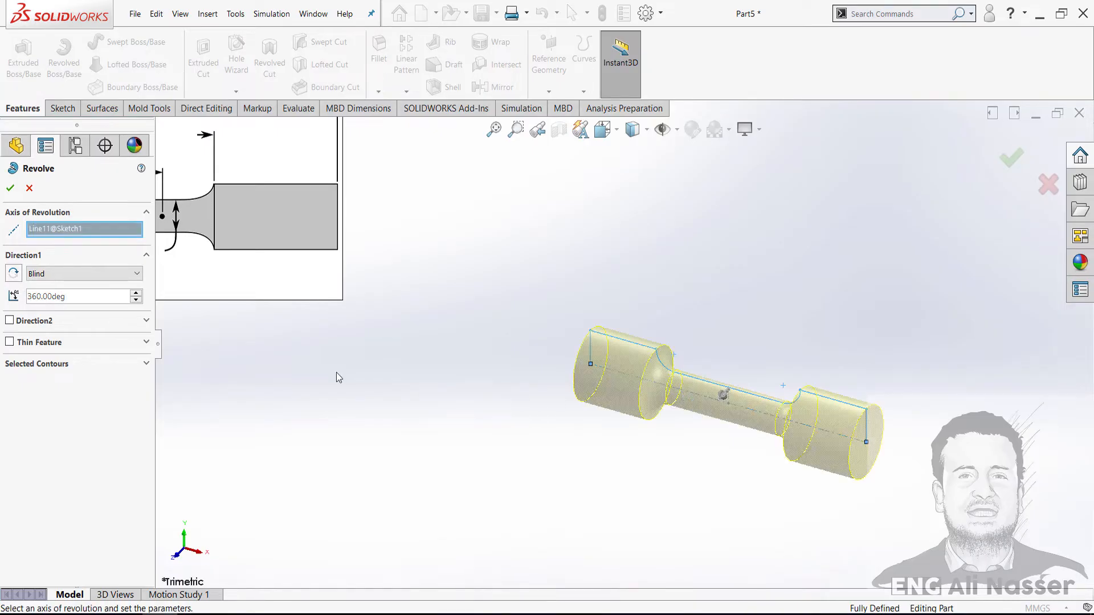
click(11, 188)
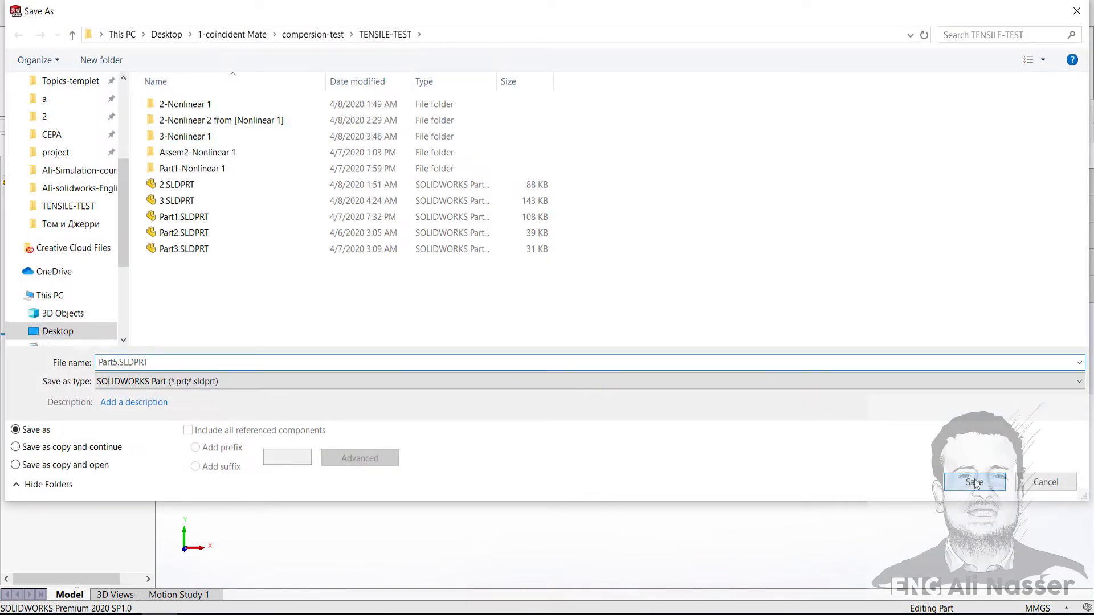
- Save the part as Part5.SLDPRT in the TENSILE-TEST folder
click(973, 482)
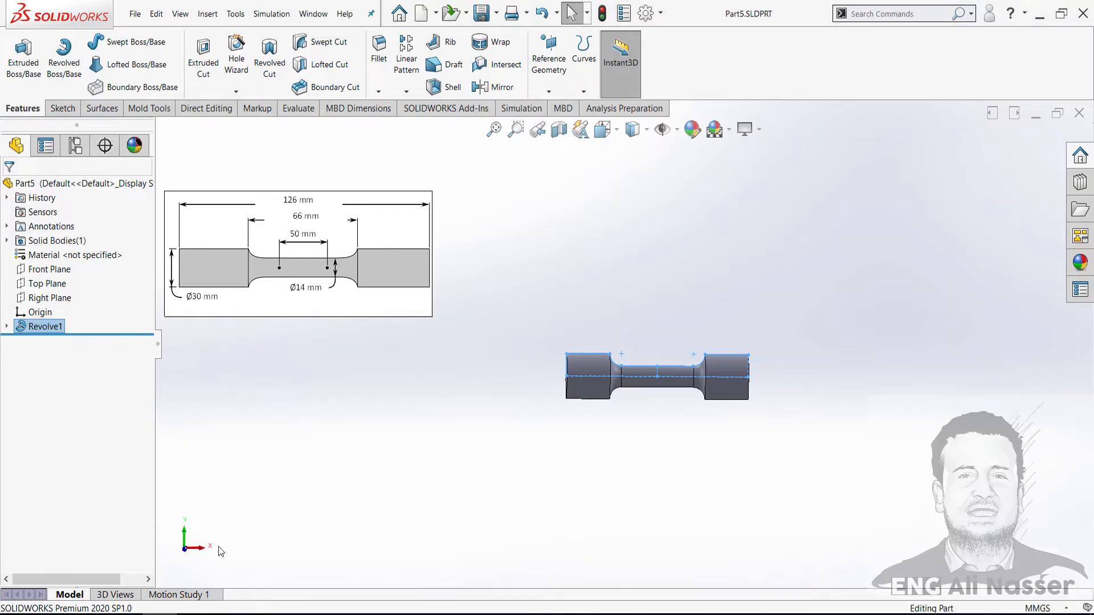
mouse_move(528, 145)
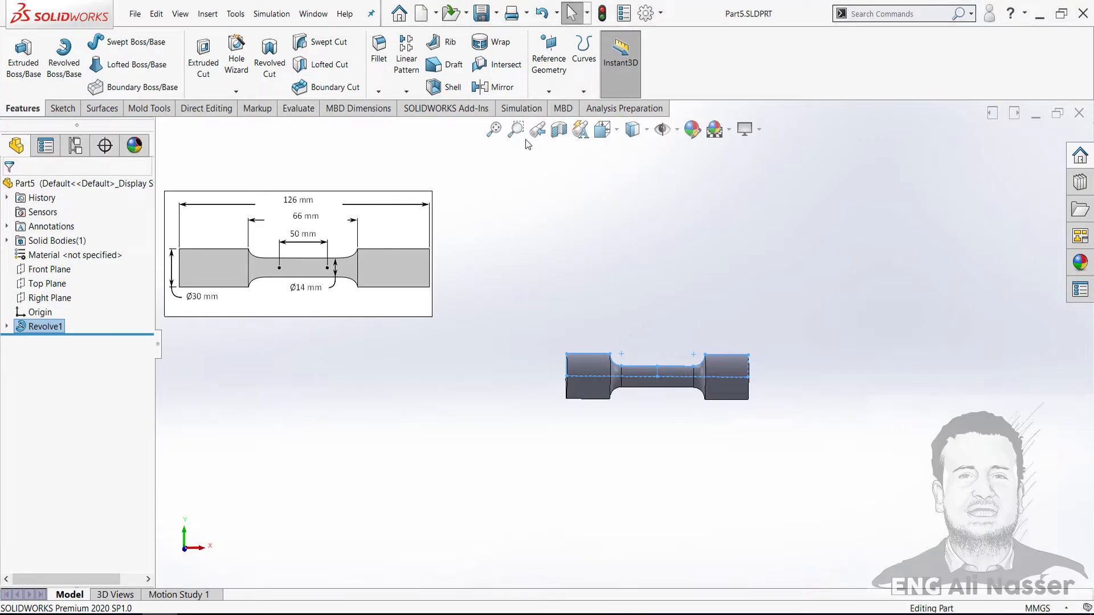
mouse_move(644, 13)
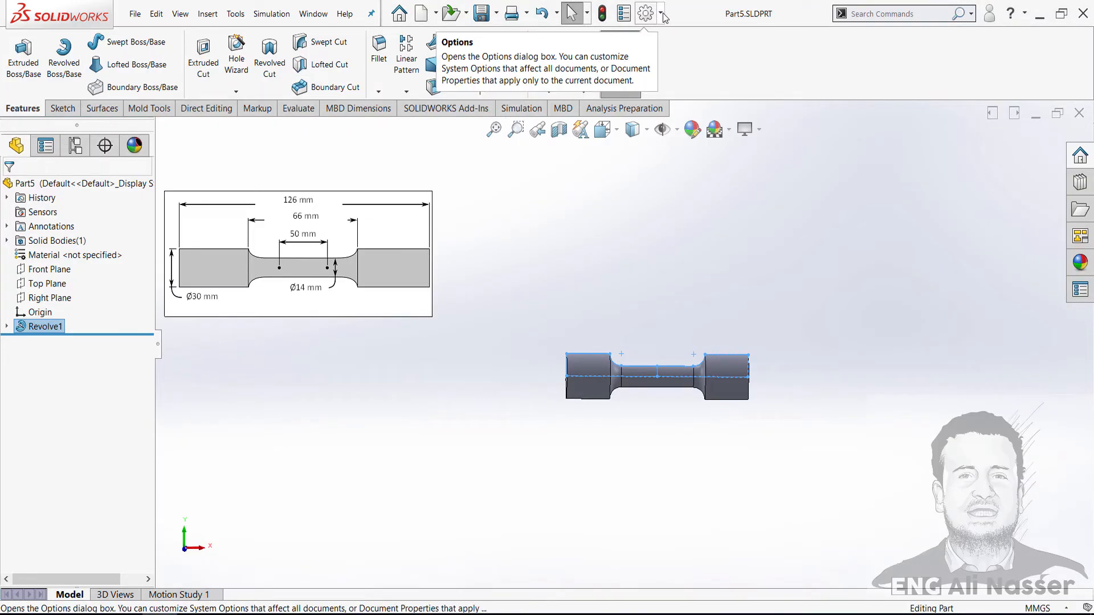
click(661, 13)
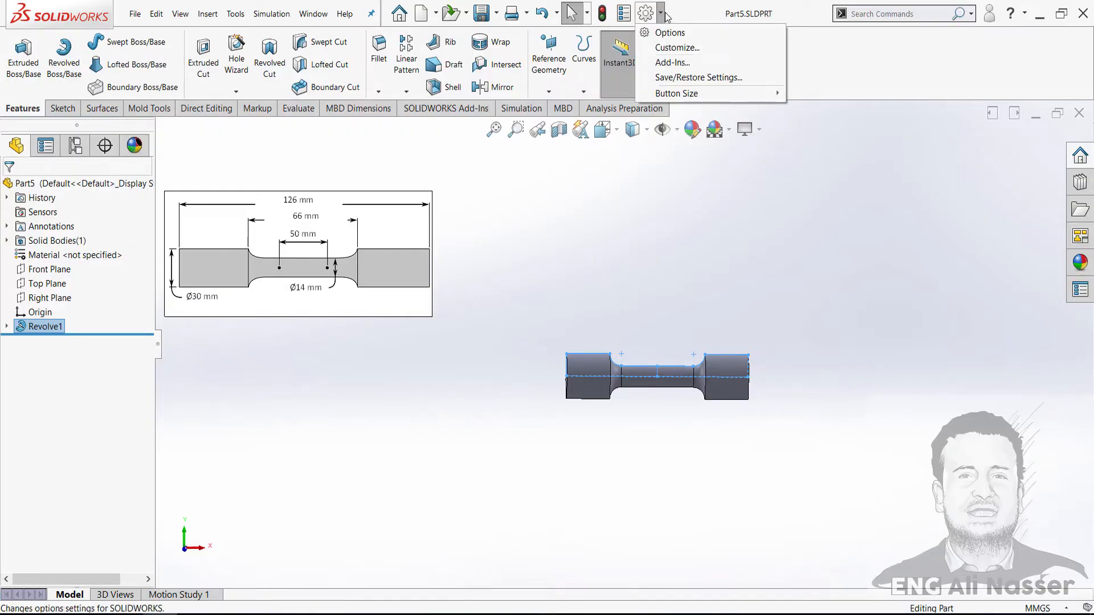
- Confirm SOLIDWORKS Simulation is checked in the Add-Ins list
click(671, 62)
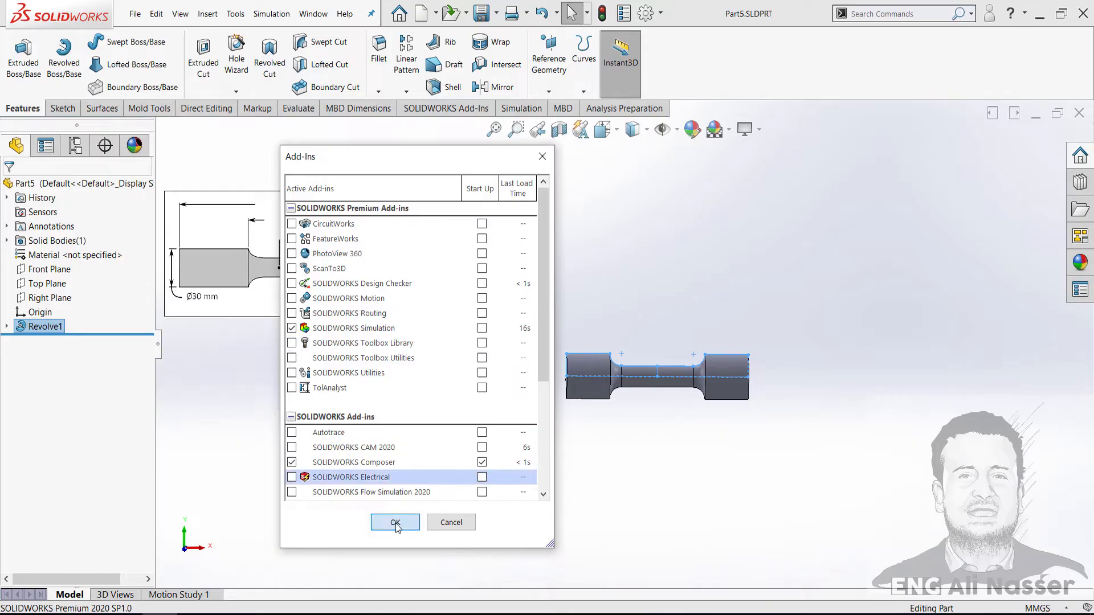
click(394, 521)
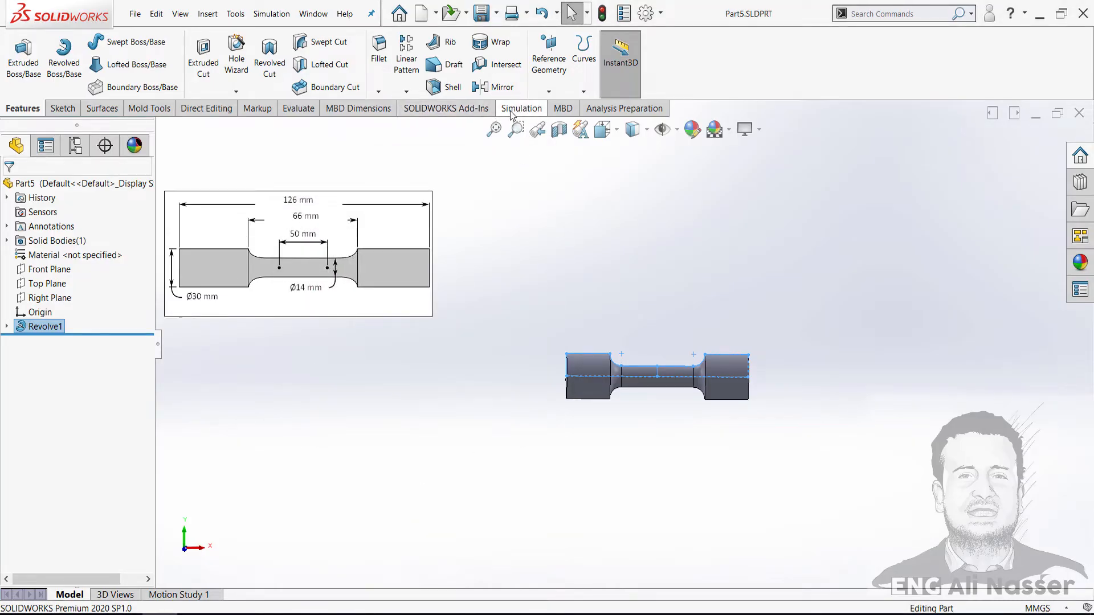
- Create the nonlinear study Nonlinear 1 and select Part5 in its study tree
click(520, 109)
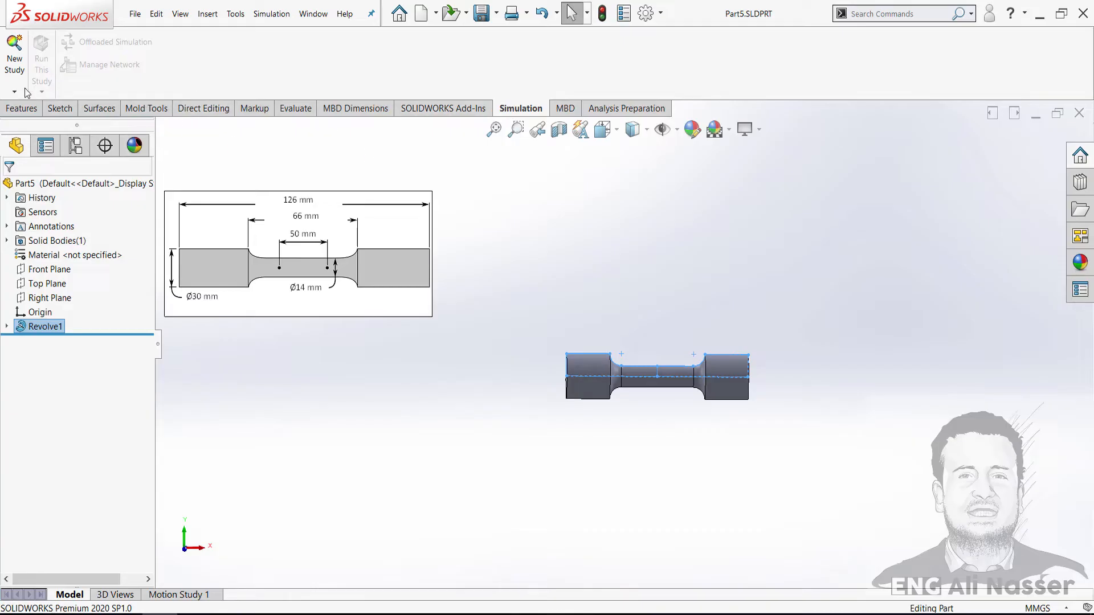
mouse_move(61, 196)
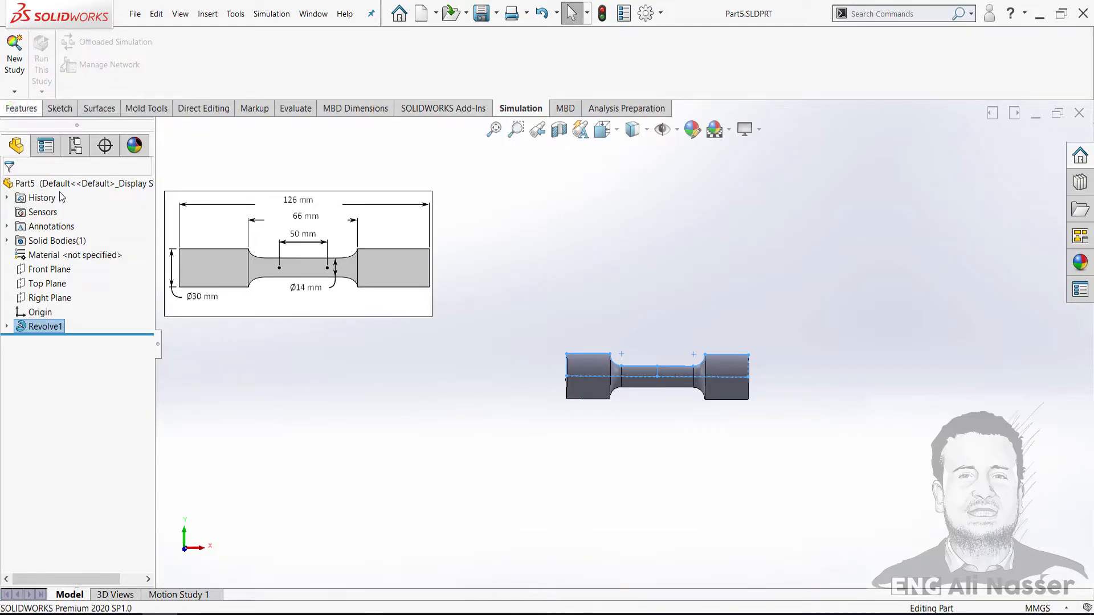
click(14, 52)
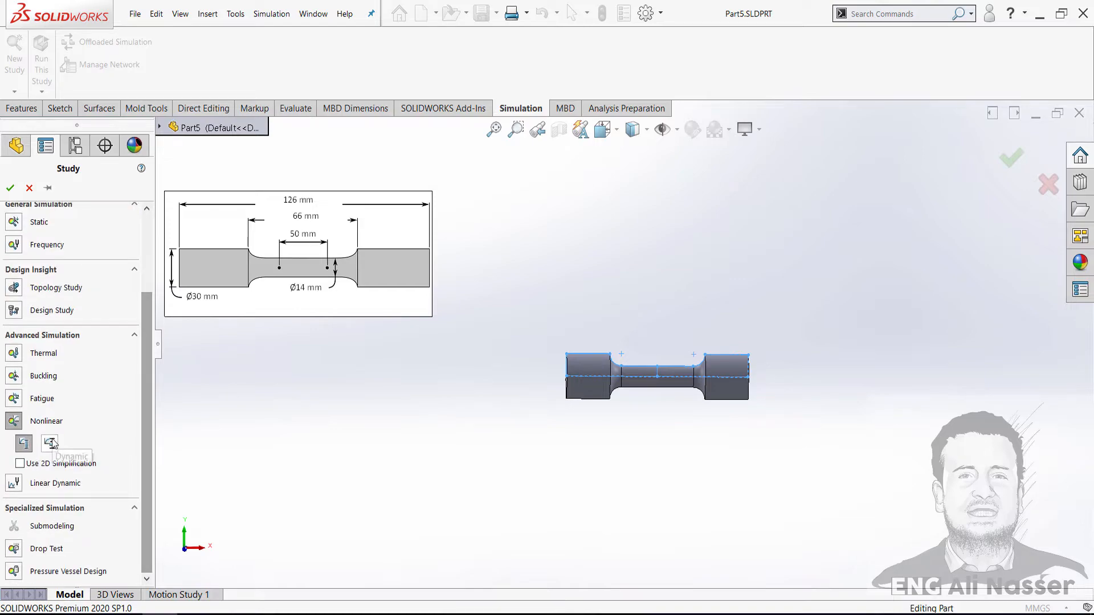
mouse_move(43, 255)
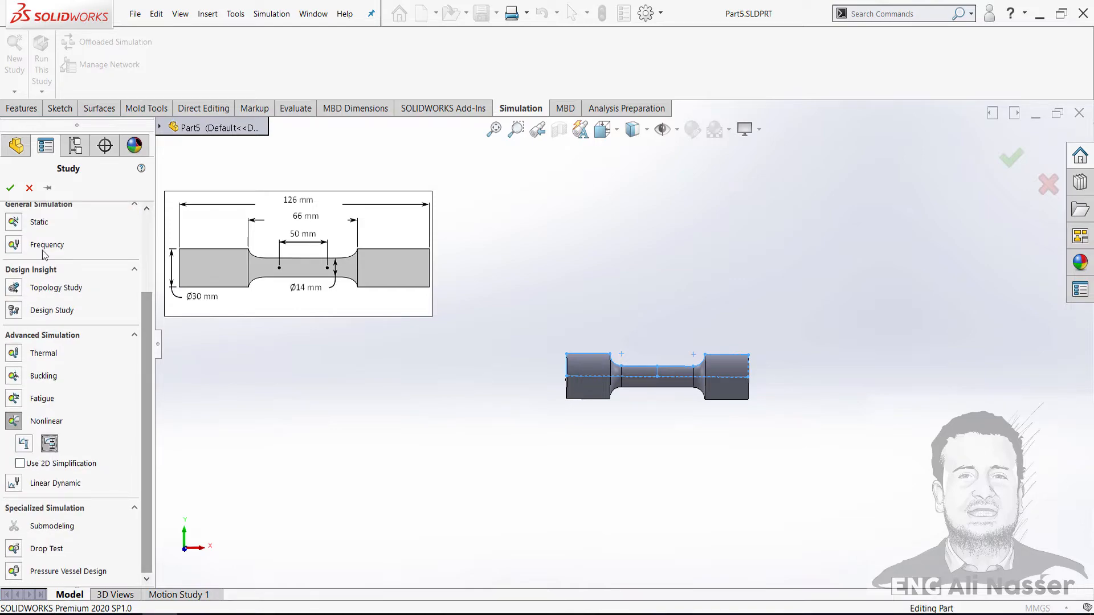
click(46, 420)
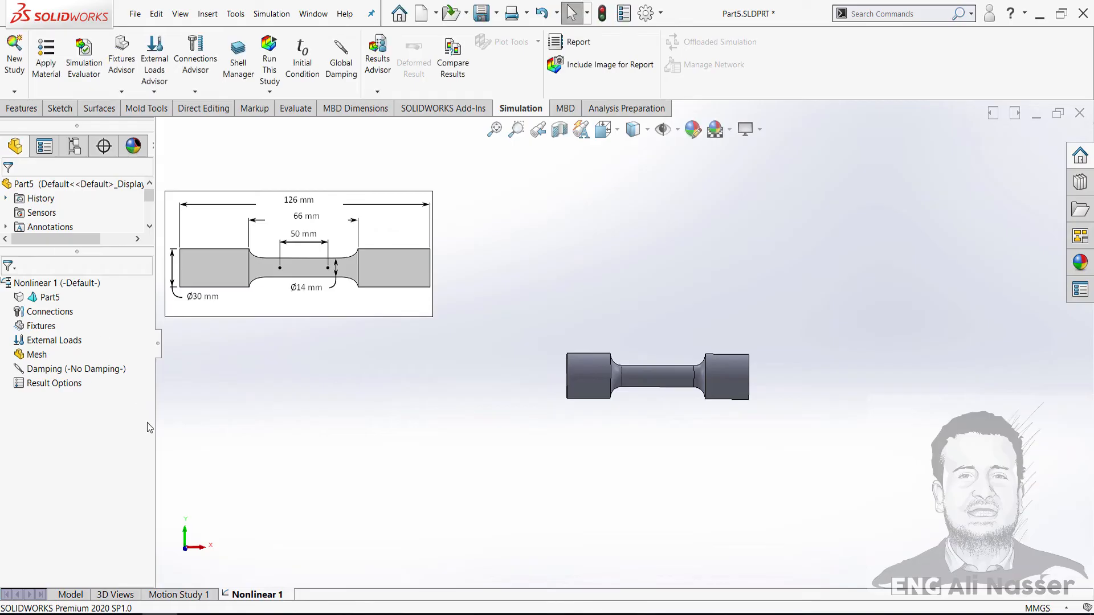
click(50, 296)
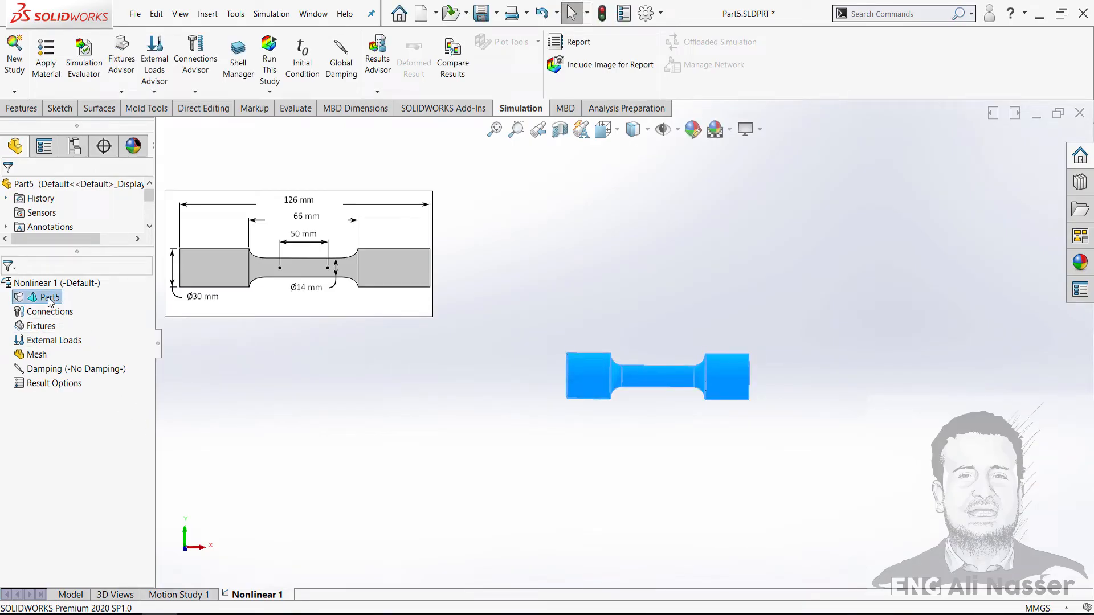
right_click(50, 296)
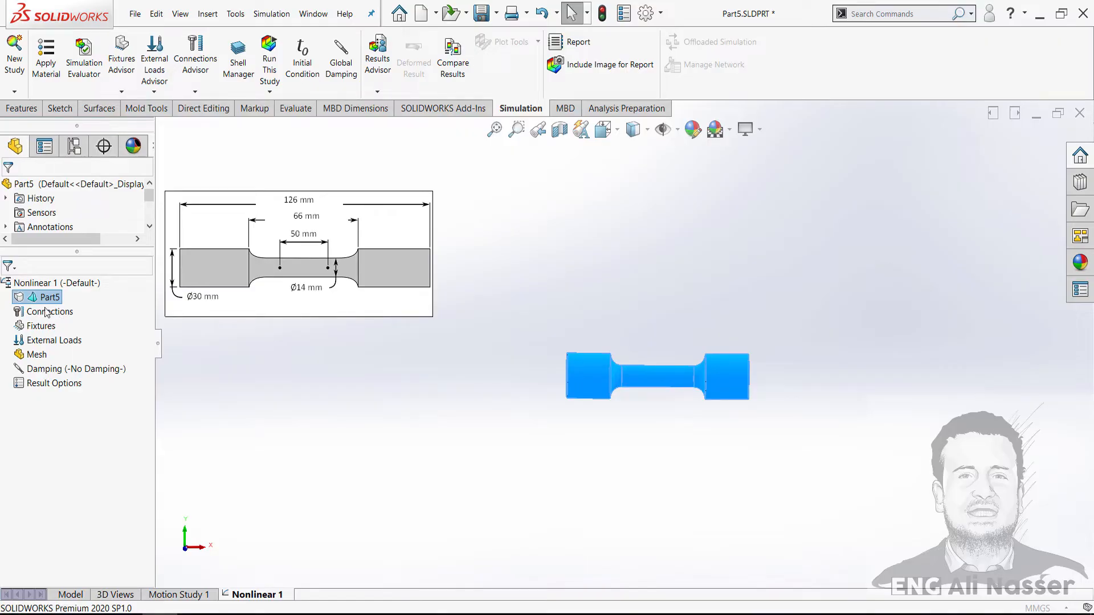
- Add a New Category to the custom materials library holding a new Default material
click(46, 55)
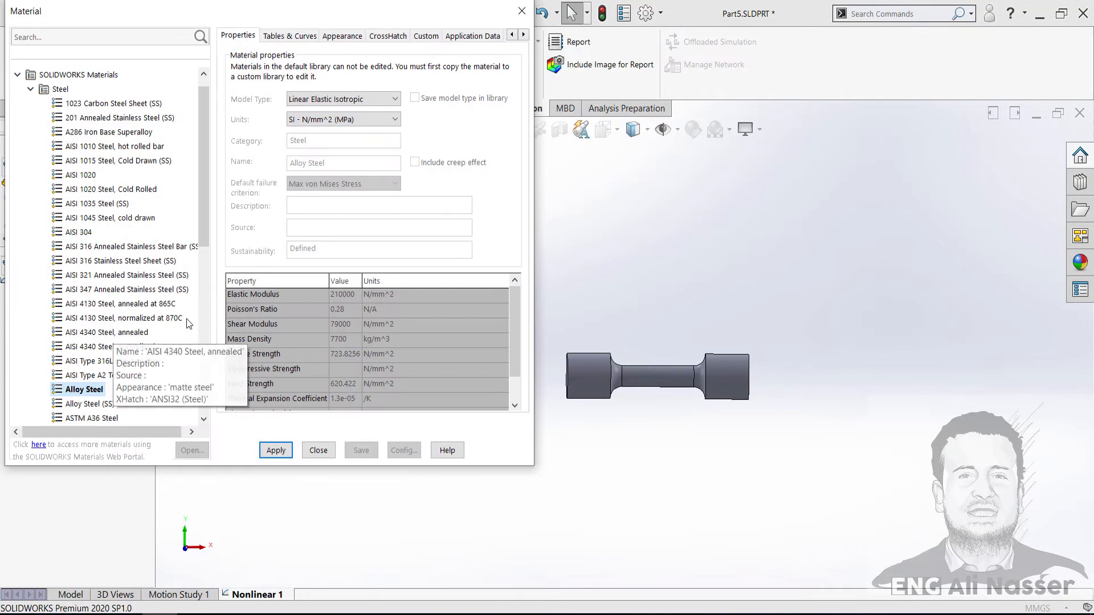
scroll(down, 3)
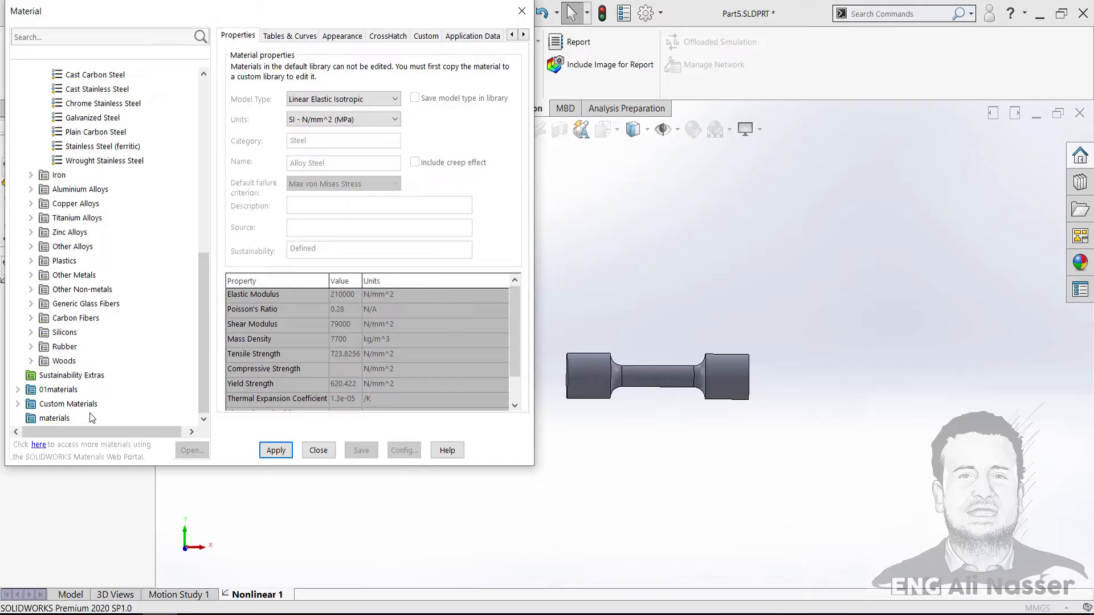
click(54, 417)
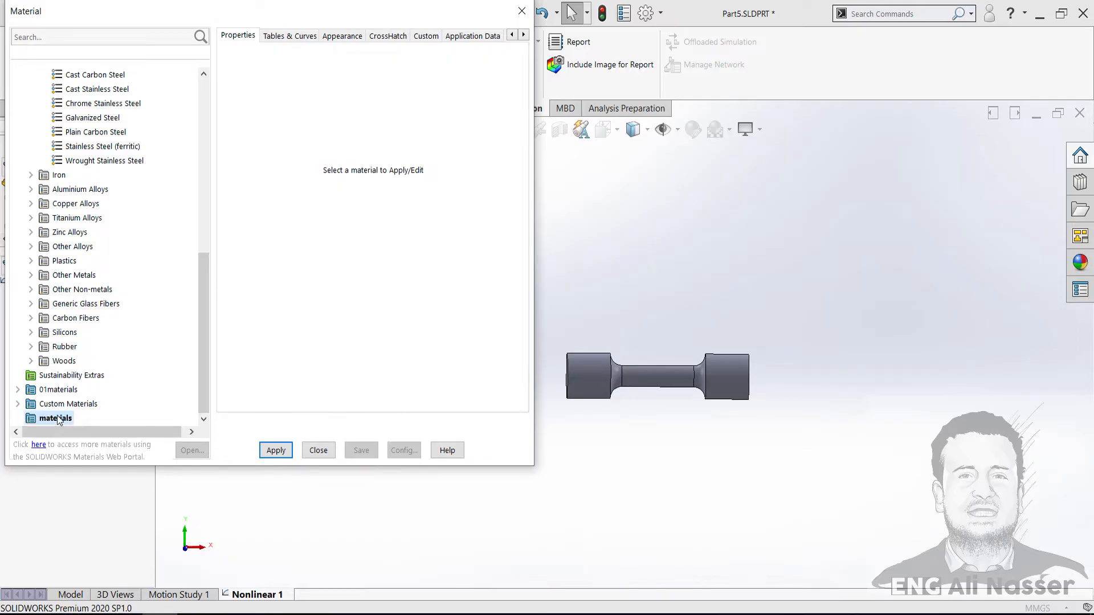
right_click(52, 417)
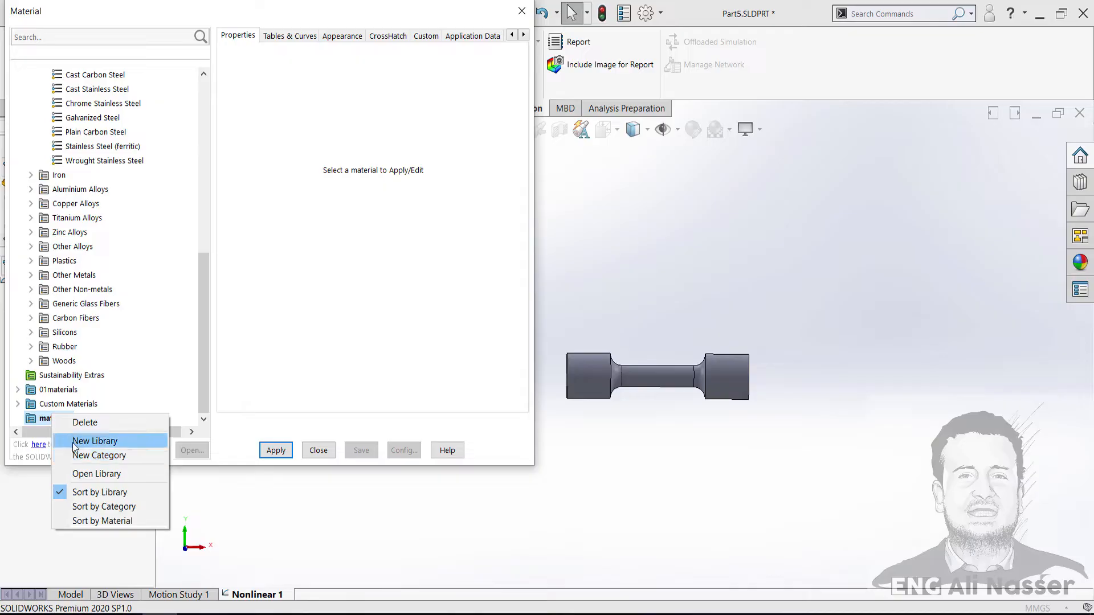
mouse_move(99, 455)
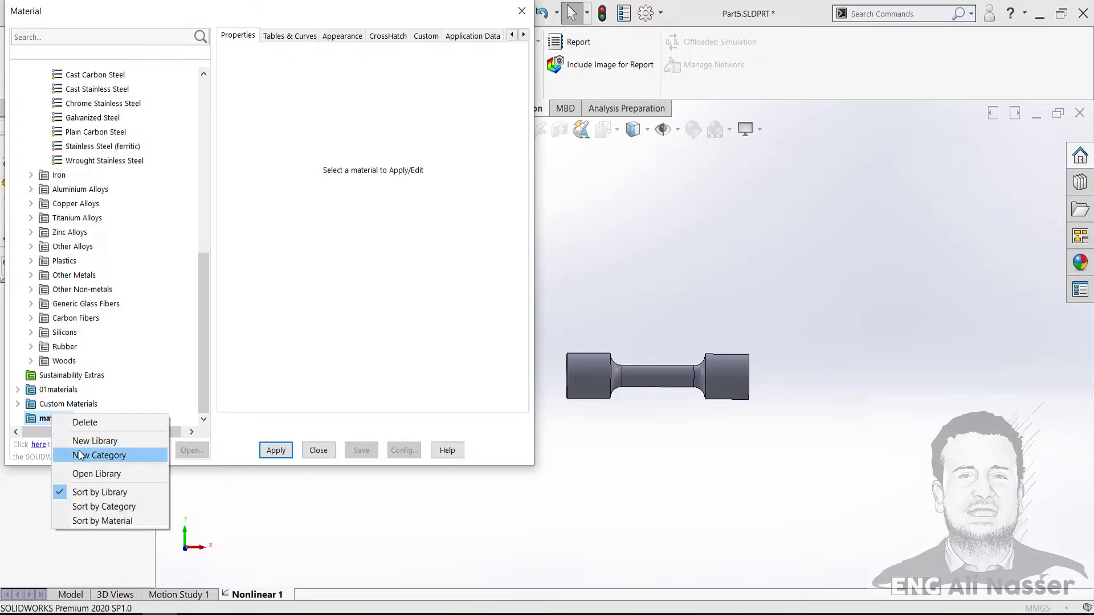
click(99, 455)
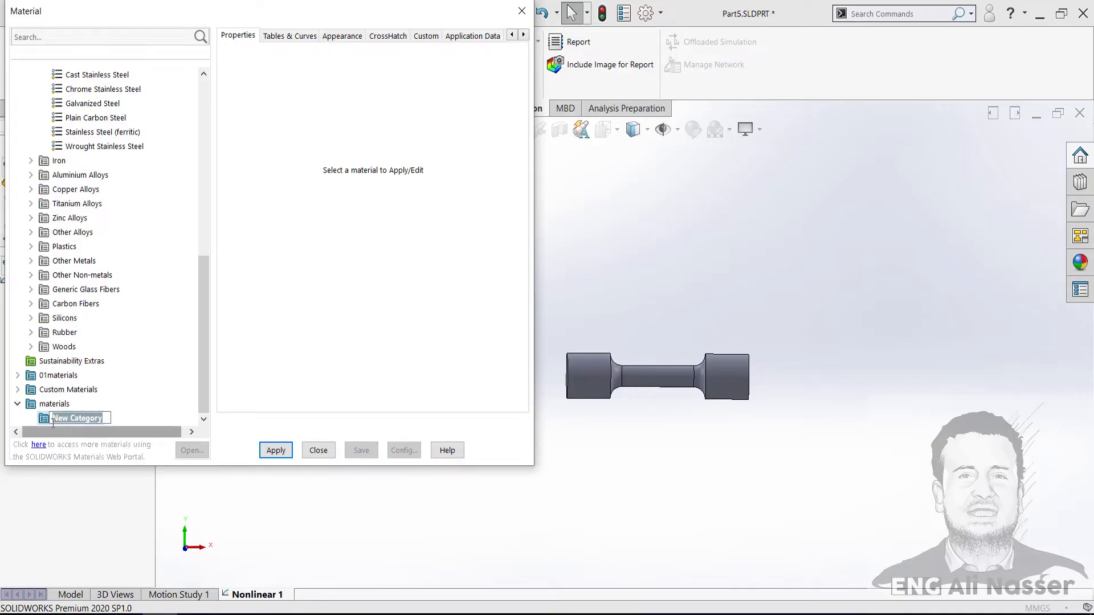
right_click(73, 417)
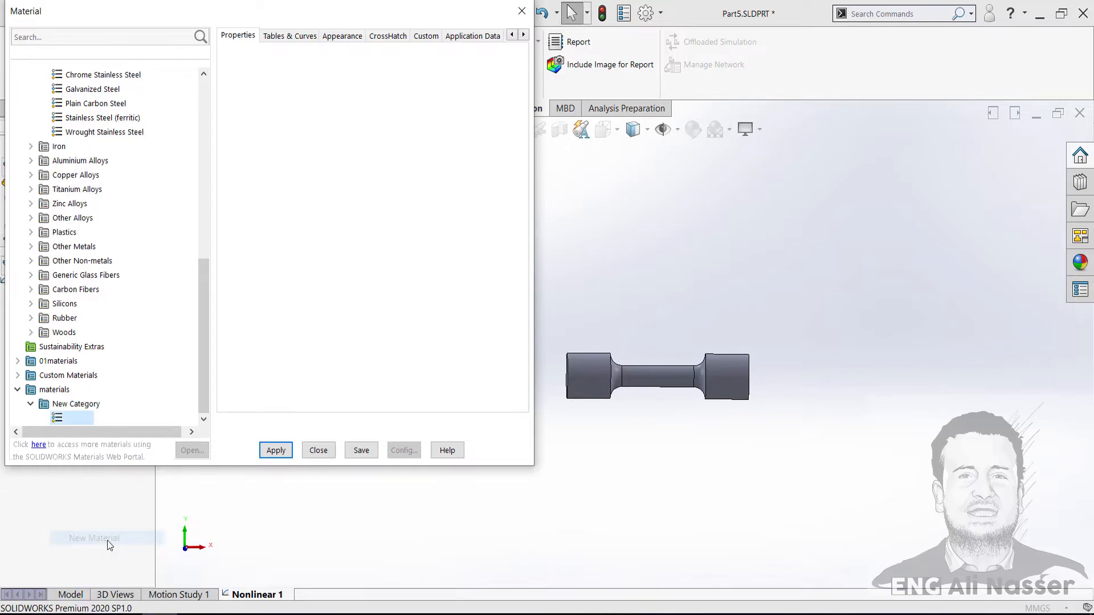
click(92, 537)
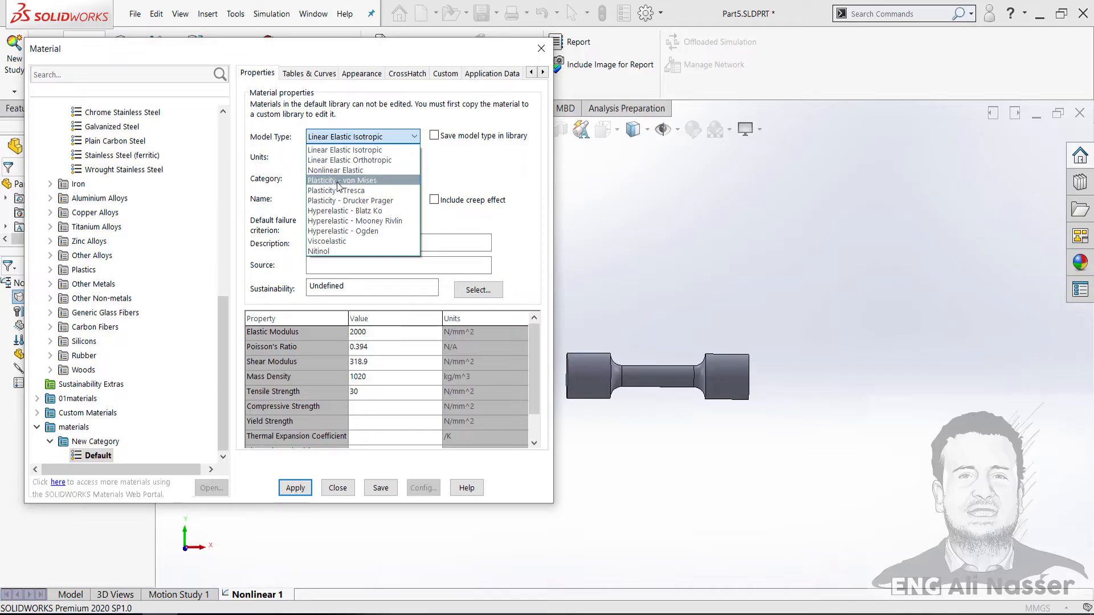
- Set the Default material to Plasticity - von Mises and start its stress-strain curve
click(342, 180)
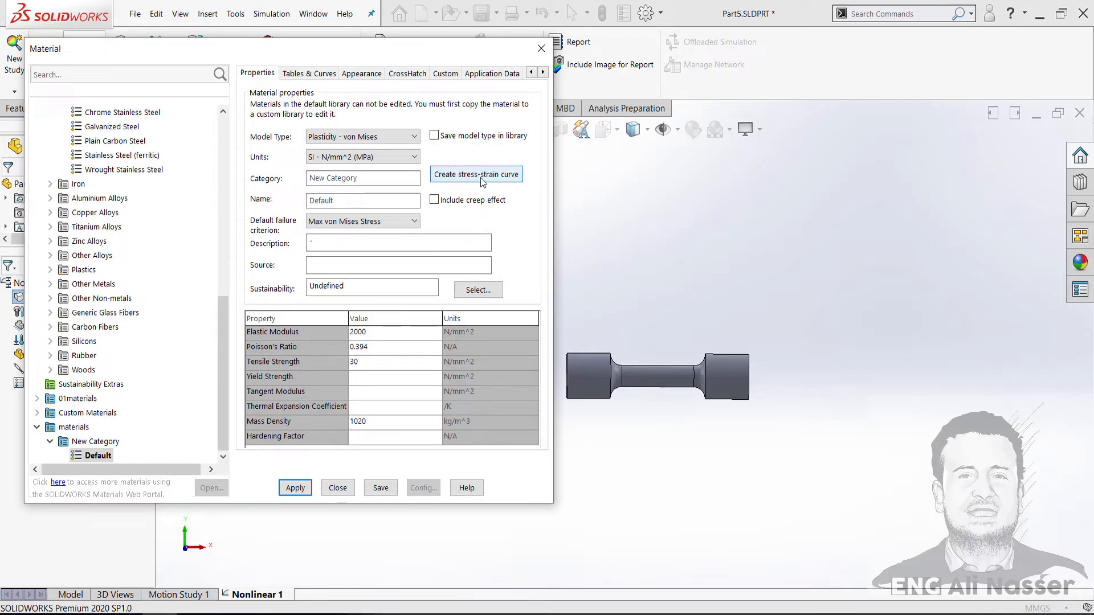
click(476, 174)
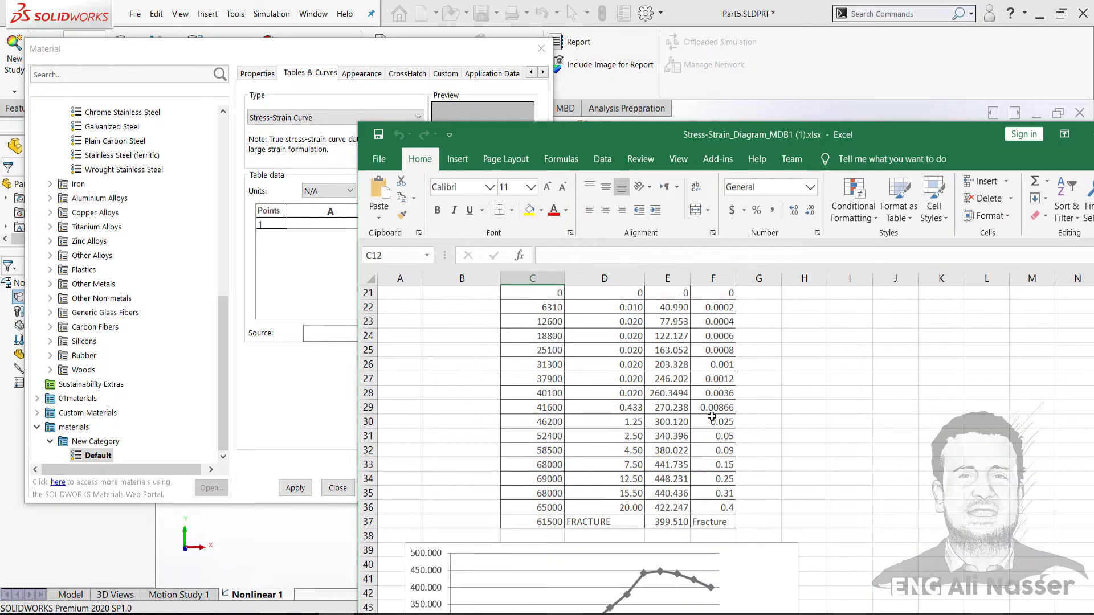
- Paste the 16 strain and stress points from Excel into columns A and B of the curve table
scroll(up, 3)
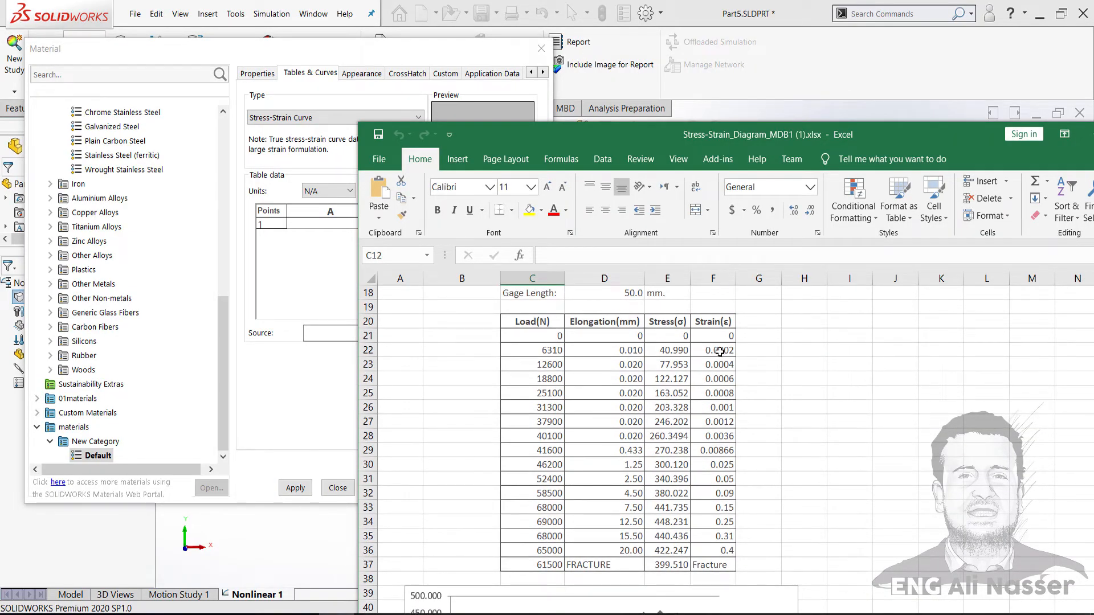
click(712, 350)
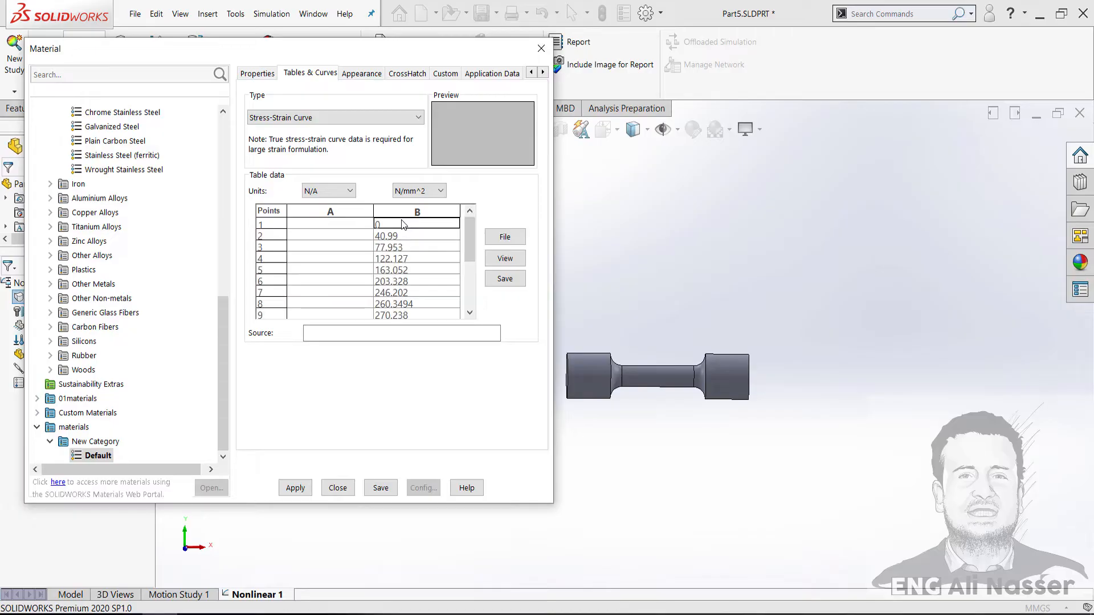
mouse_move(317, 212)
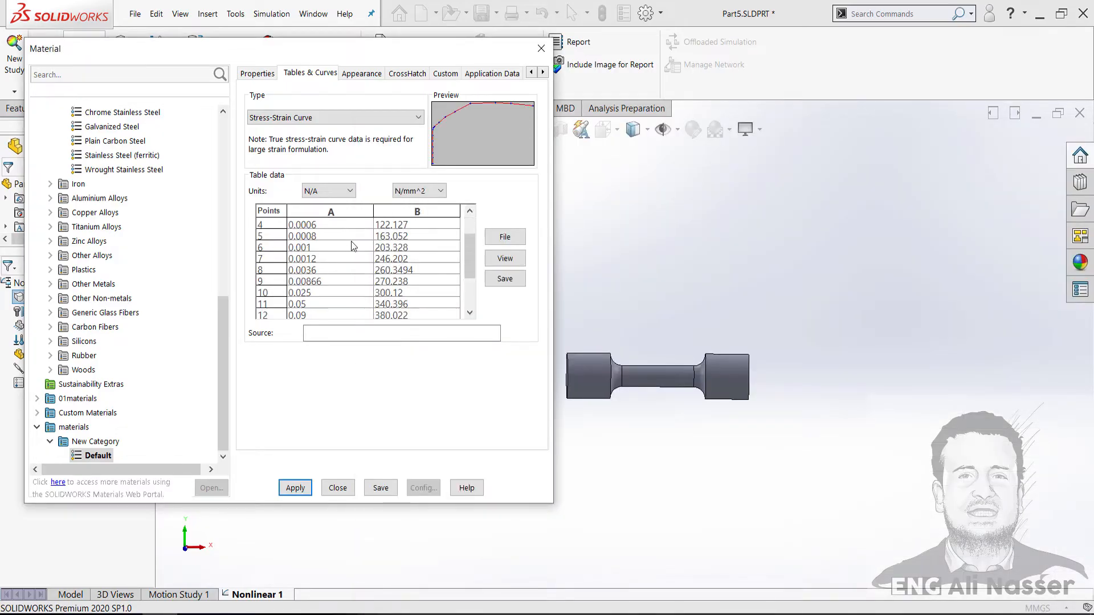
scroll(down, 3)
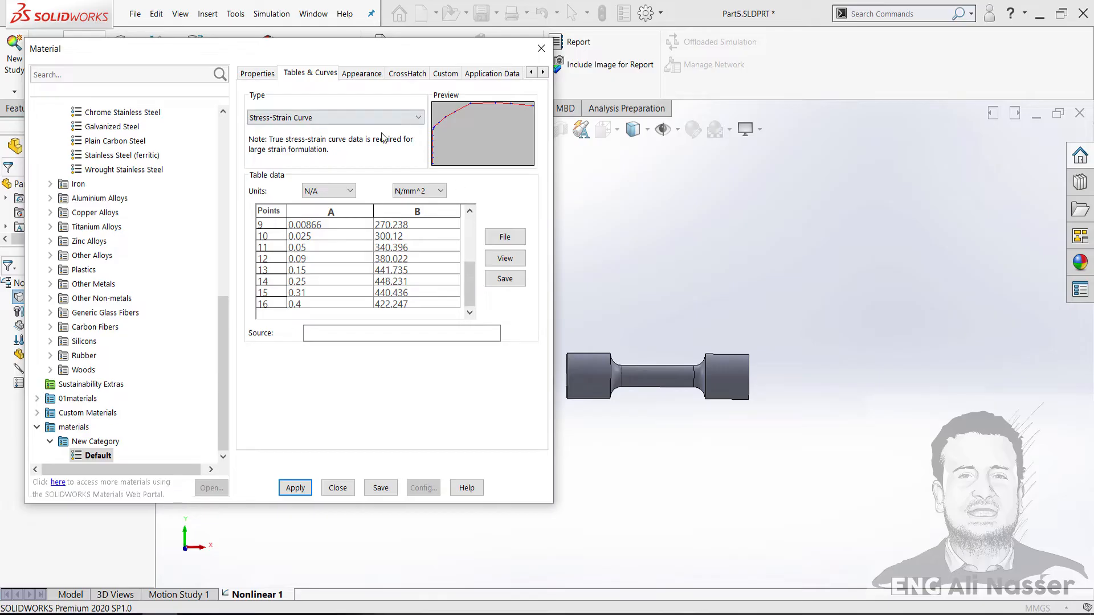
- Preview the entered stress-strain curve as a full-size plot peaking near 448 MPa
click(504, 258)
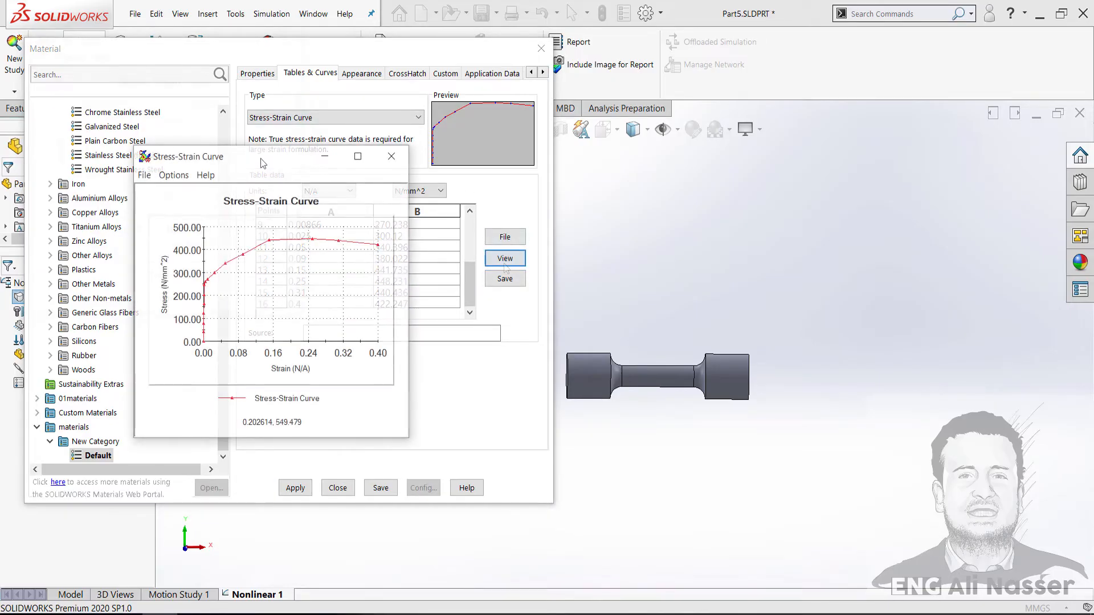
mouse_move(296, 263)
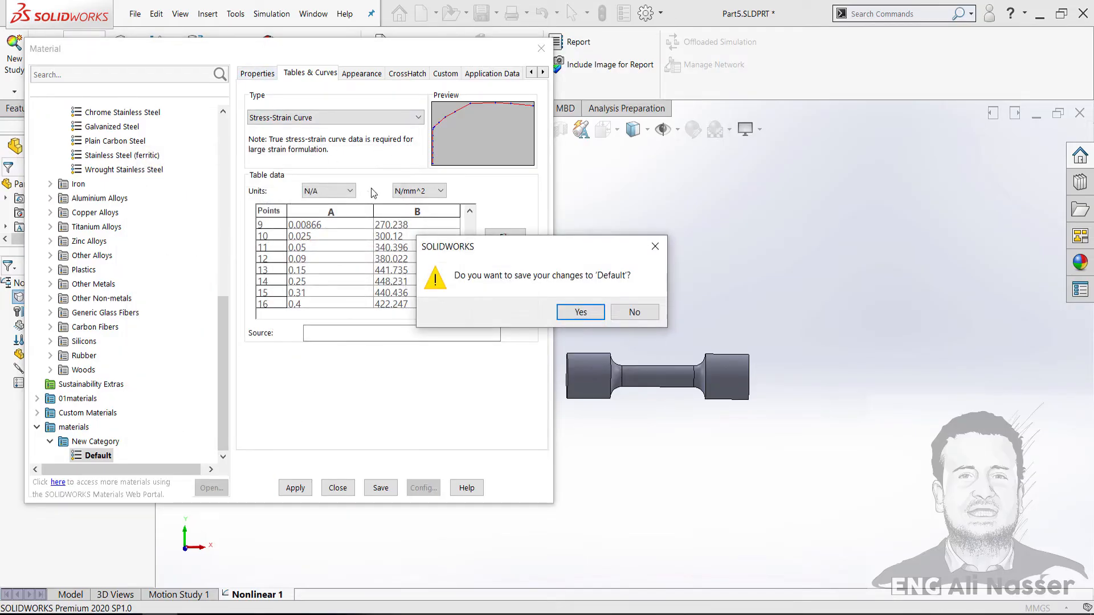
mouse_move(486, 307)
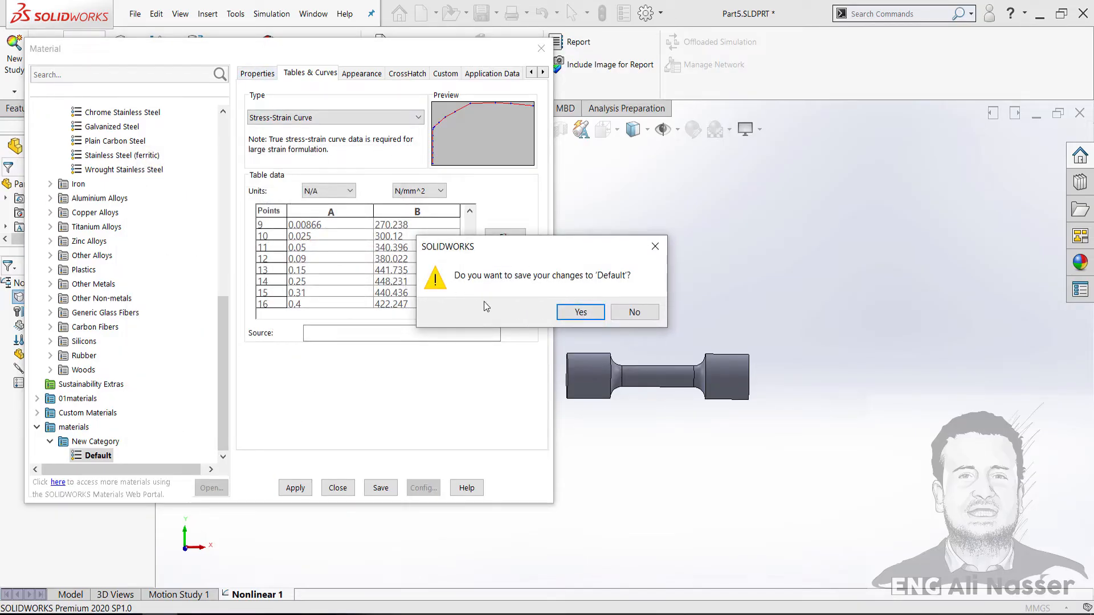
mouse_move(498, 289)
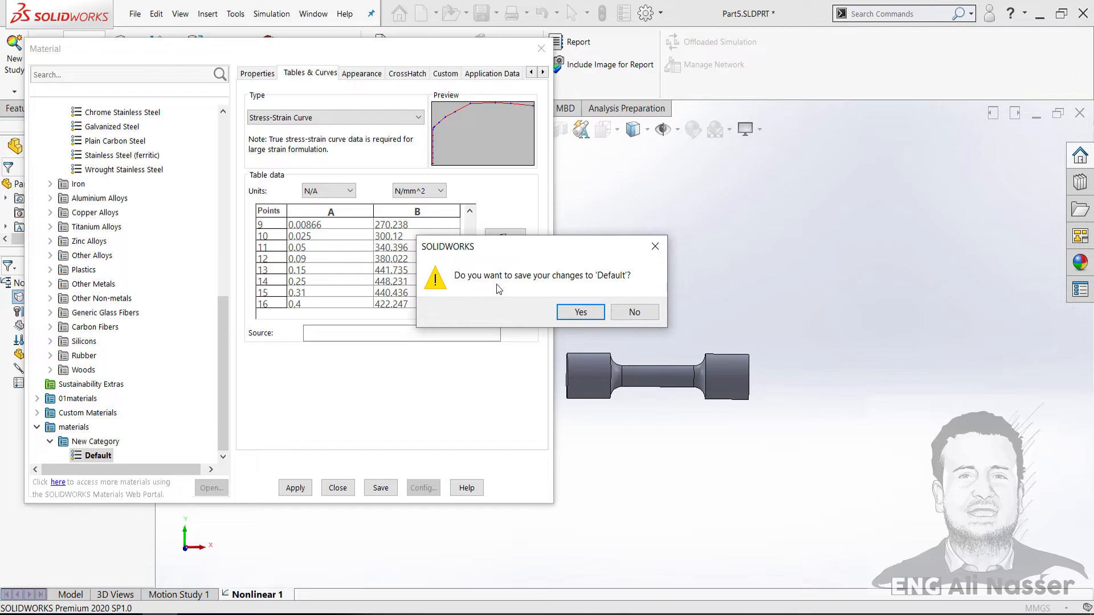
mouse_move(580, 308)
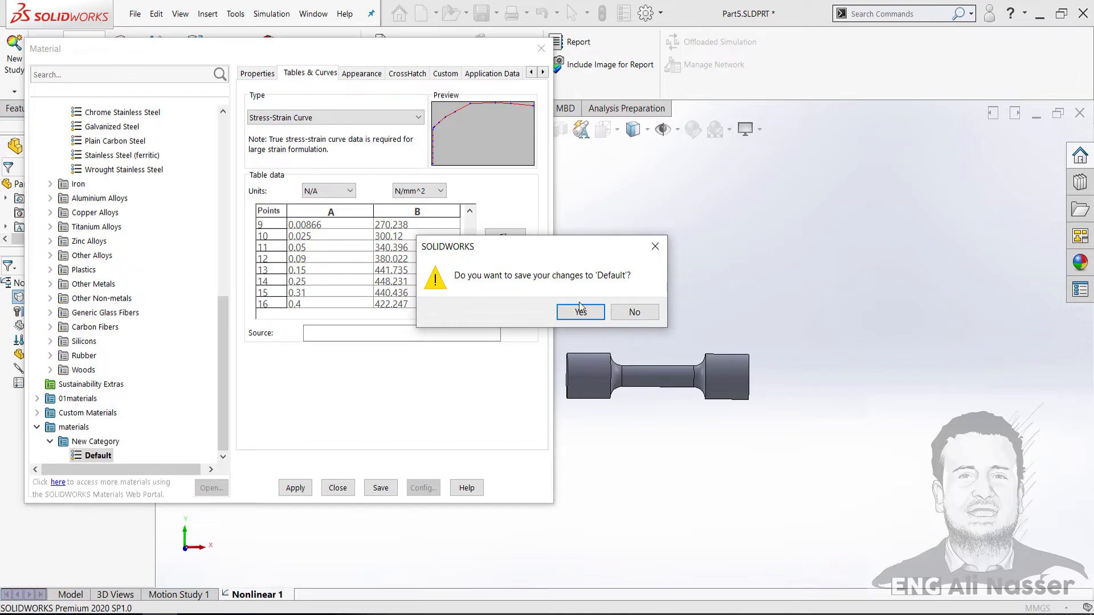
- Save the Default material's curve changes and select its Elastic Modulus value for editing
click(579, 311)
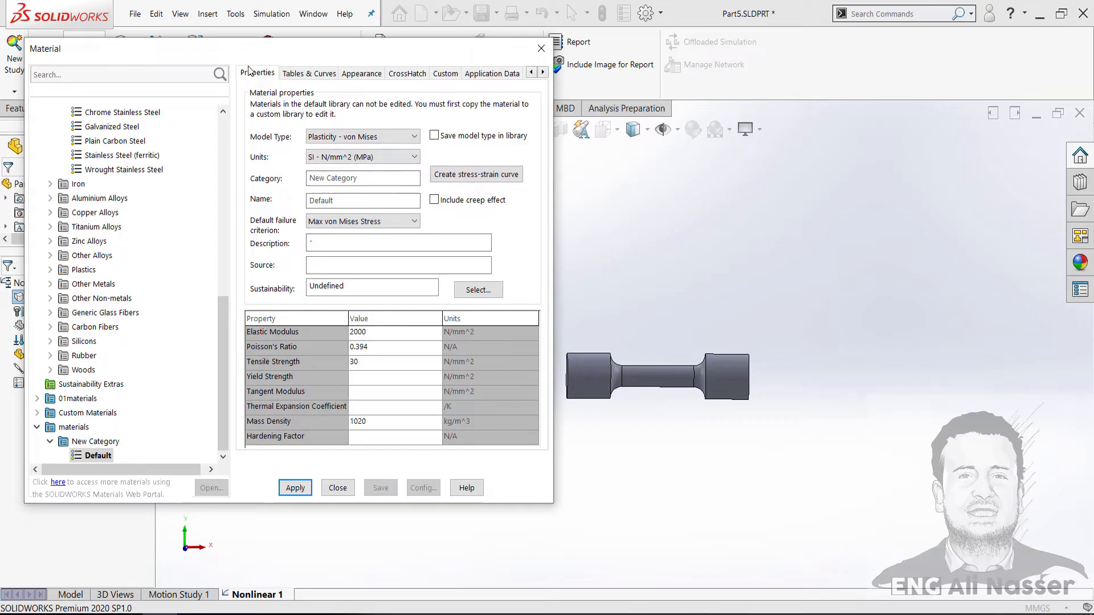
mouse_move(277, 378)
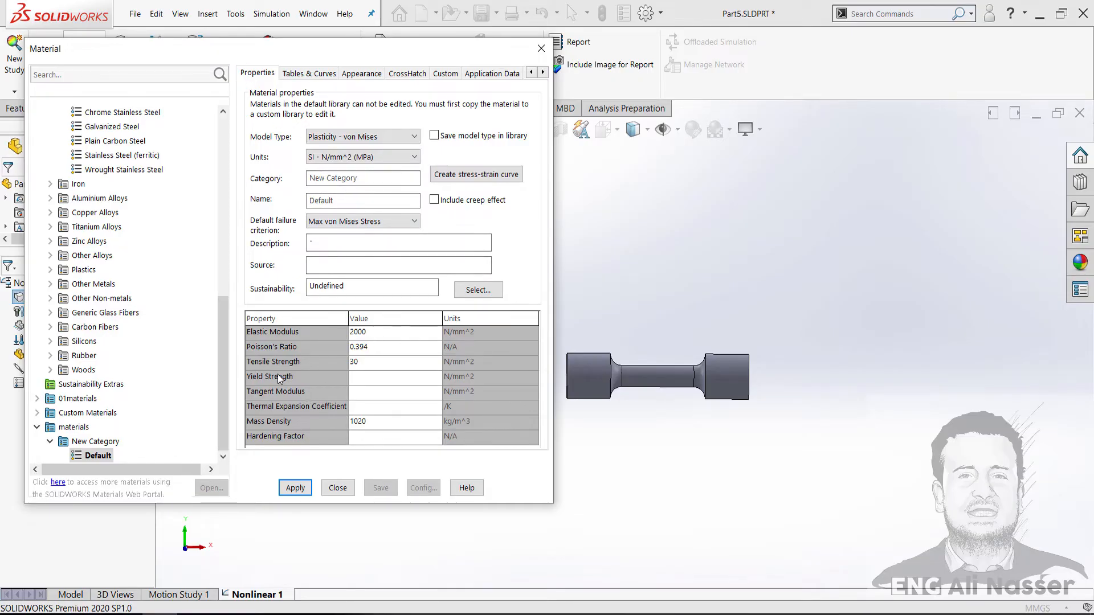
mouse_move(377, 340)
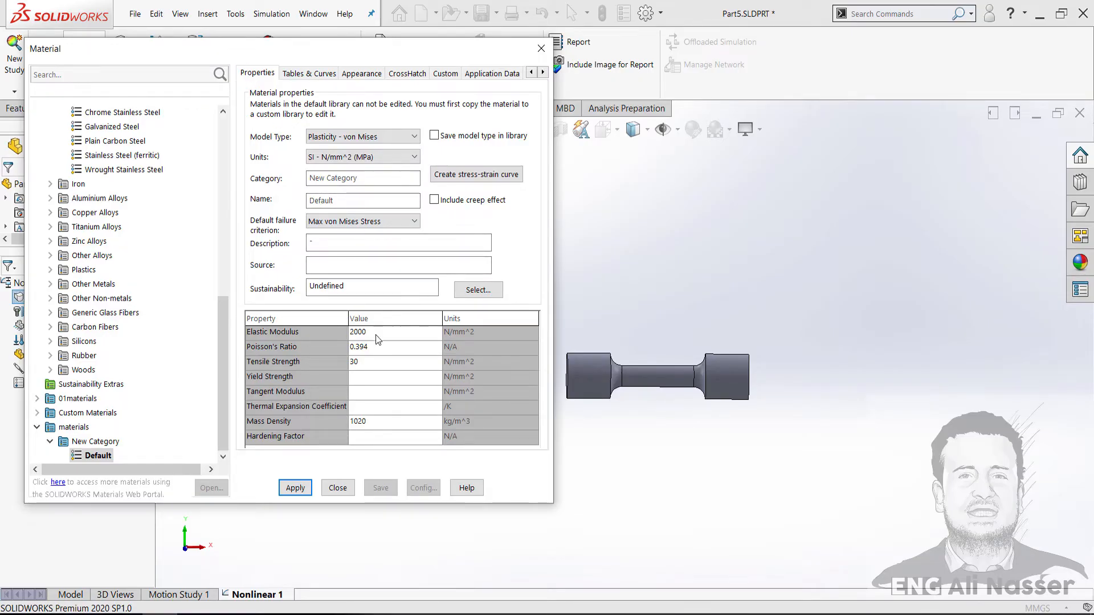
click(394, 331)
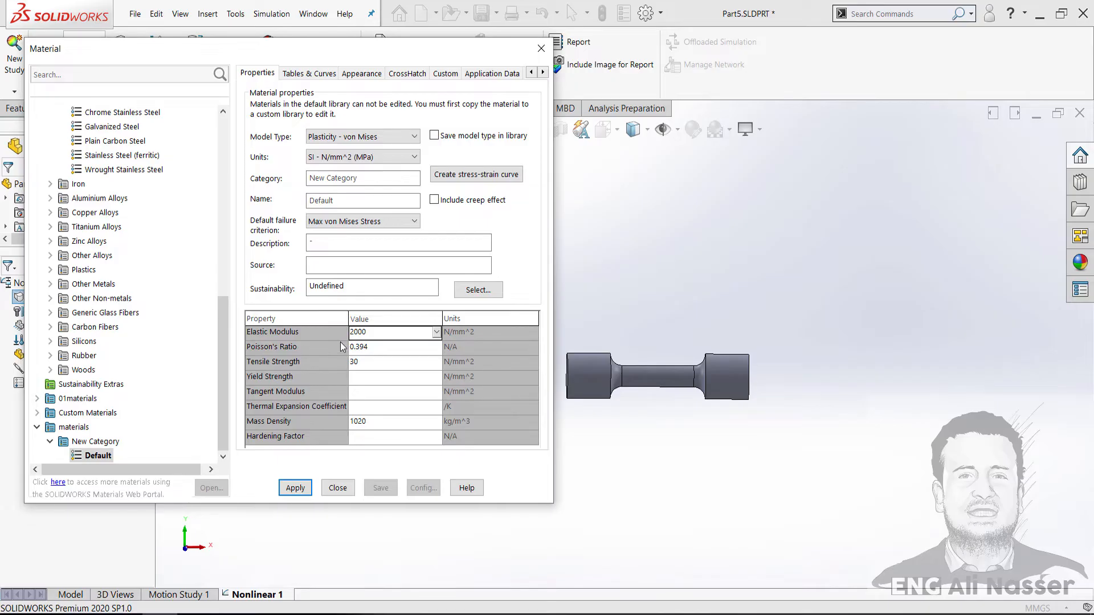
mouse_move(304, 335)
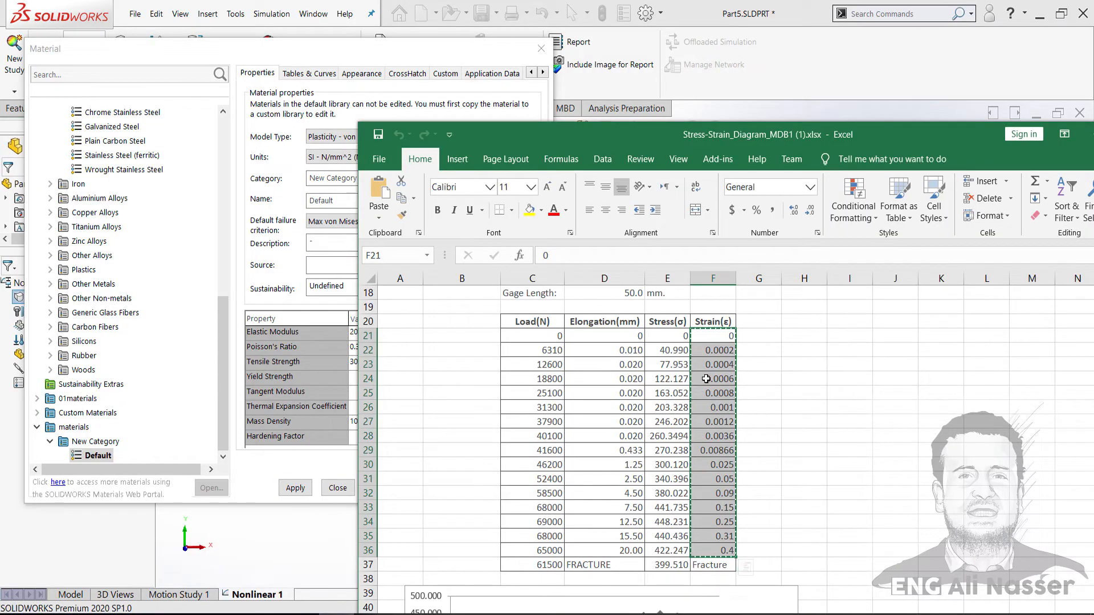
- Read Excel's mechanical properties (modulus 260.494, yield 300.120 MPa), then return to the material dialog
scroll(down, 3)
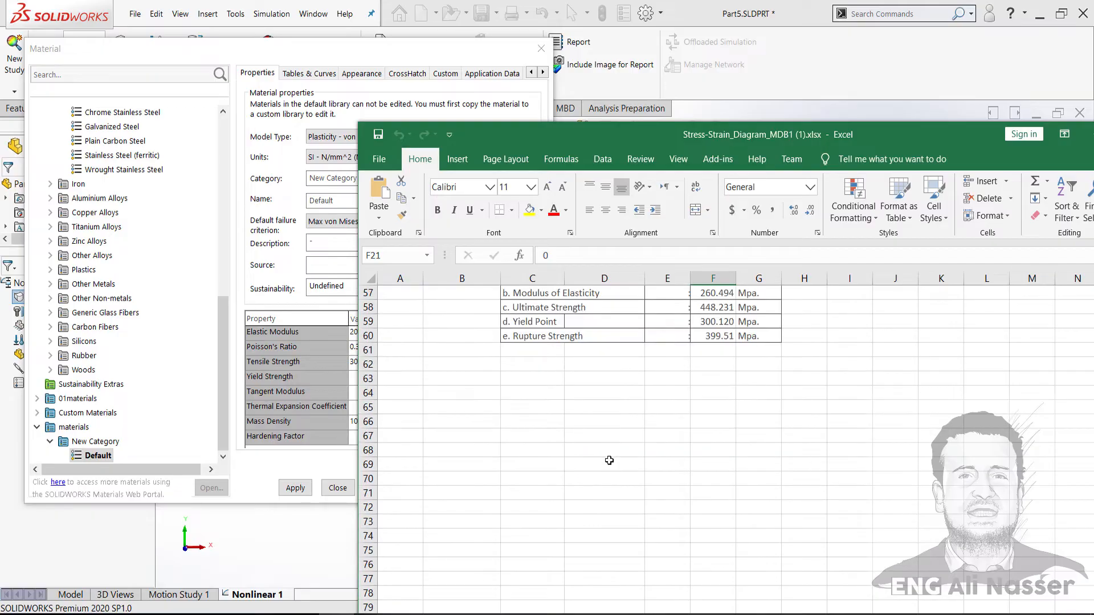
scroll(up, 3)
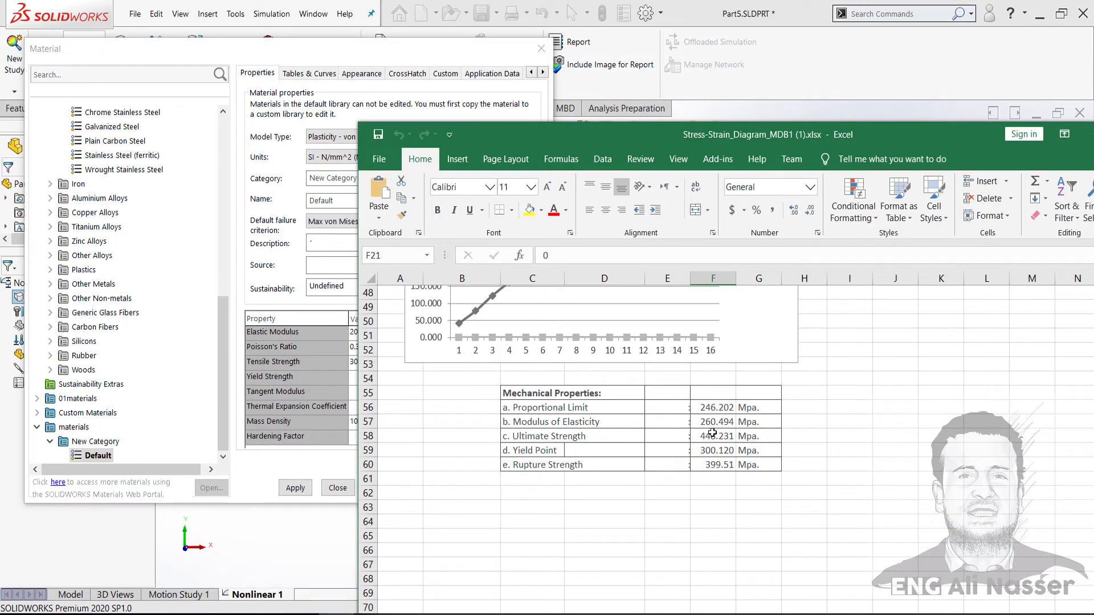
click(715, 421)
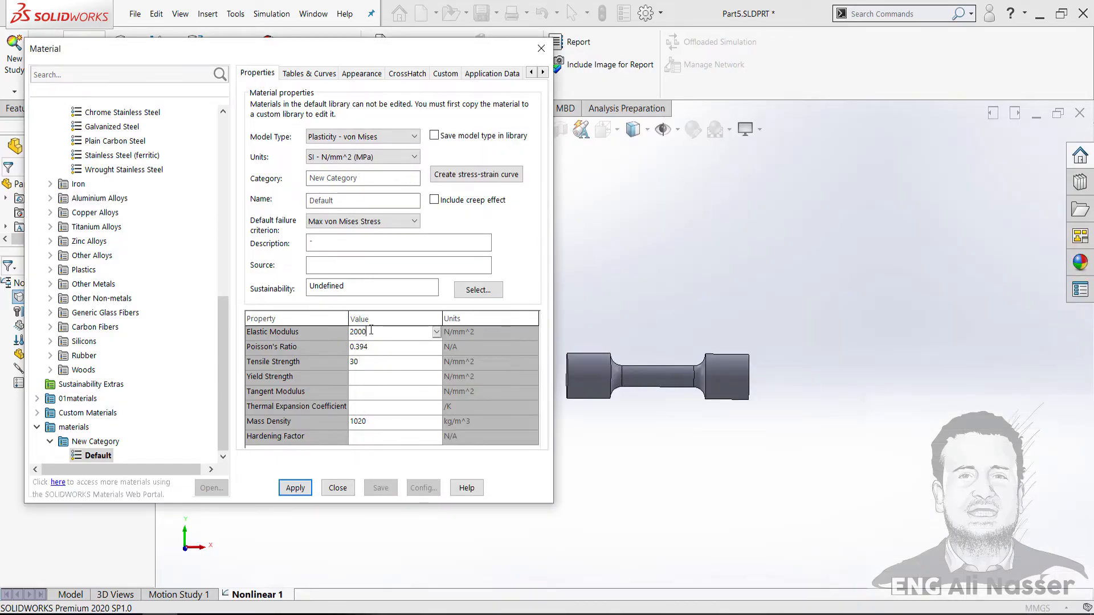
- Enter elastic modulus 260, Poisson's ratio 0.29, yield 300 and tensile strength 448, then apply and close
text(2600)
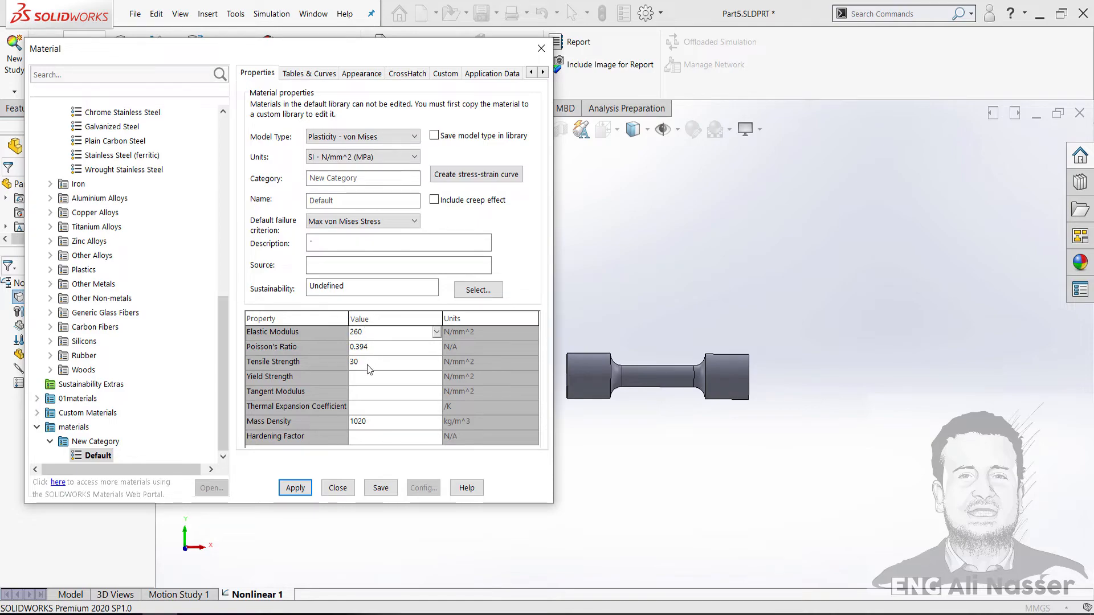
mouse_move(353, 351)
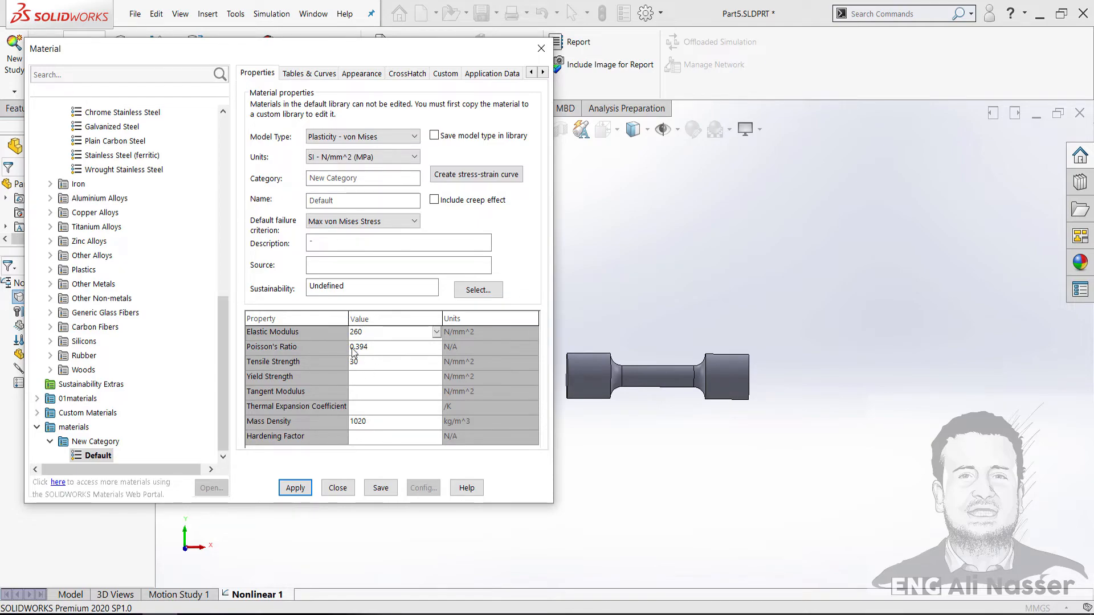
click(391, 347)
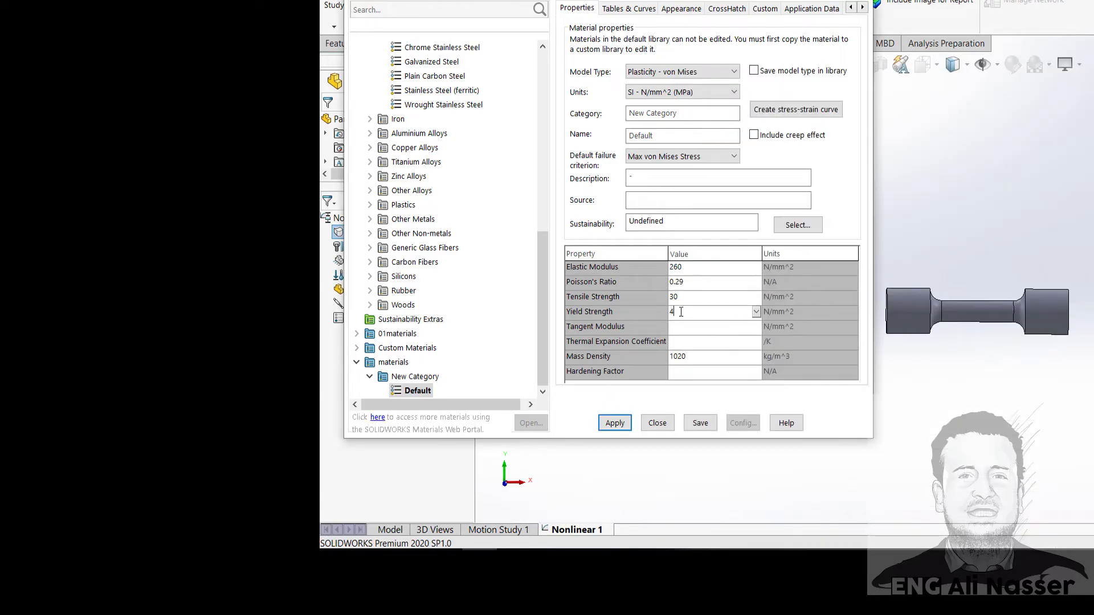
text(48)
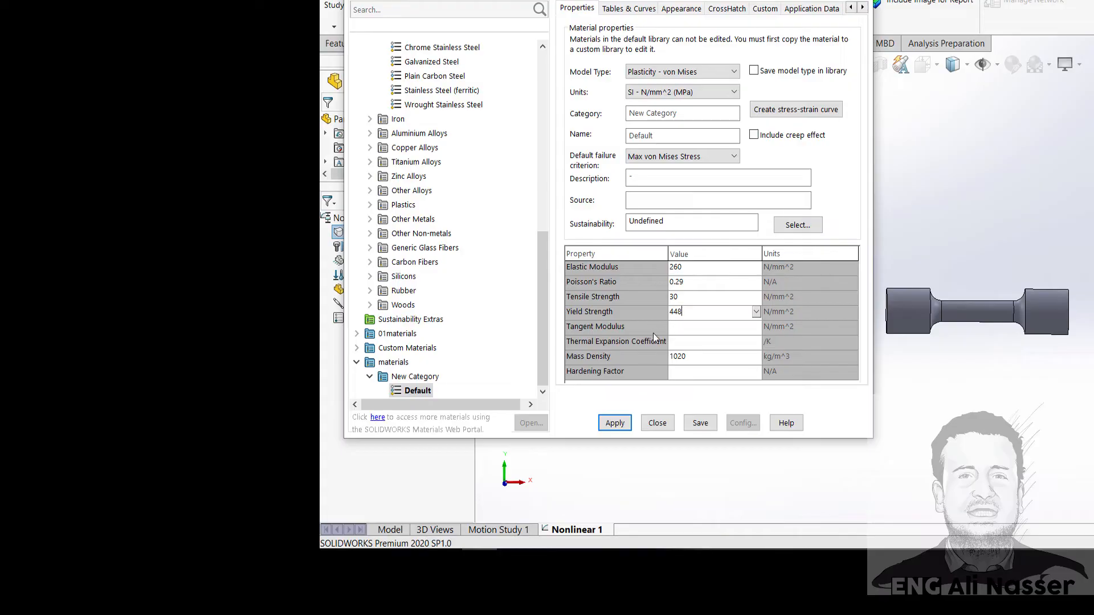
mouse_move(677, 299)
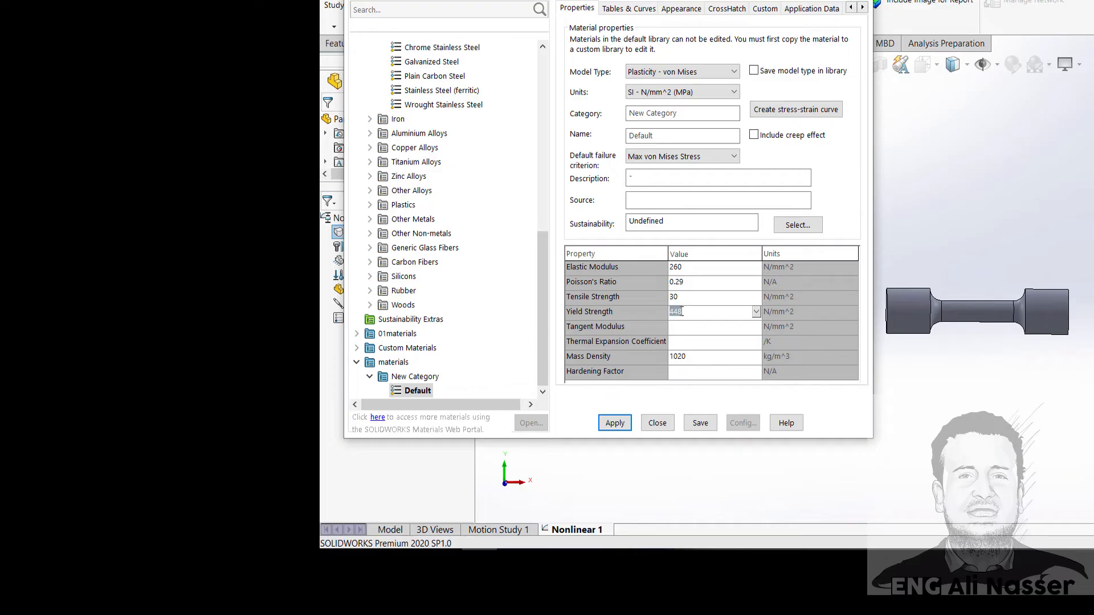
text(300)
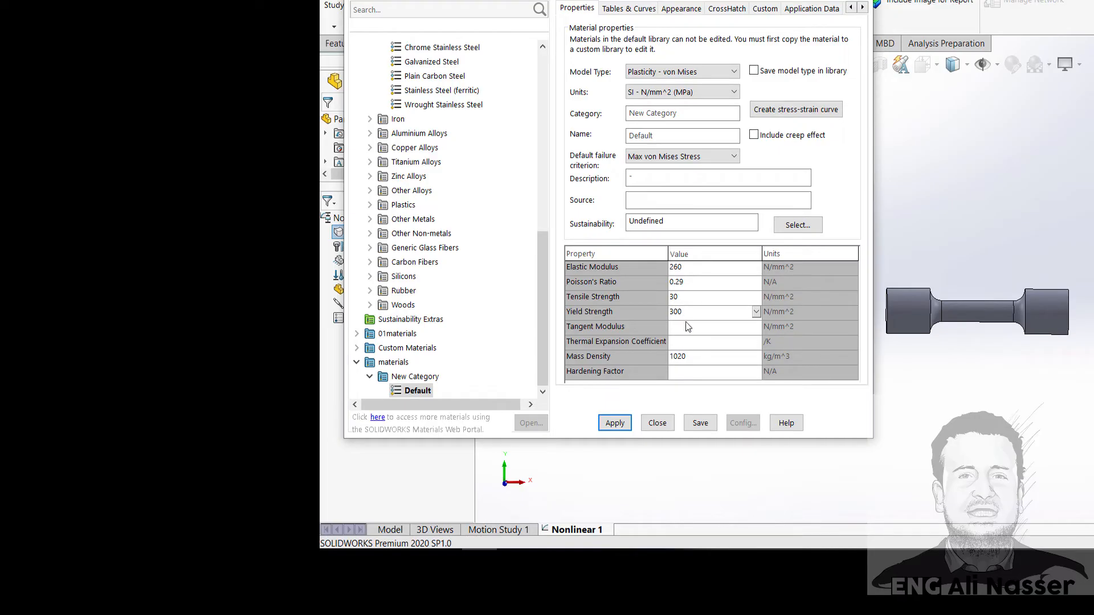
click(705, 296)
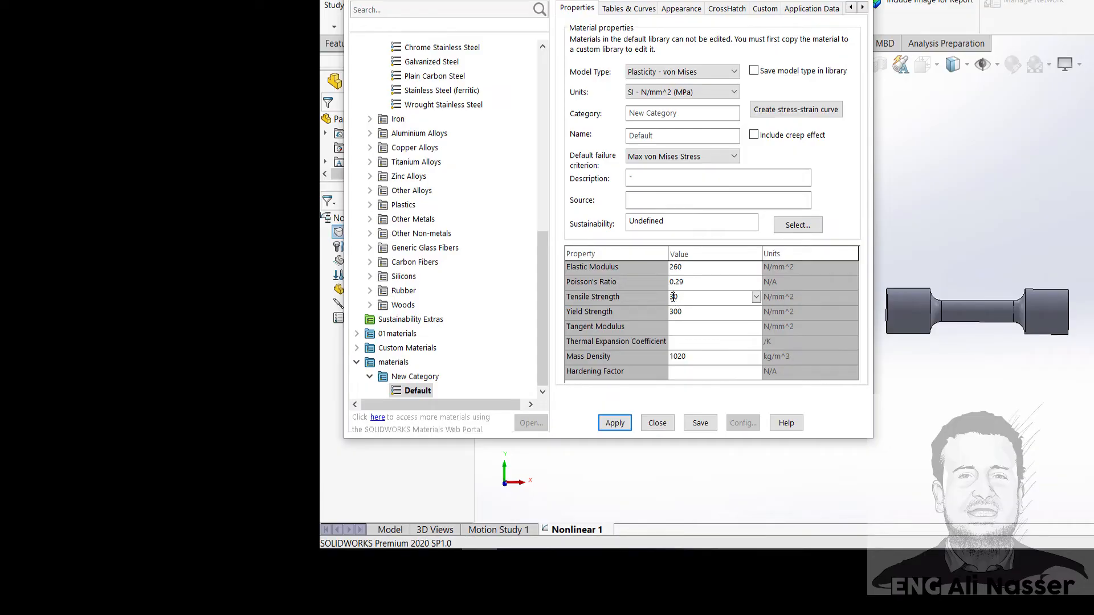
text(448)
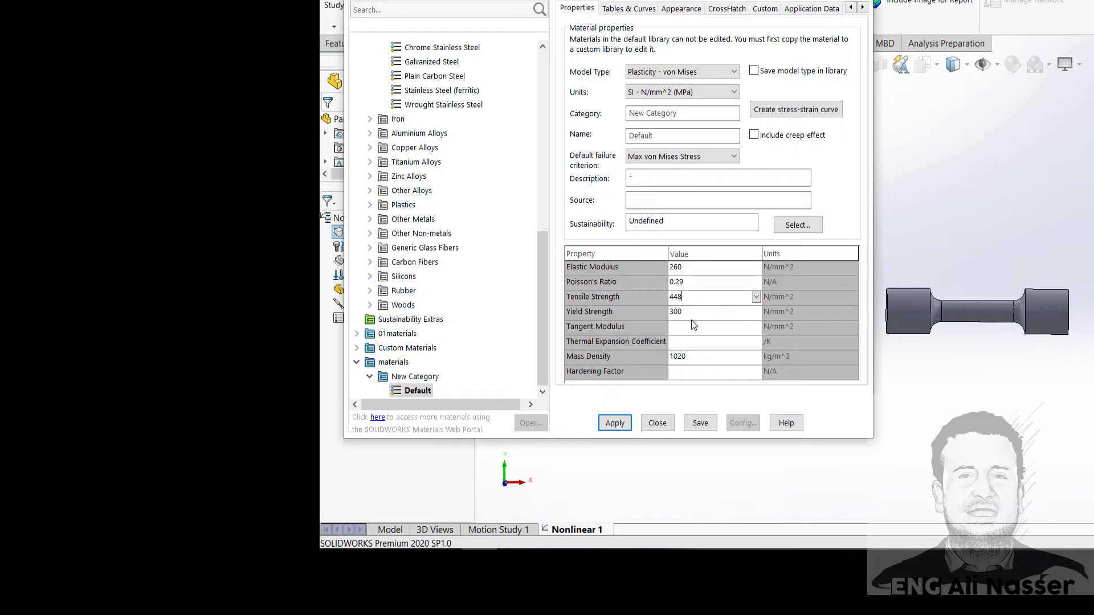
mouse_move(653, 328)
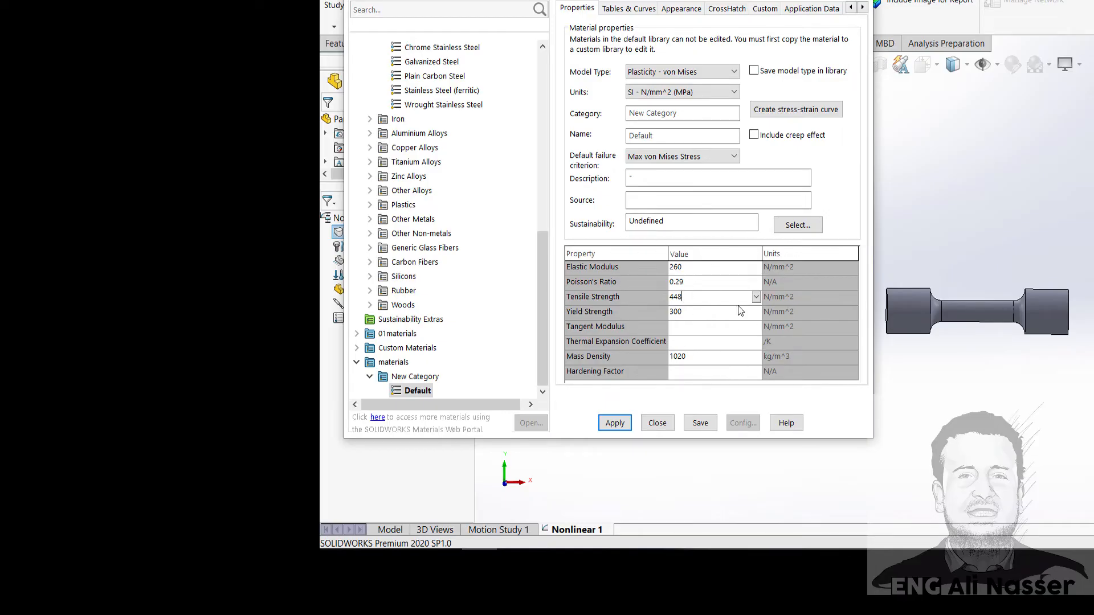
mouse_move(667, 312)
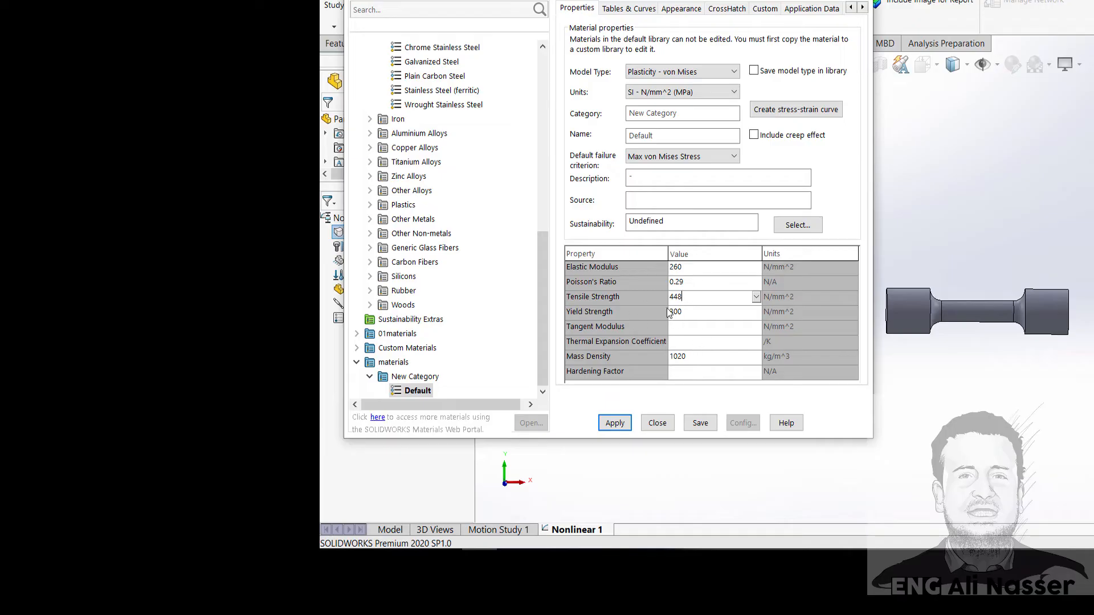
mouse_move(642, 389)
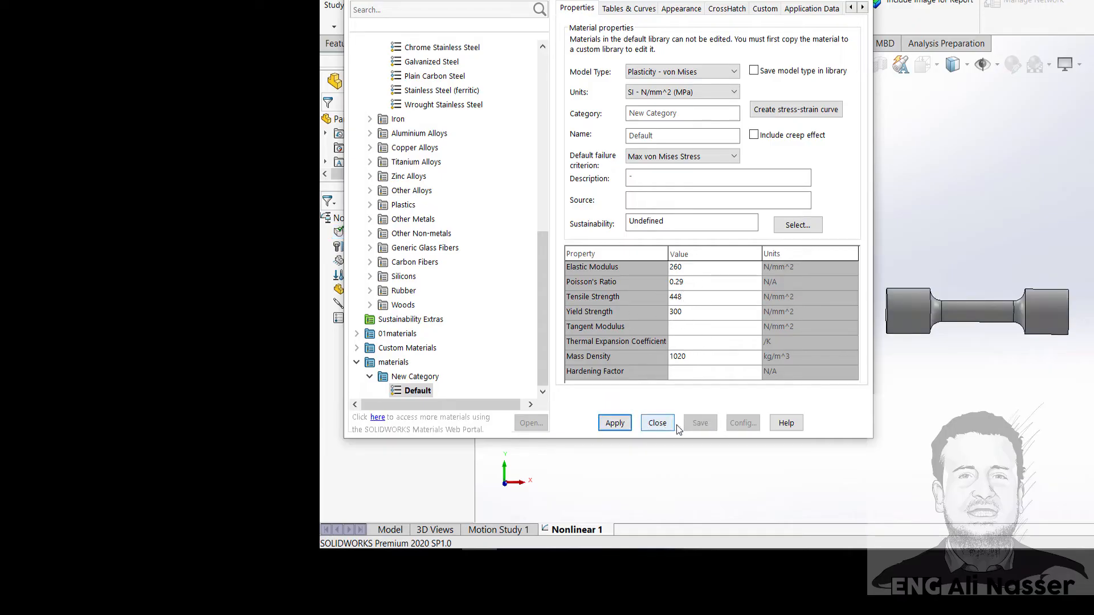
click(655, 423)
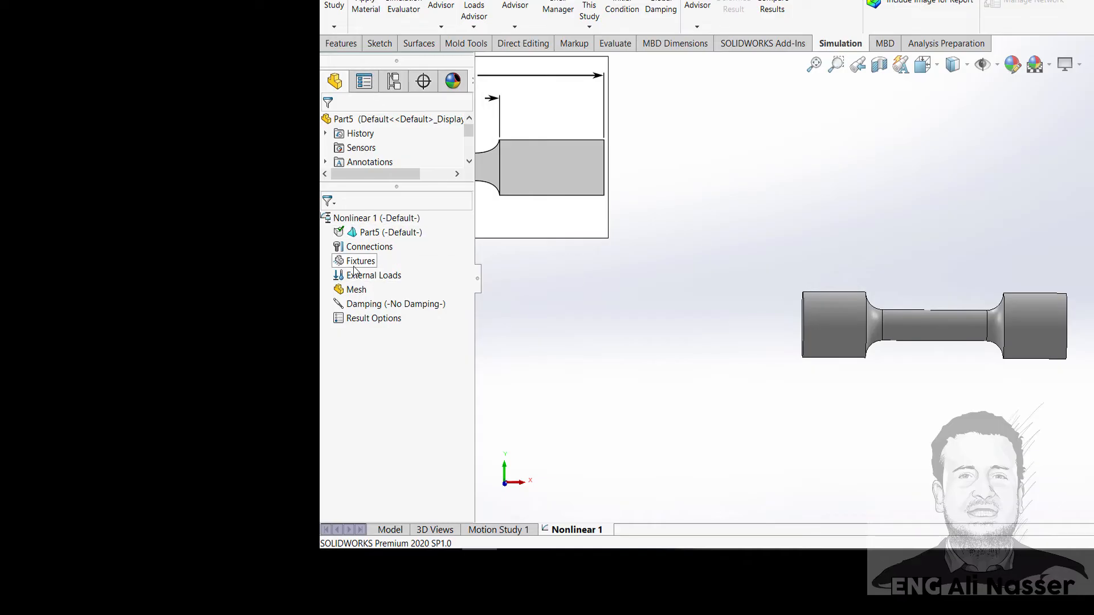
- Apply a Fixed Geometry fixture, Fixed-1, to the left grip's cylindrical face
right_click(360, 261)
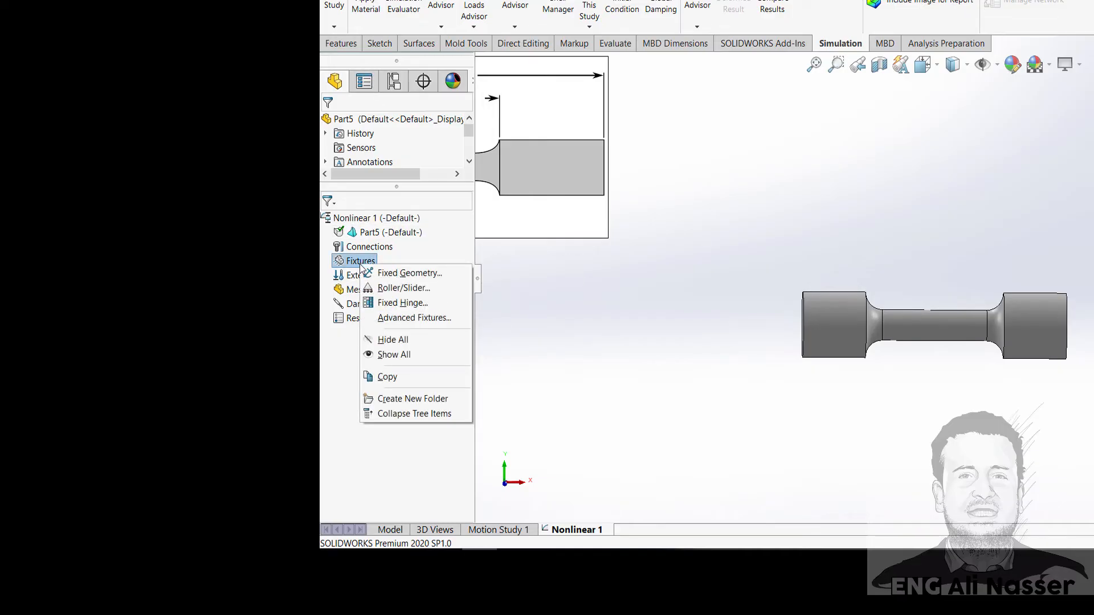
mouse_move(410, 273)
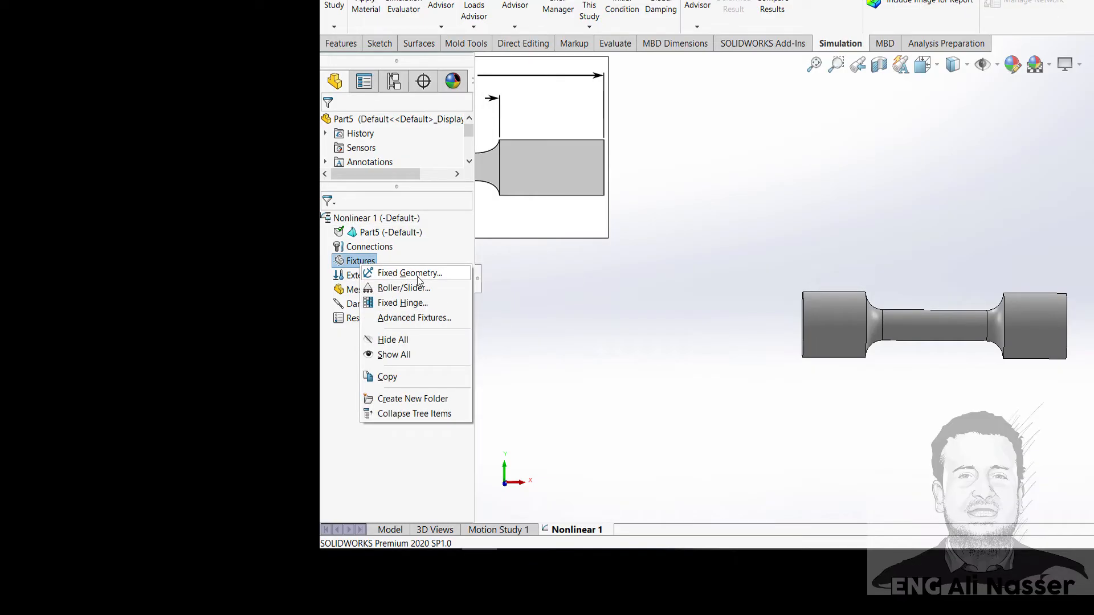
click(673, 335)
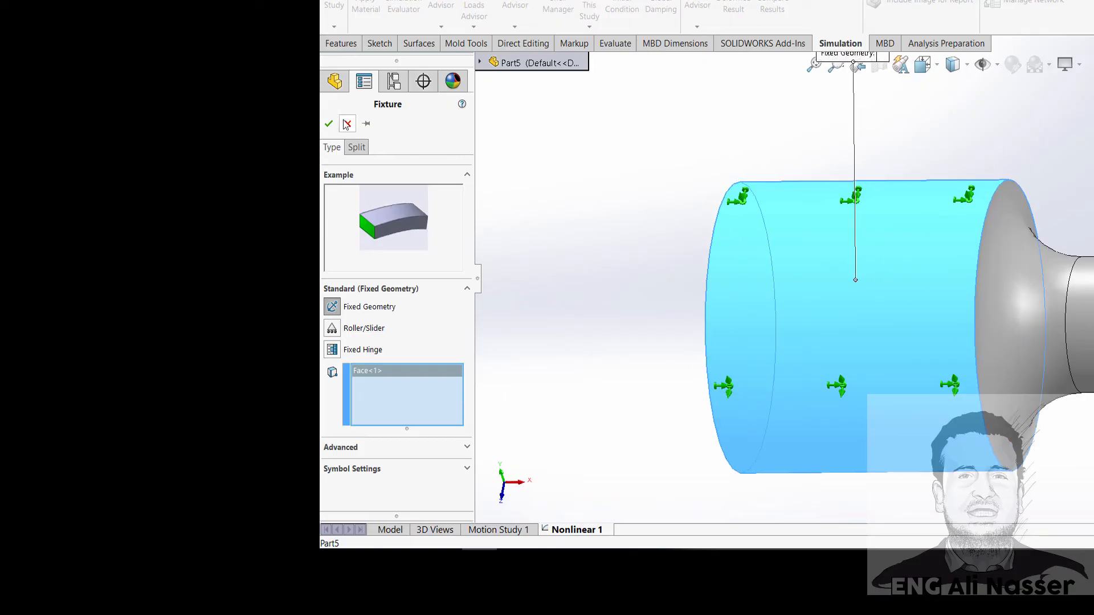
click(328, 123)
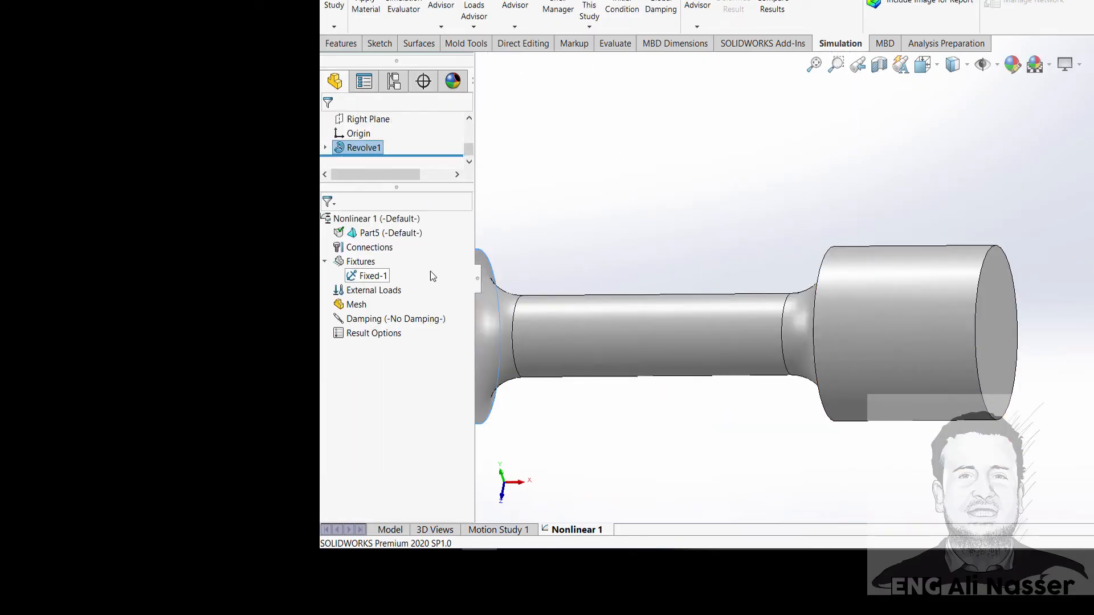
click(375, 290)
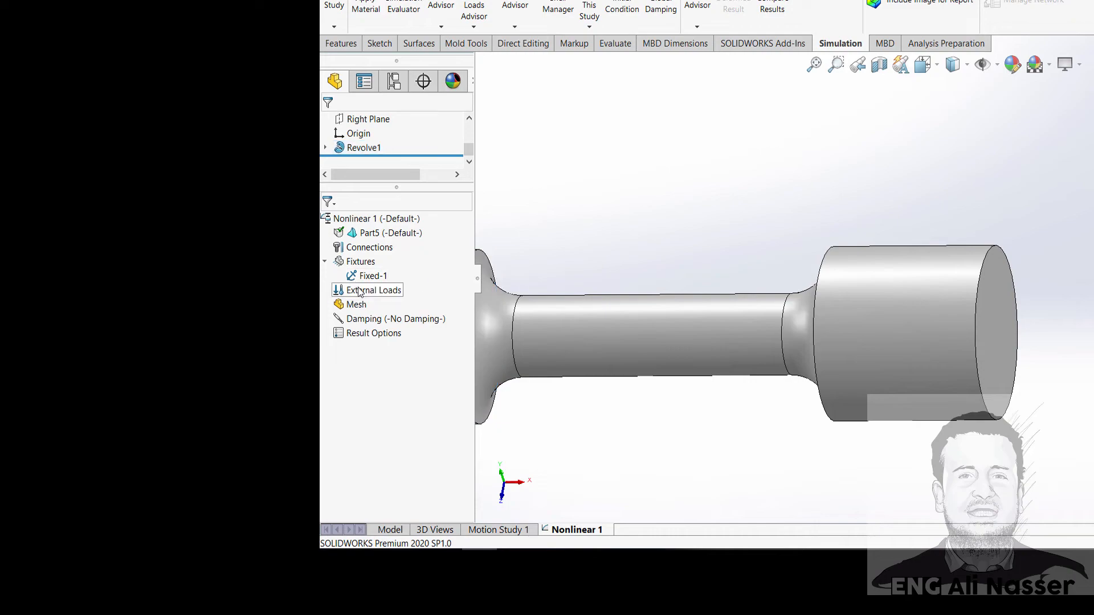
- Set an On Cylindrical Faces fixture on the right grip: 0 mm radial, 20 mm reversed axial
right_click(360, 262)
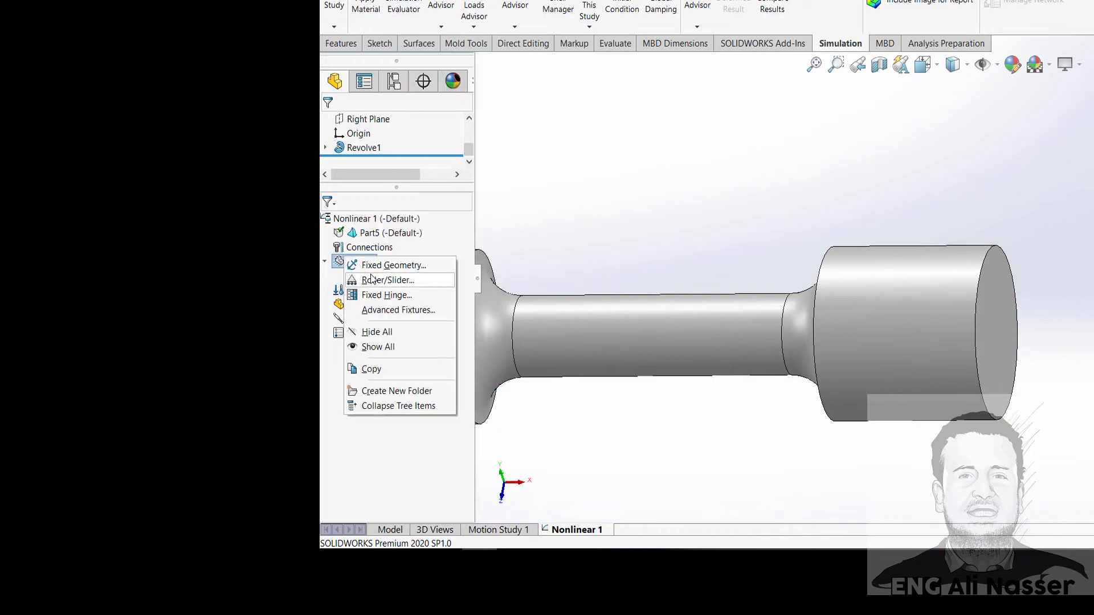
click(392, 265)
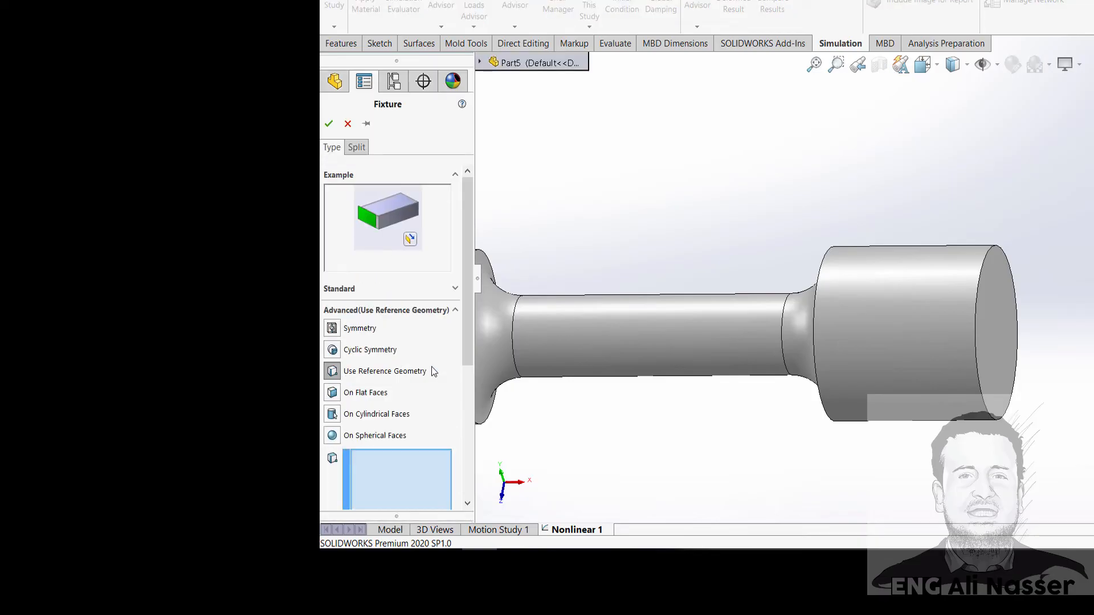
scroll(down, 3)
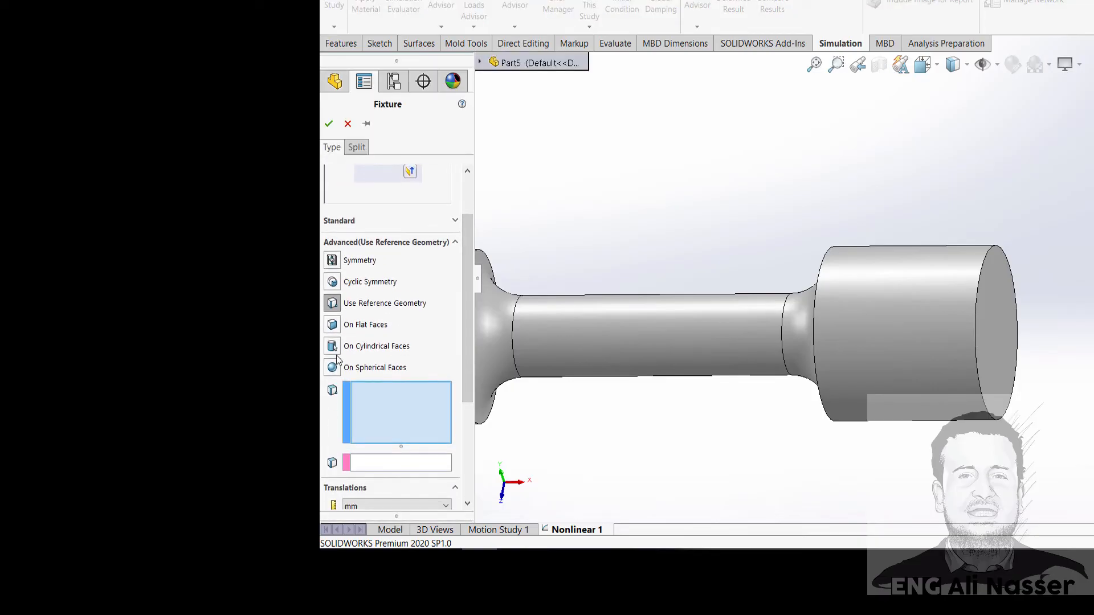
click(376, 346)
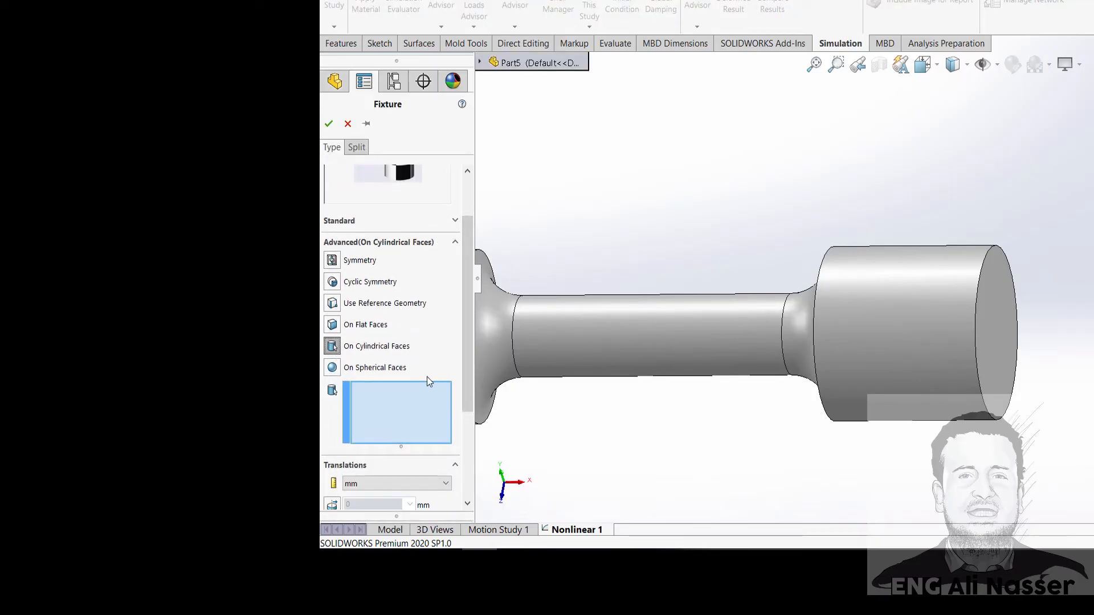
click(907, 328)
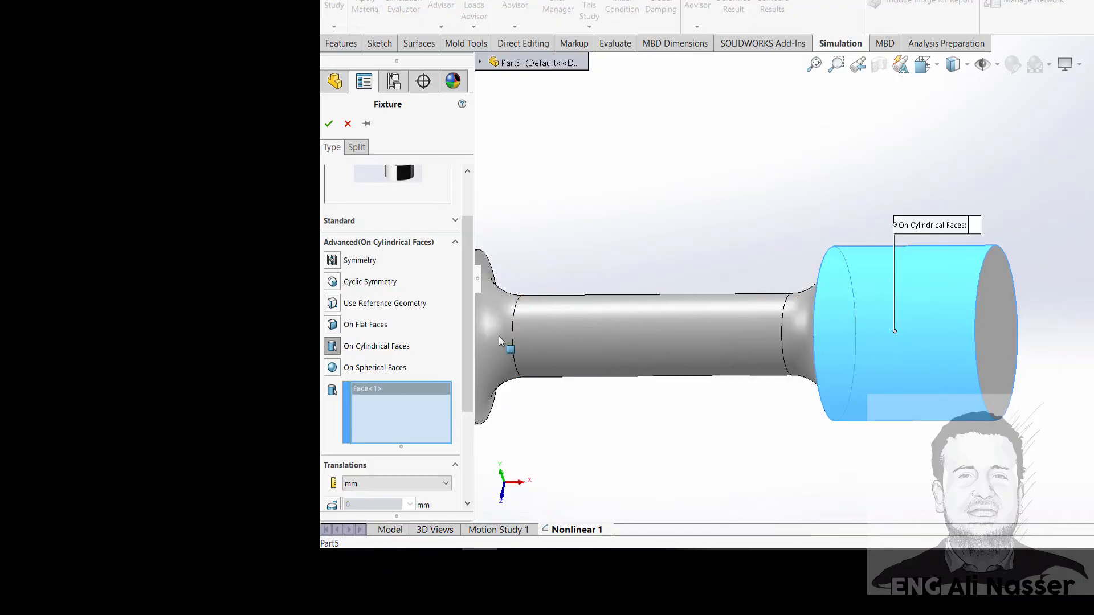
scroll(down, 3)
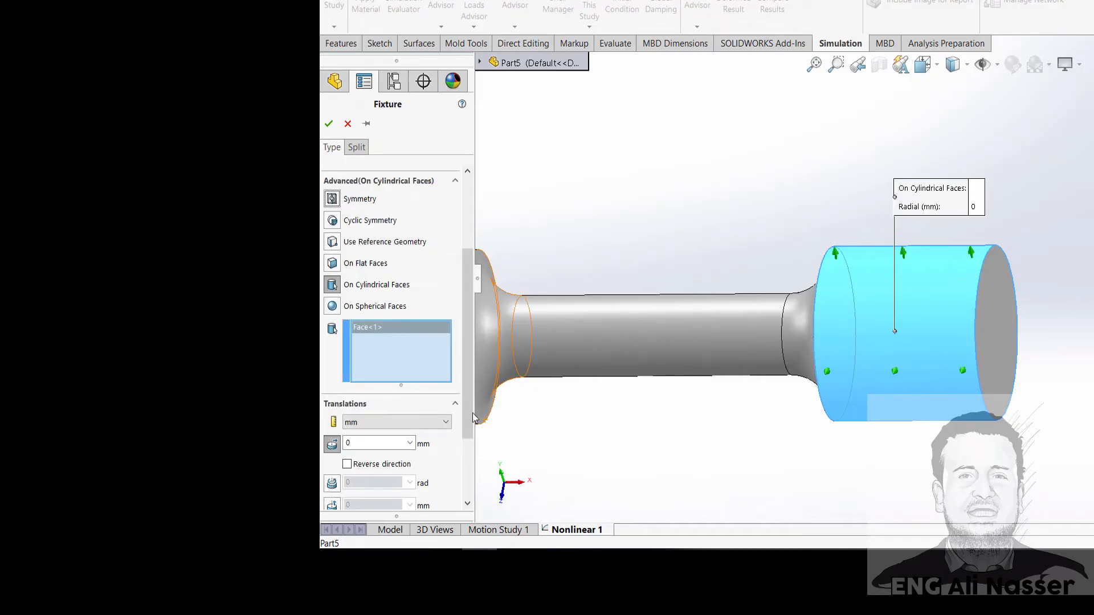
scroll(down, 3)
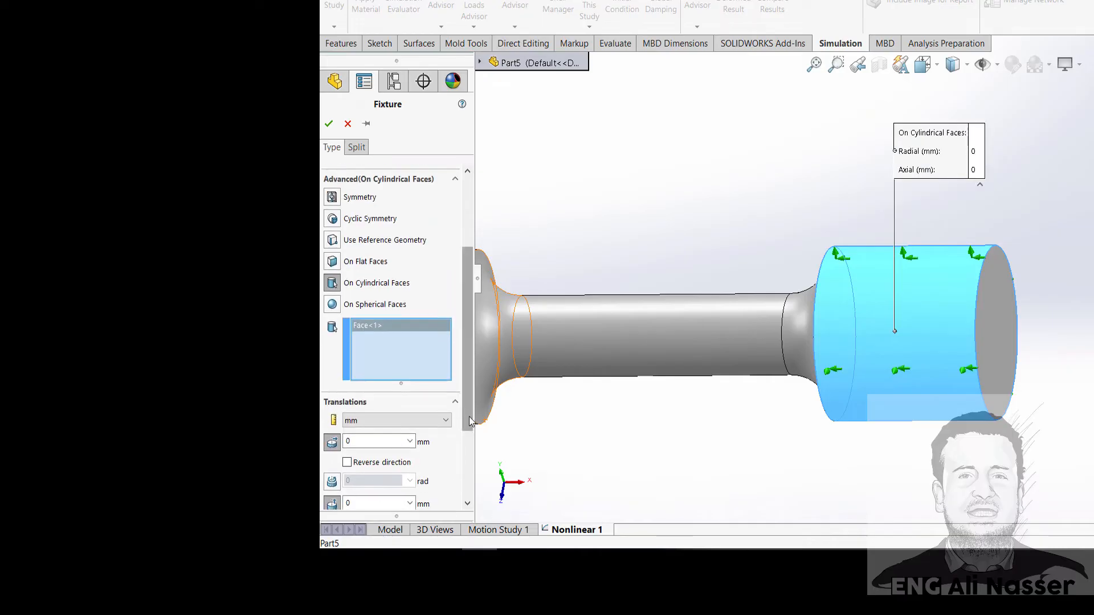
scroll(down, 3)
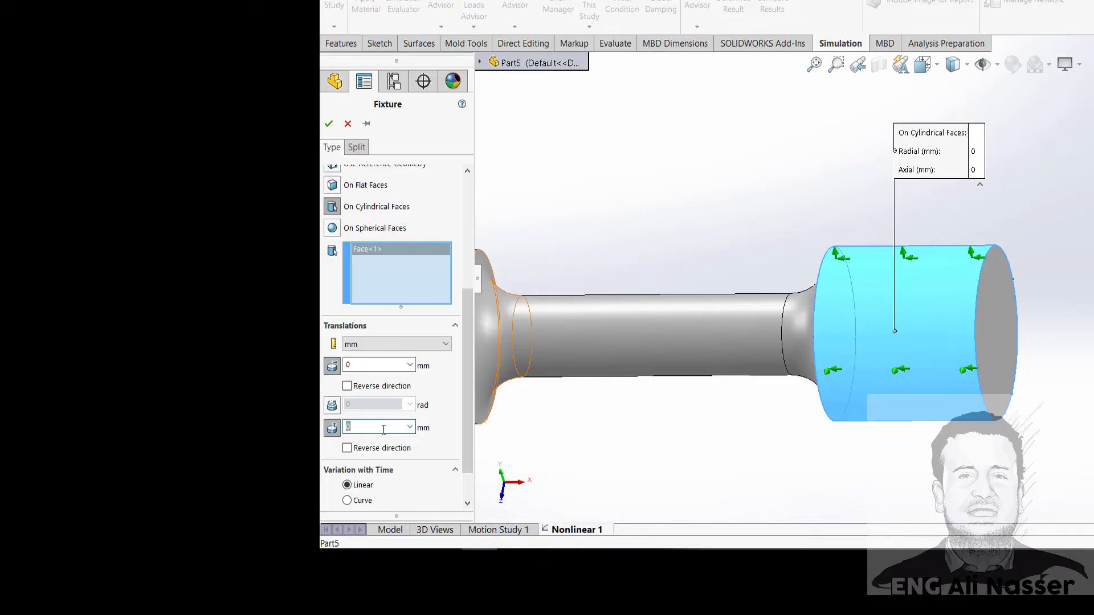
text(20)
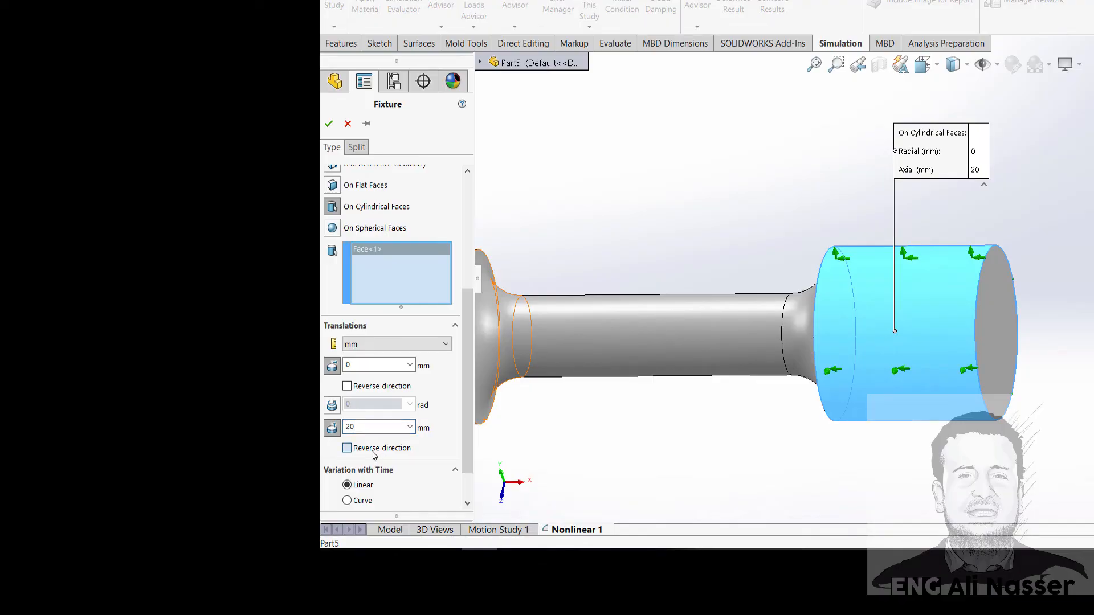
click(347, 448)
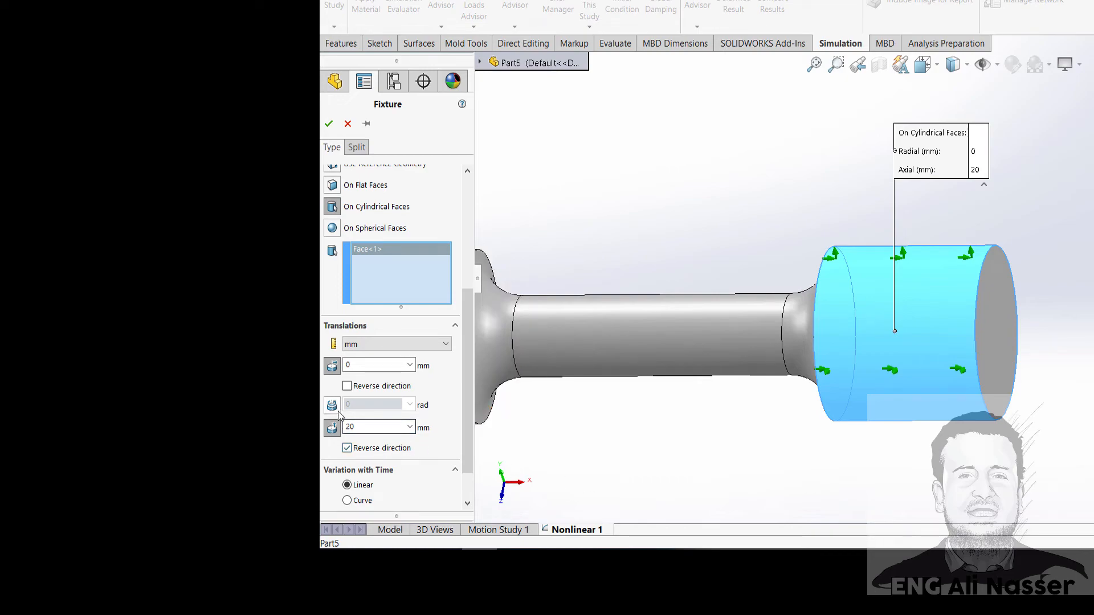
mouse_move(502, 510)
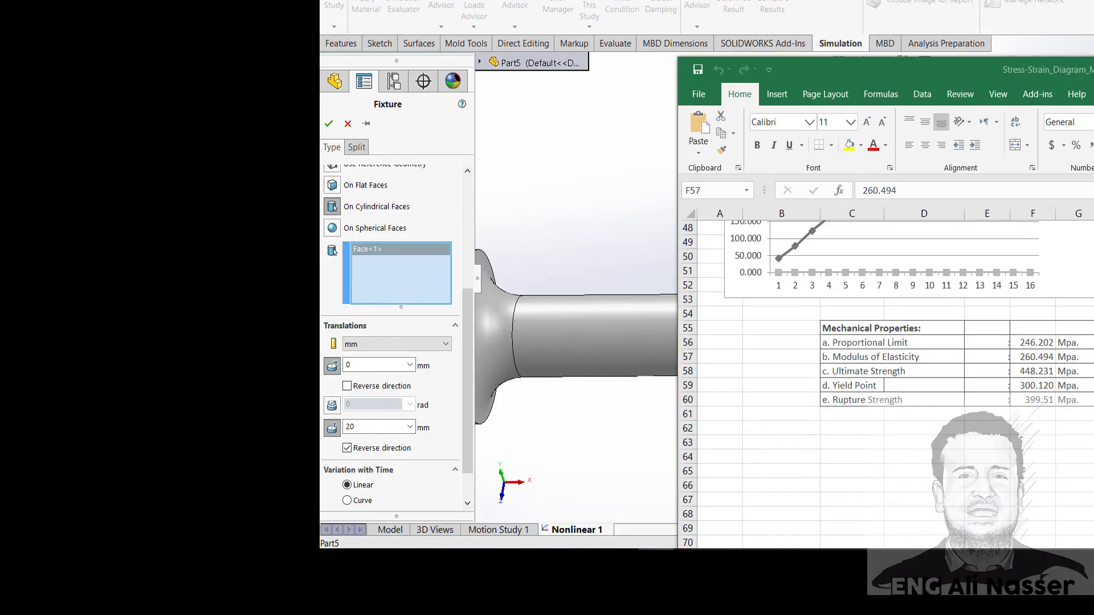
- Verify the 20 mm elongation at 65000 N in Excel, then confirm the cylindrical-face fixture
scroll(up, 3)
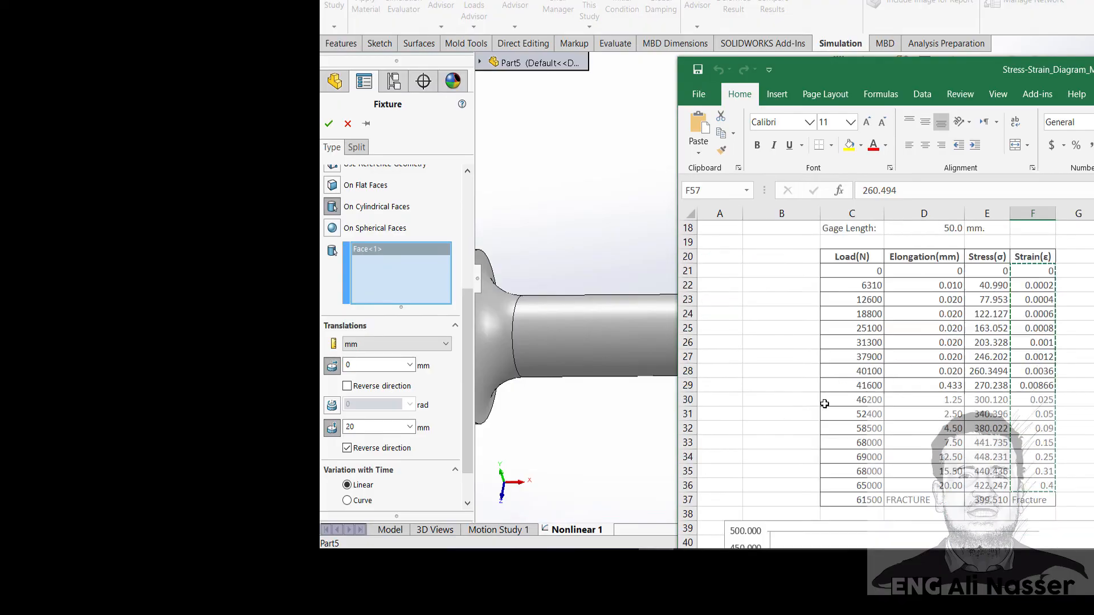
click(923, 485)
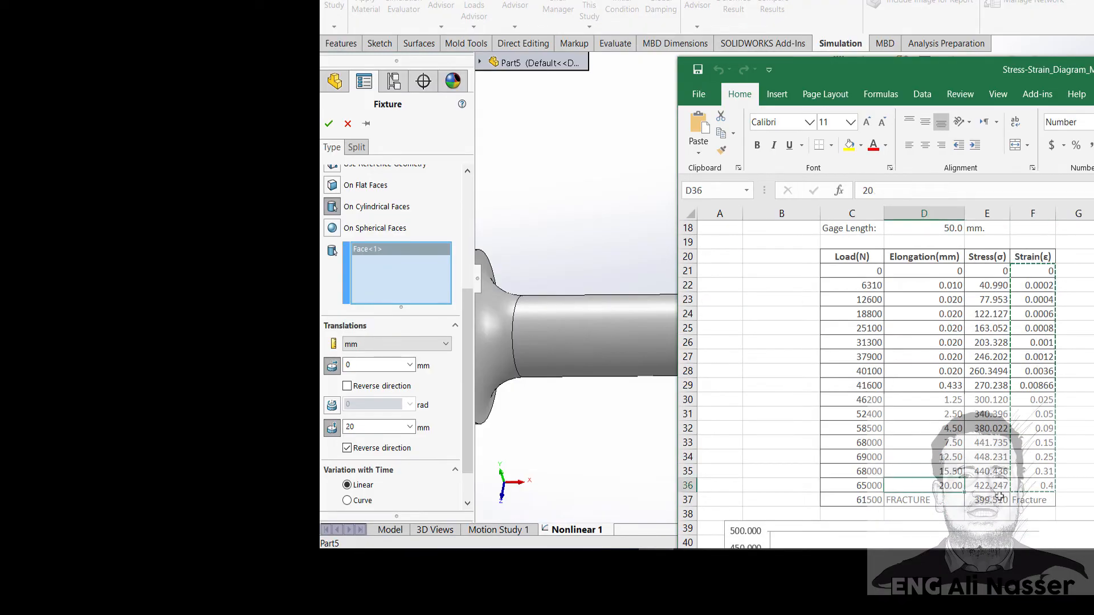
mouse_move(561, 442)
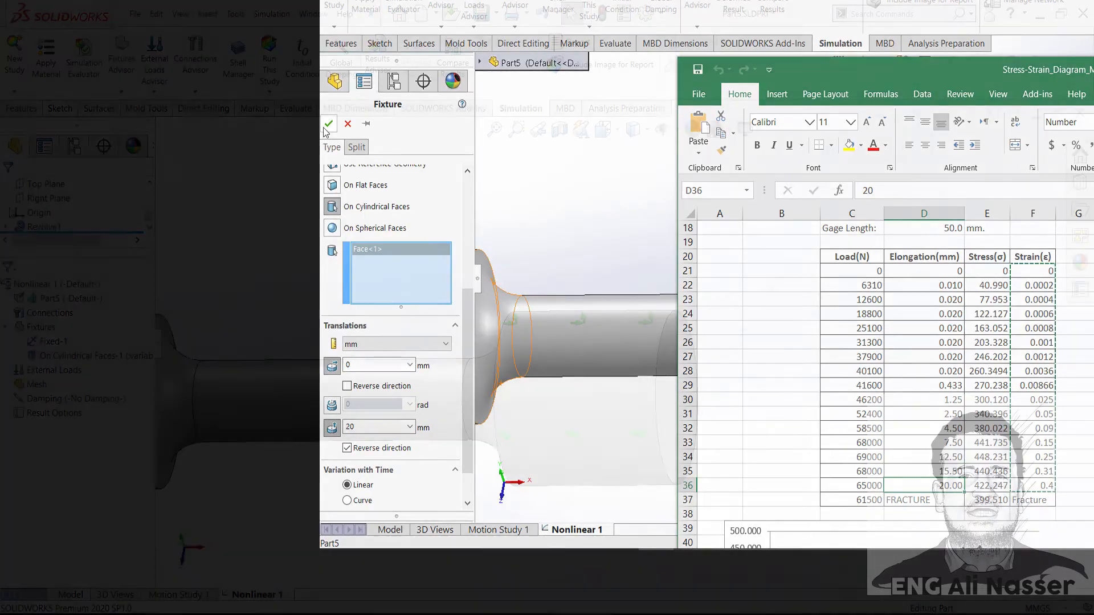
click(328, 124)
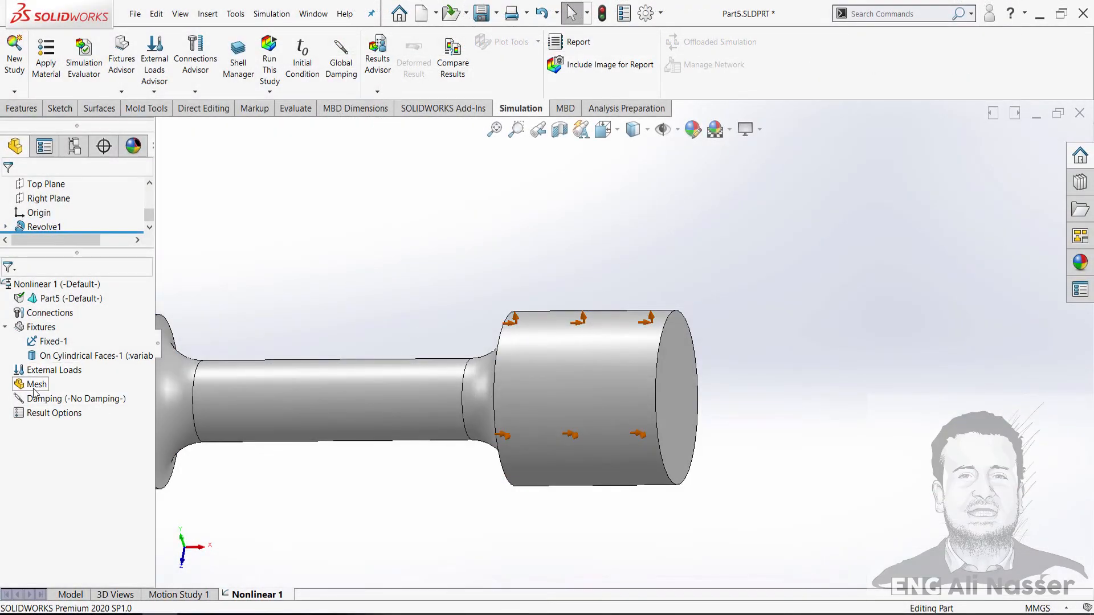
- Generate a curvature-based solid mesh over the whole dogbone specimen
right_click(35, 383)
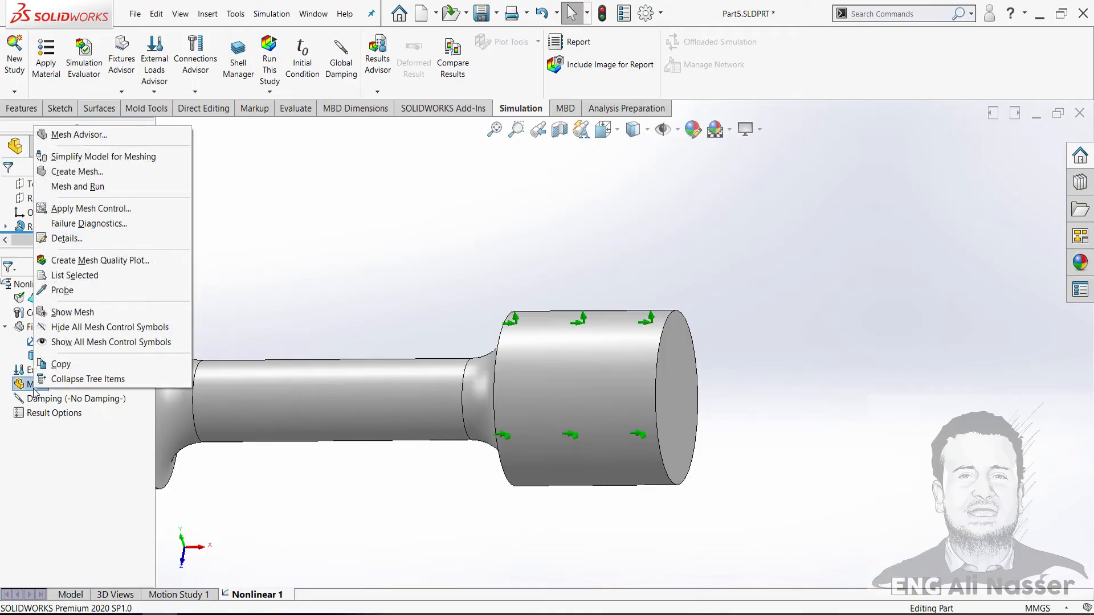
mouse_move(73, 172)
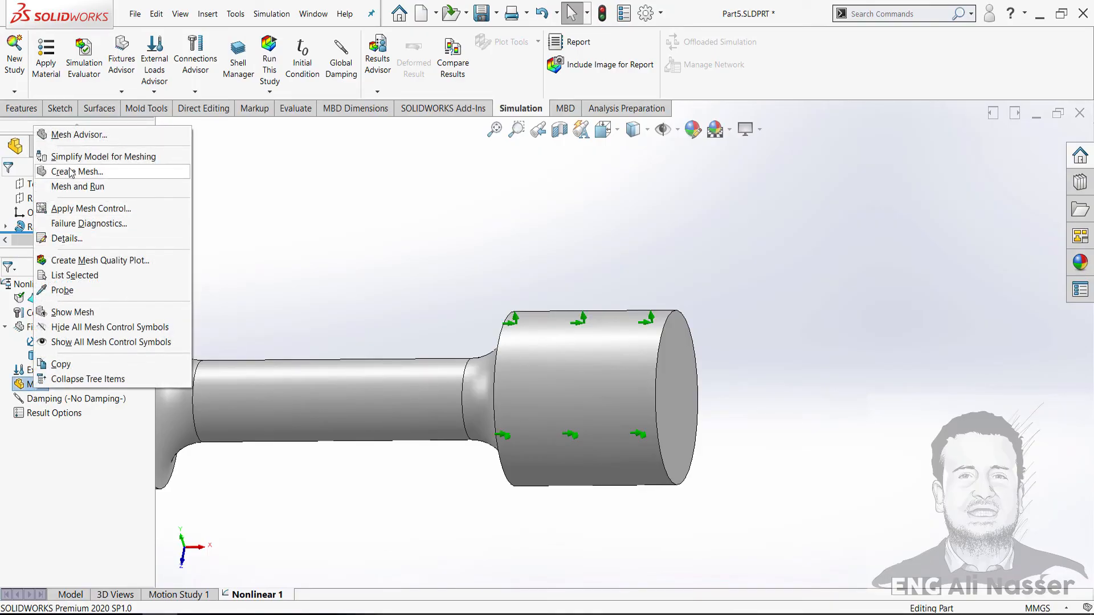
click(77, 171)
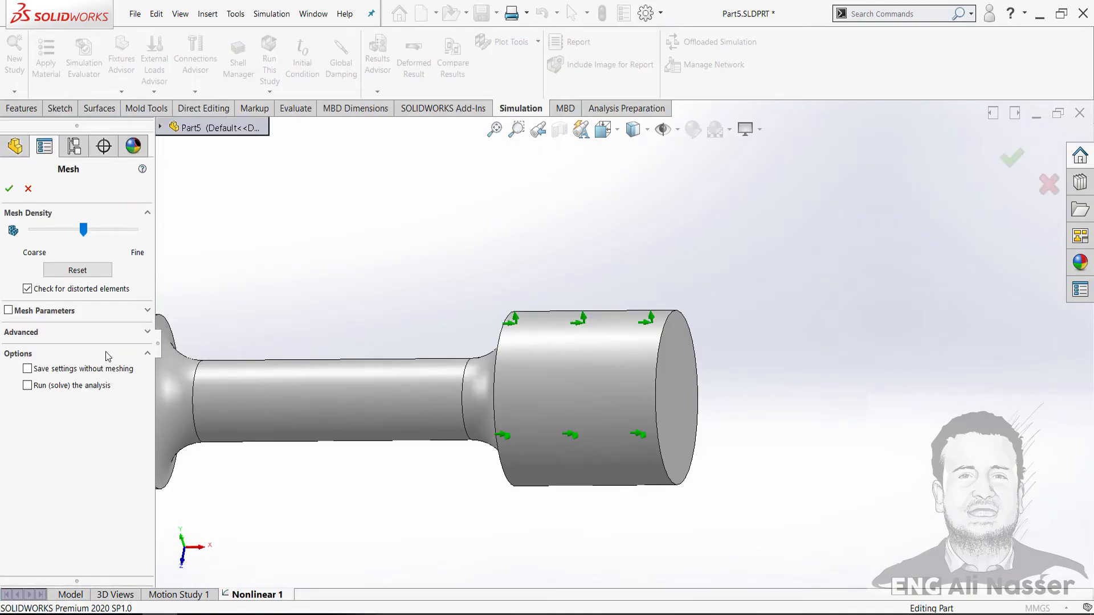
mouse_move(52, 318)
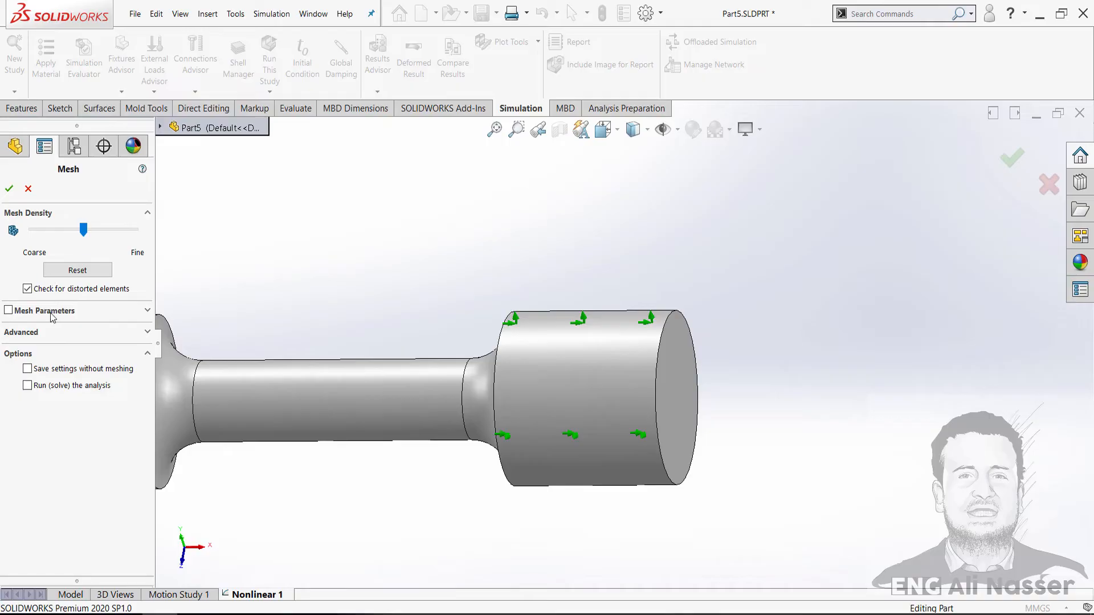
click(7, 310)
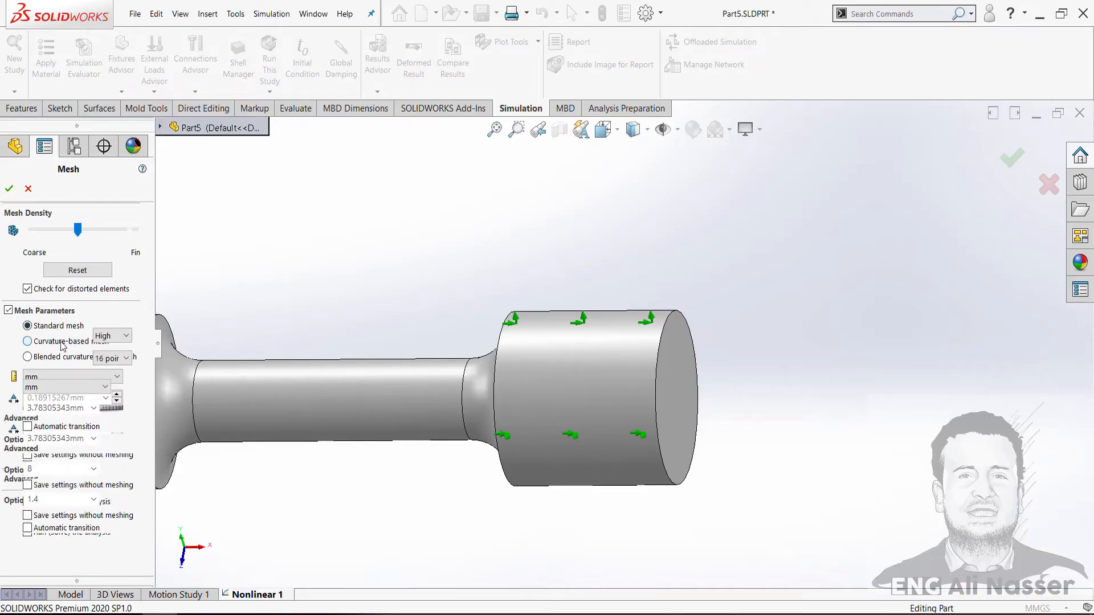
click(27, 341)
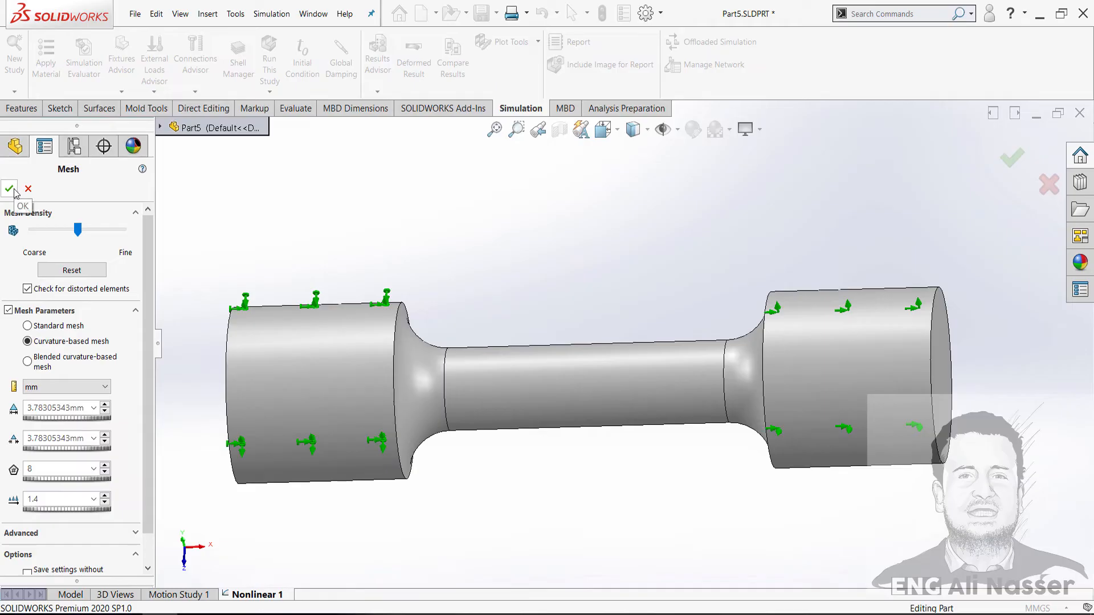
click(10, 189)
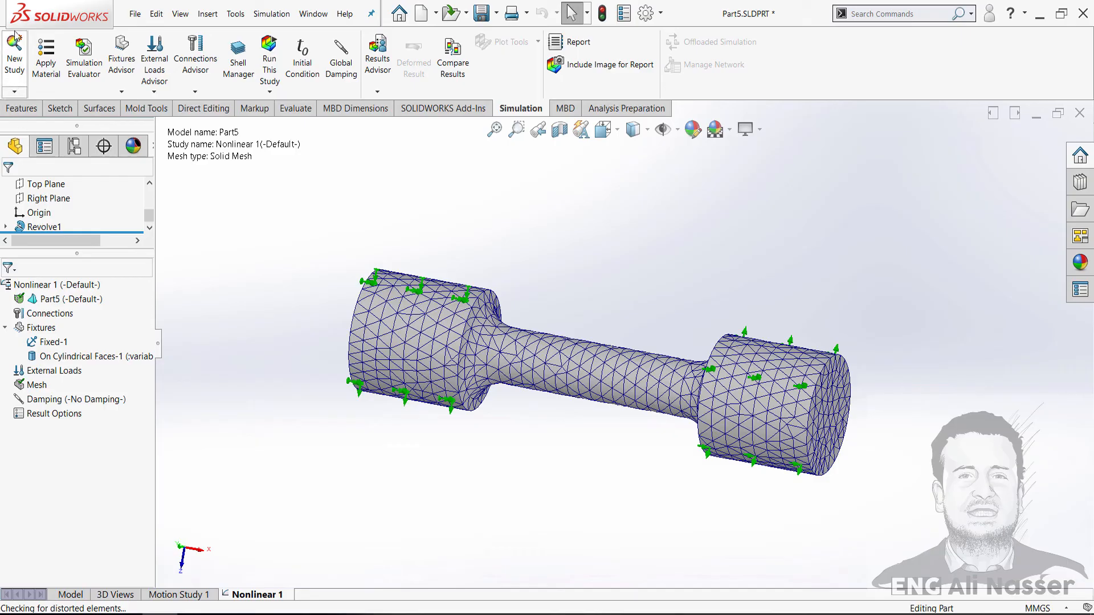
- Give the nonlinear study end time 1, initial increment 0.01 and the Direct sparse solver
click(14, 91)
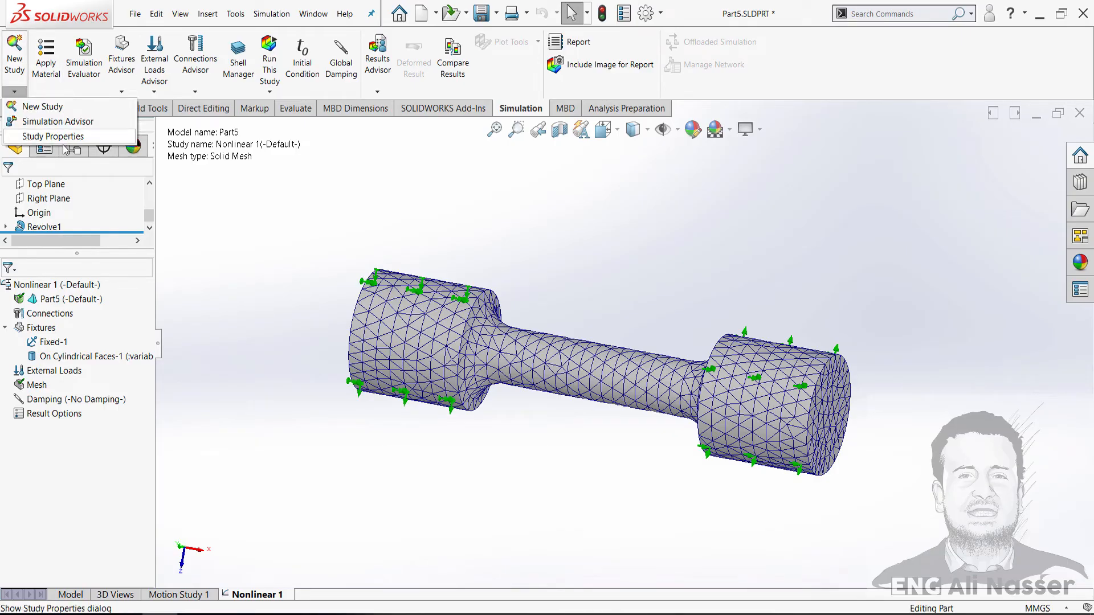
click(52, 136)
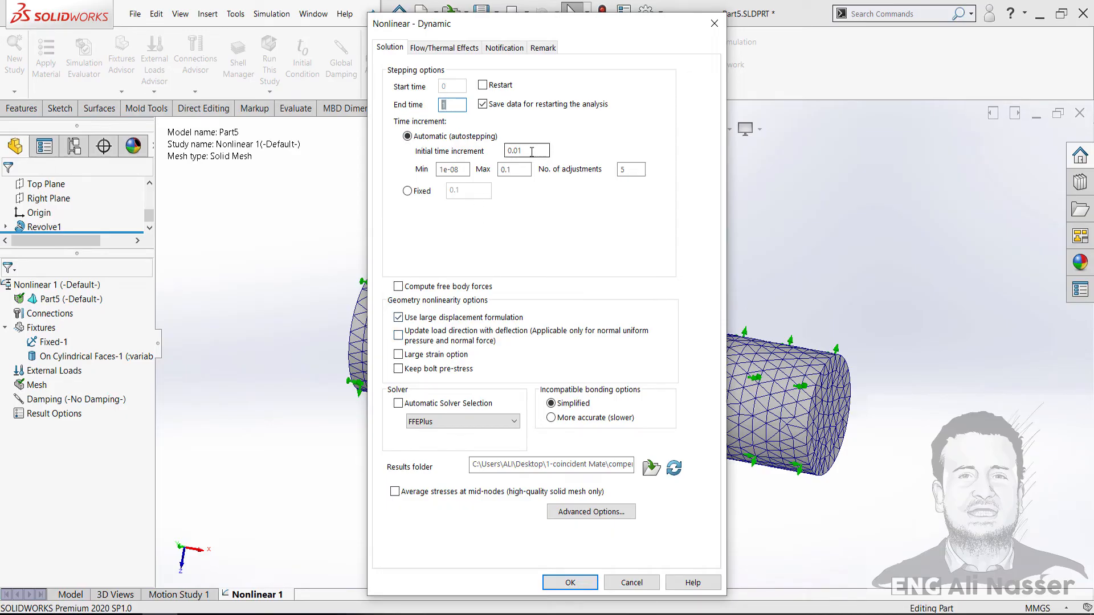
triple_click(525, 150)
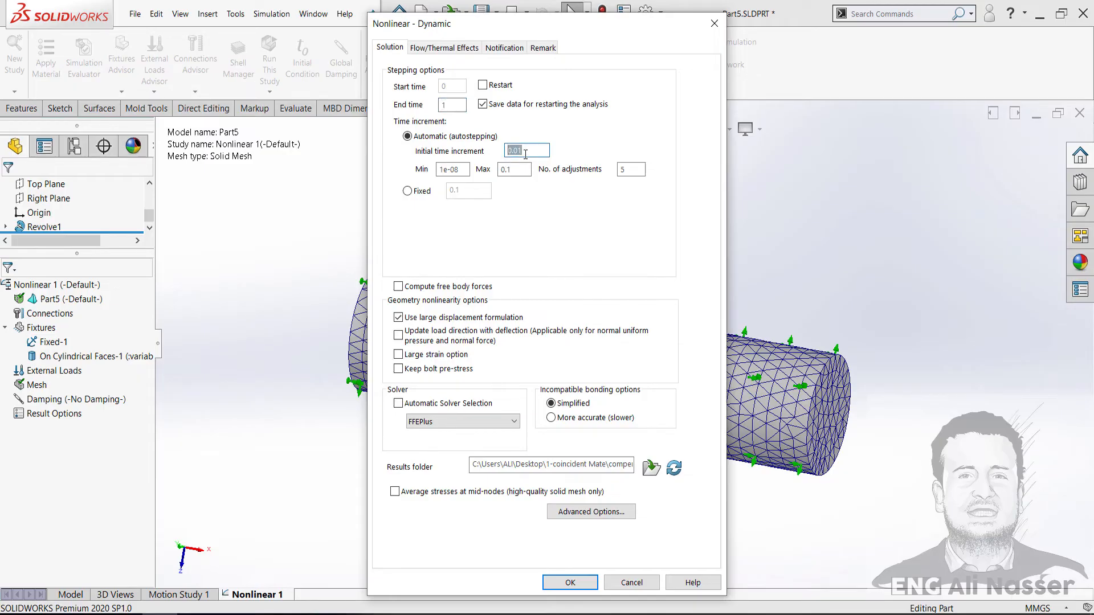
mouse_move(563, 562)
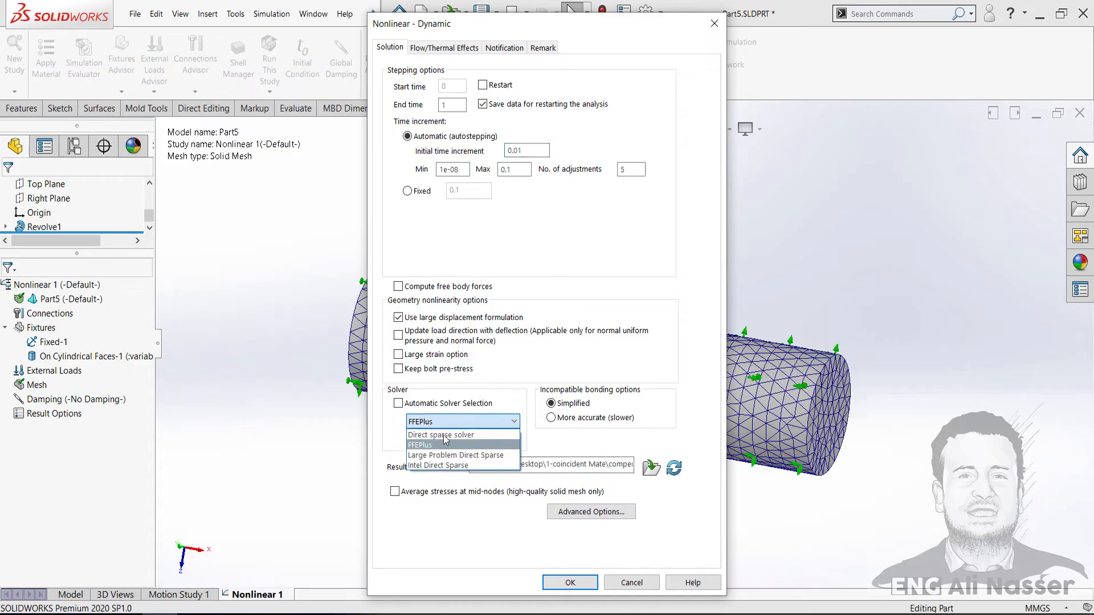
mouse_move(441, 434)
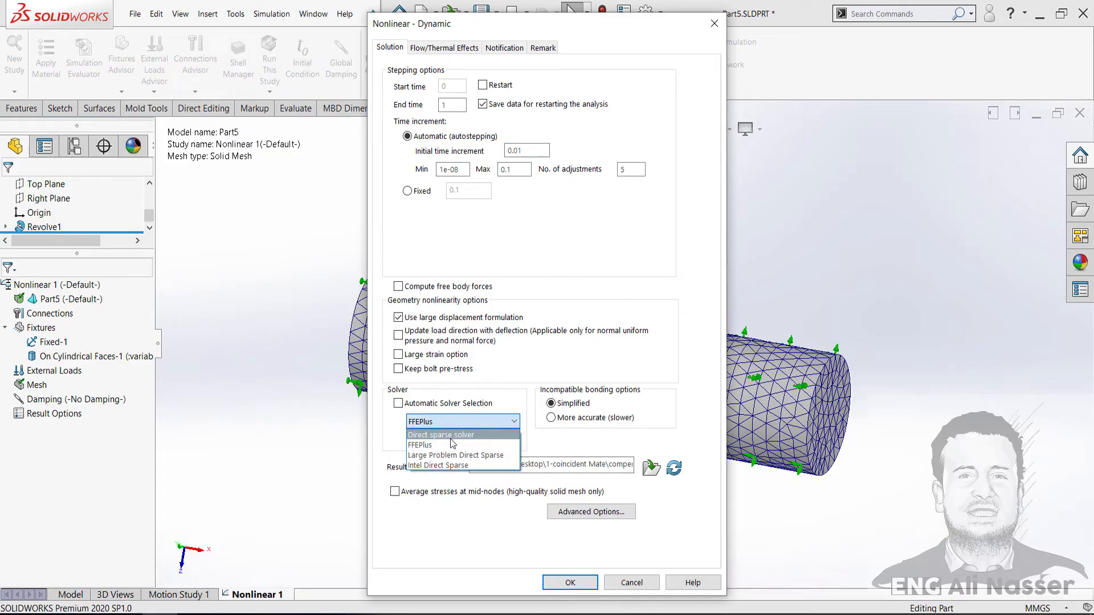
click(442, 435)
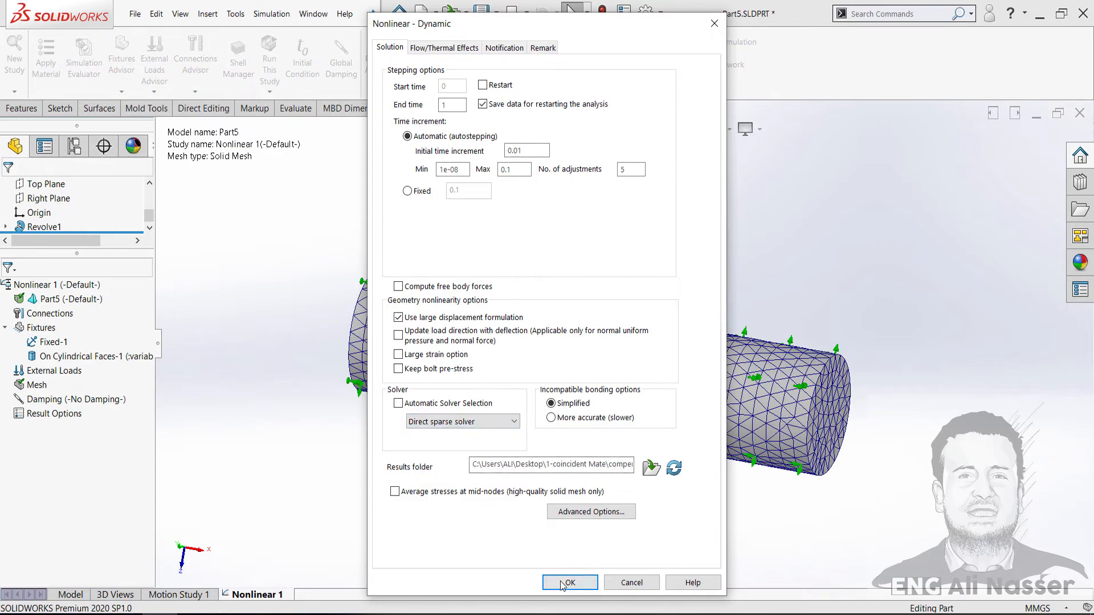
click(569, 582)
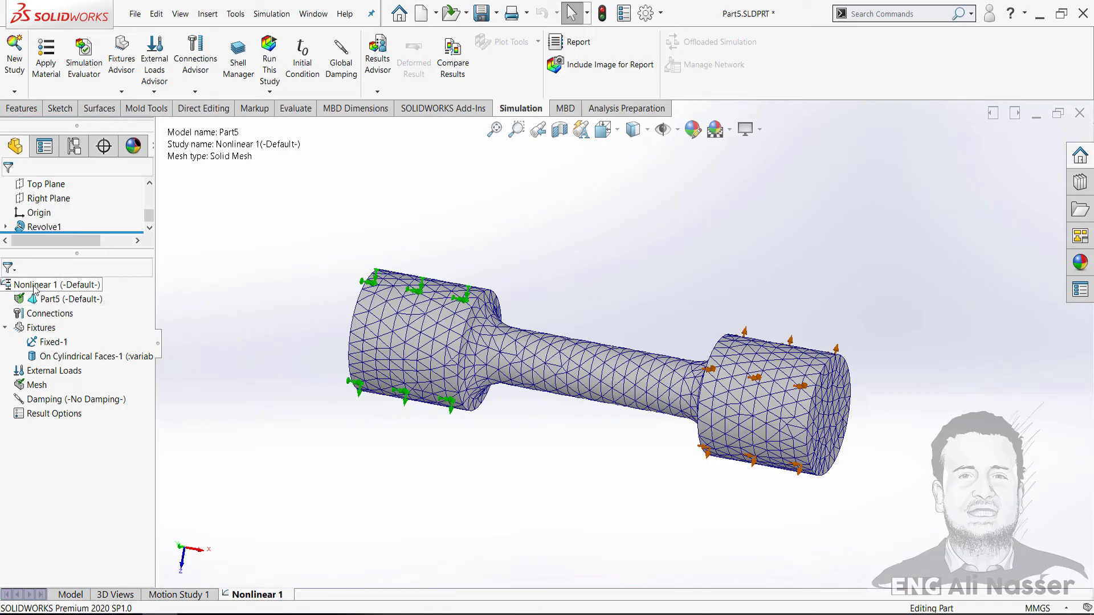
- Run Nonlinear 1, then animate the von Mises stress result peaking at 464 MPa and close the animation
right_click(59, 285)
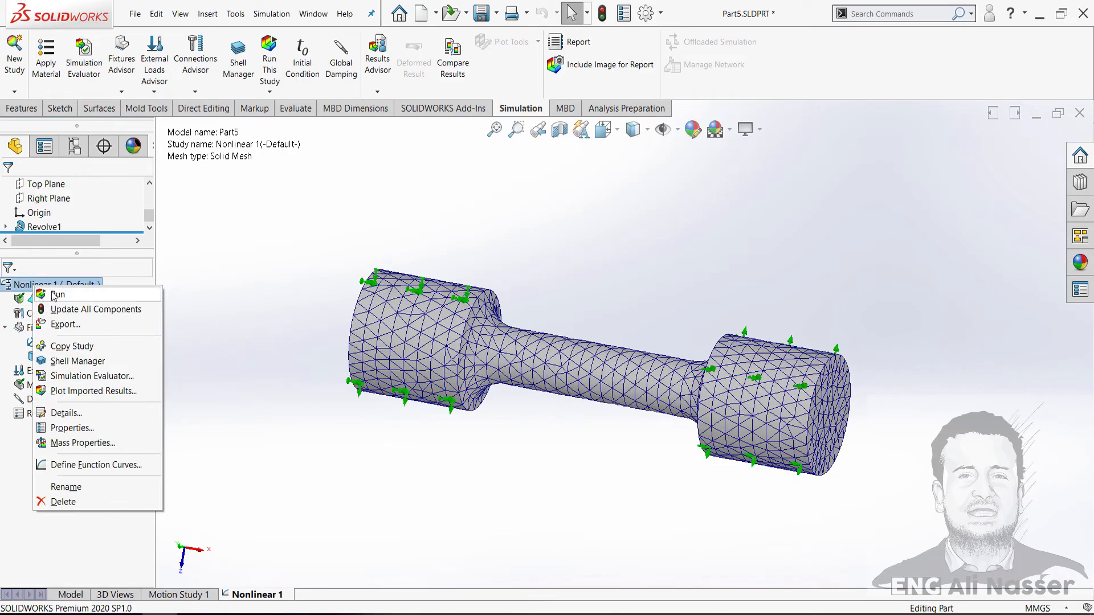
click(60, 294)
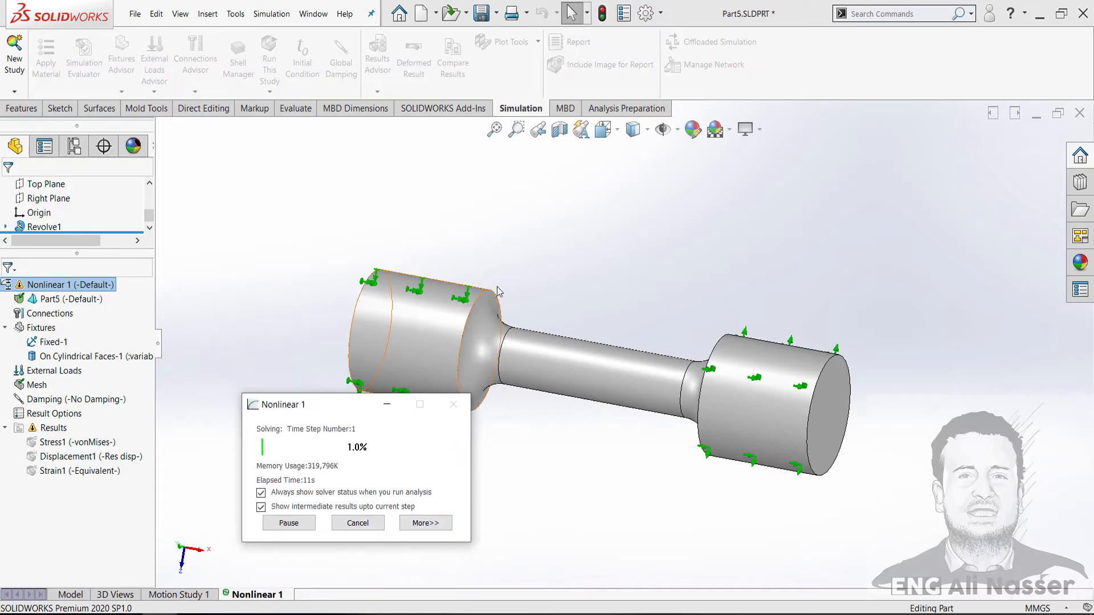
mouse_move(81, 442)
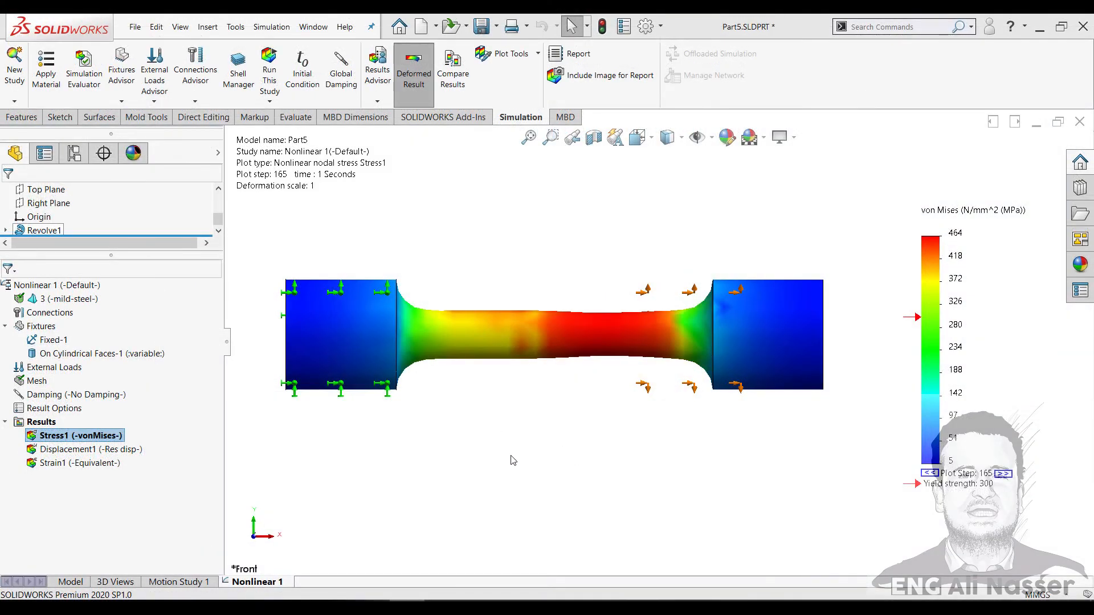
mouse_move(626, 476)
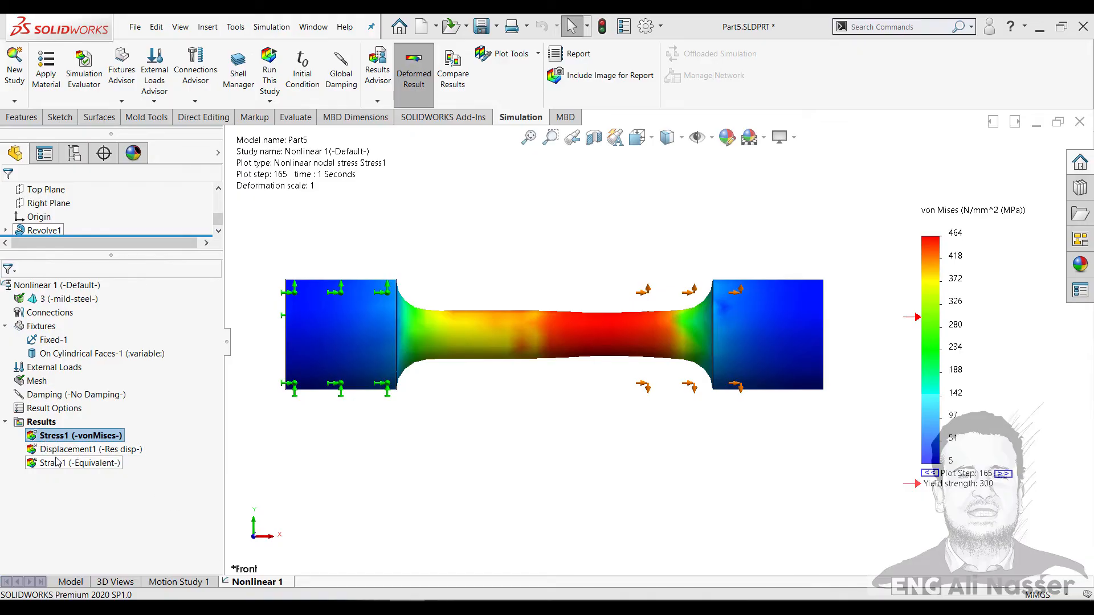
mouse_move(60, 467)
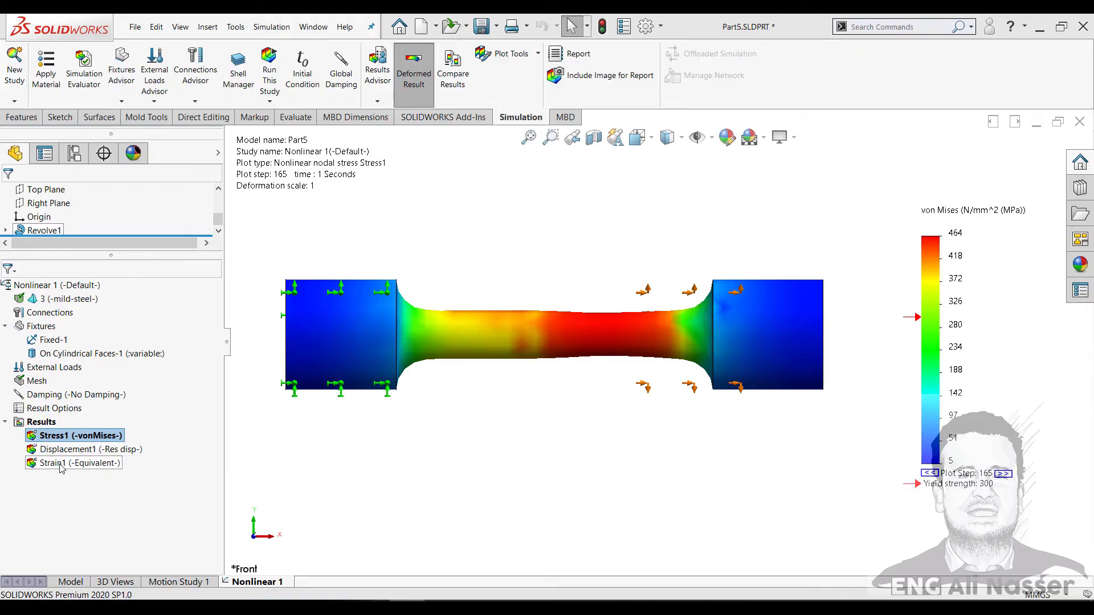
right_click(84, 435)
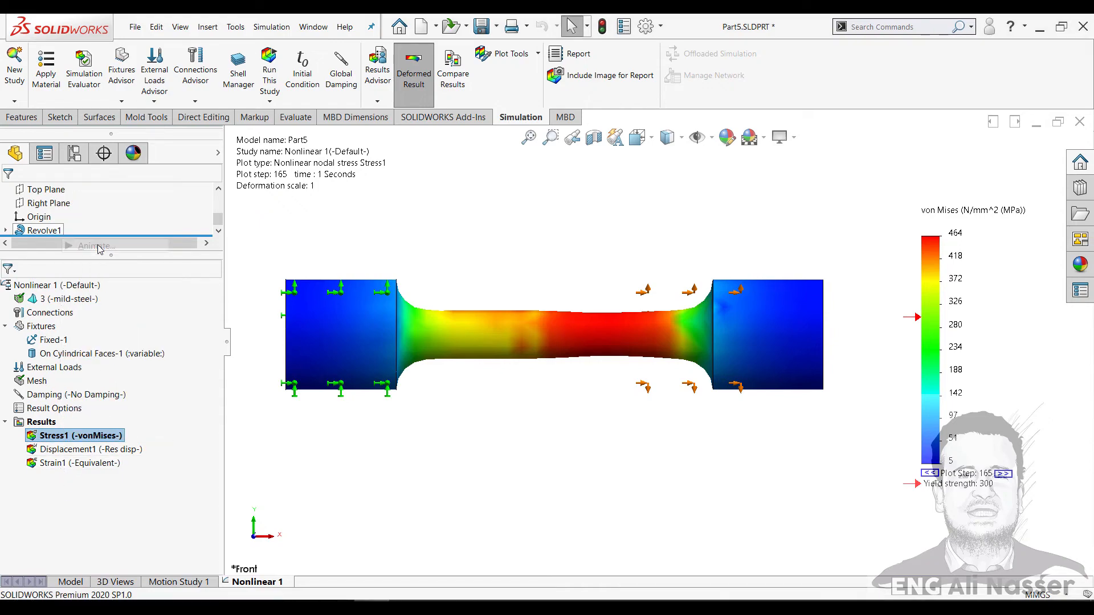
click(93, 245)
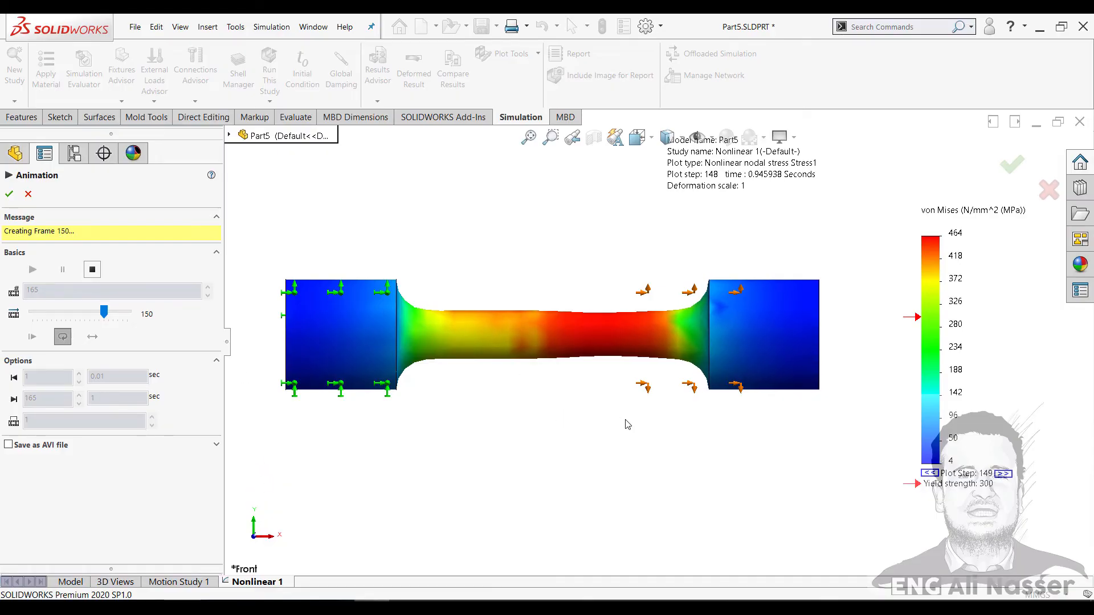
click(31, 270)
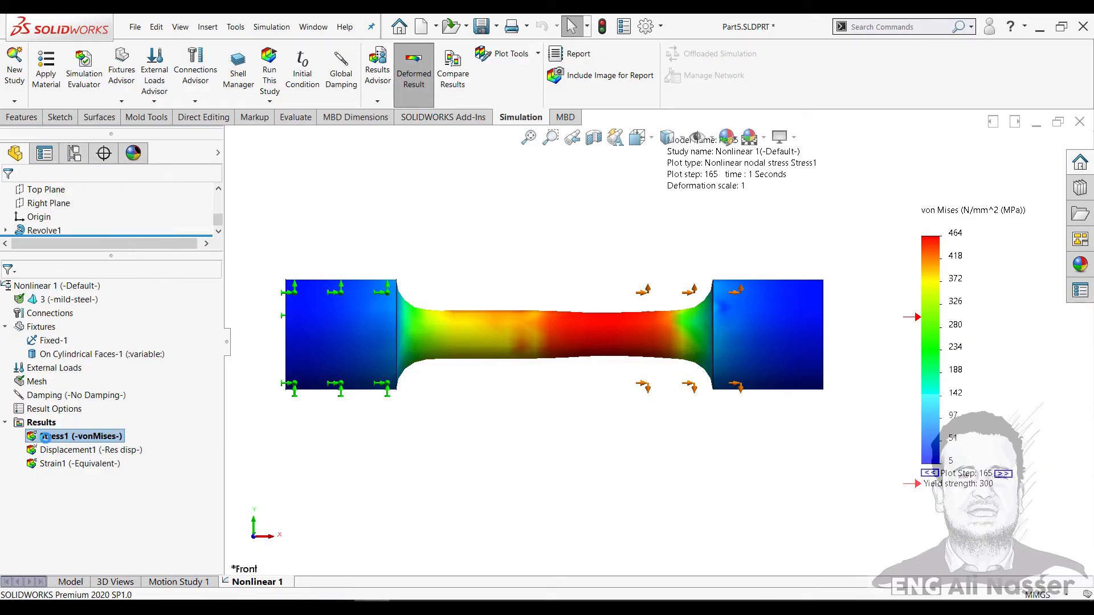
- Edit Stress1 in MPa and turn on the min (5) and max (464) annotations
double_click(75, 436)
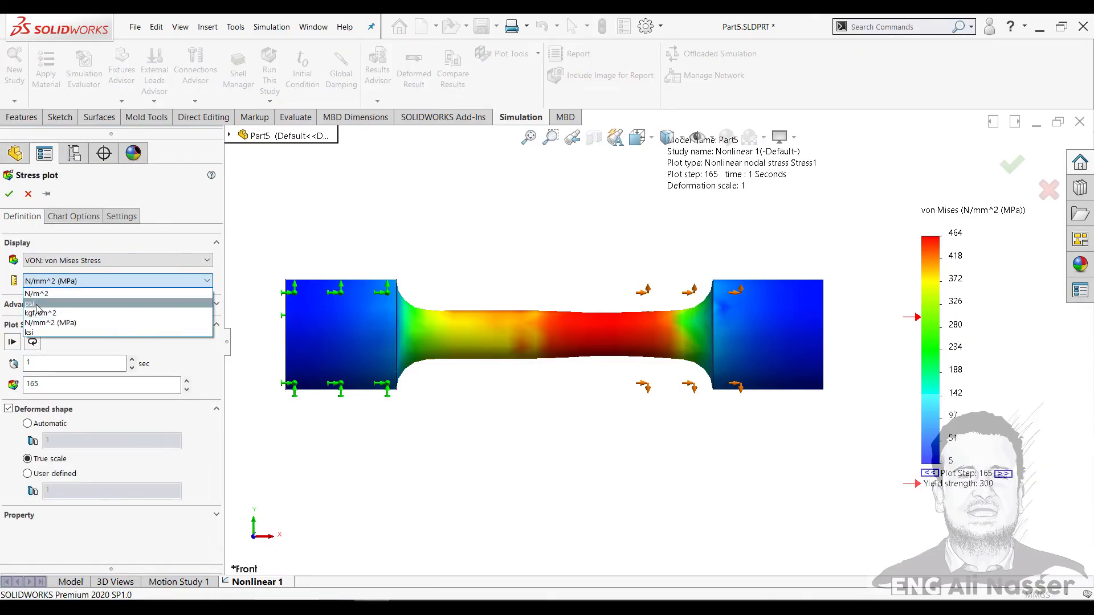
click(72, 216)
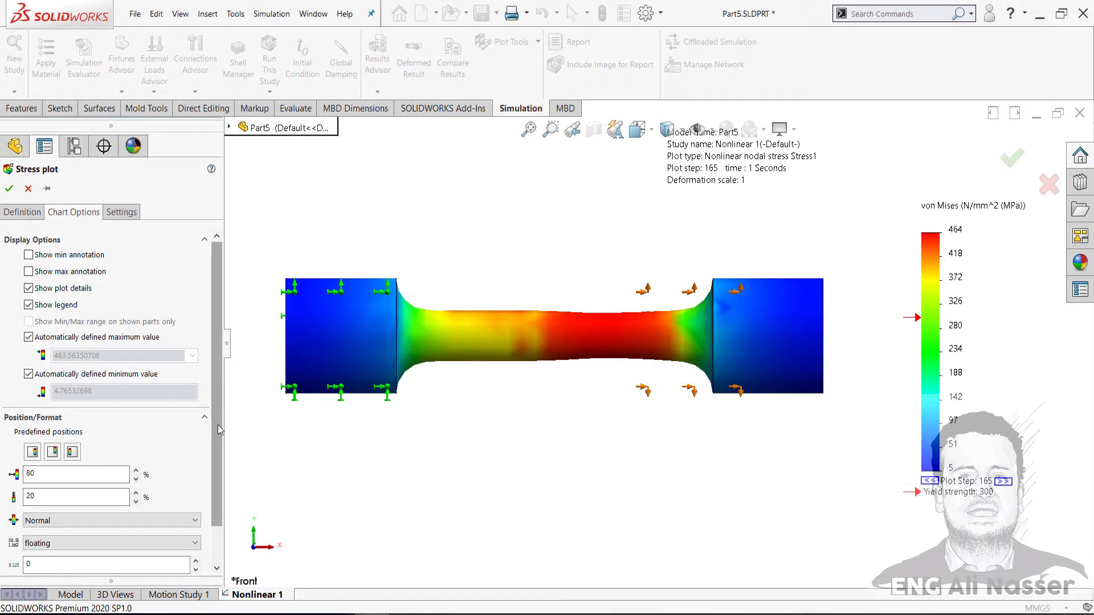
click(109, 499)
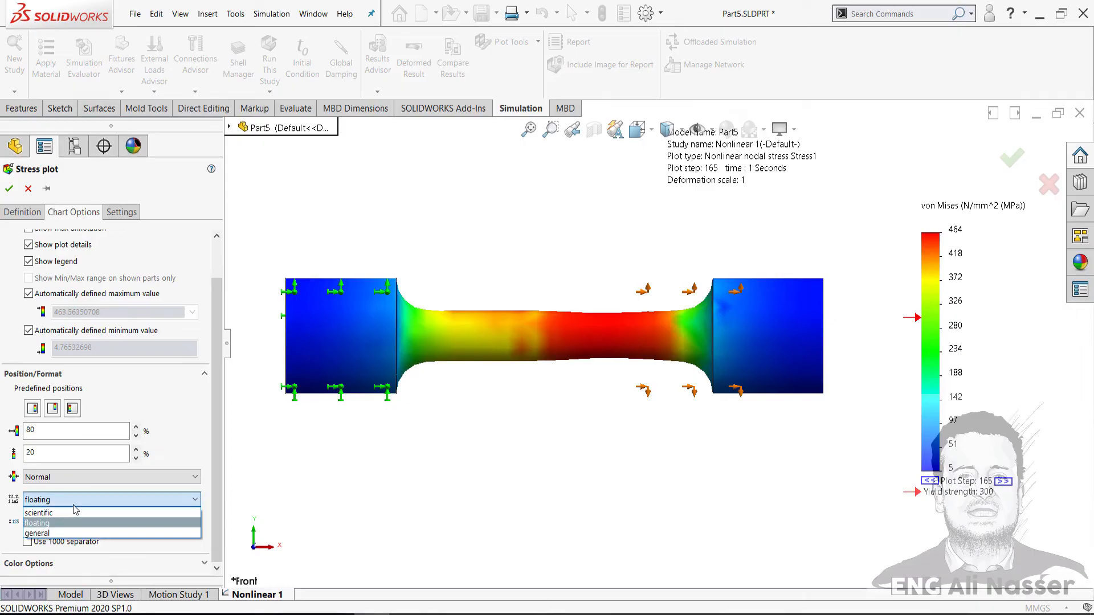
click(36, 522)
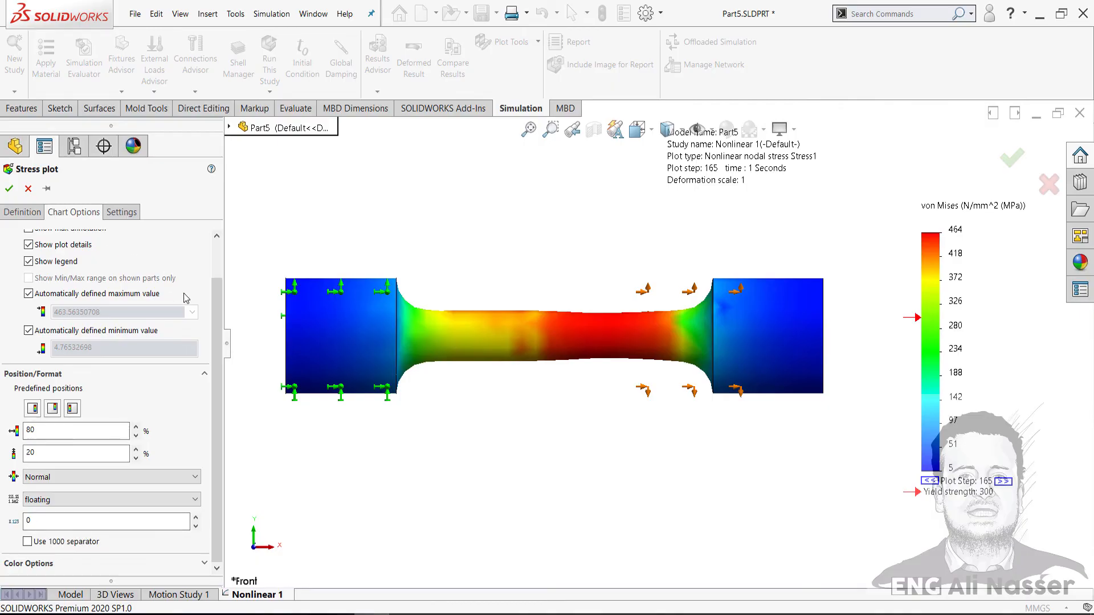
scroll(up, 3)
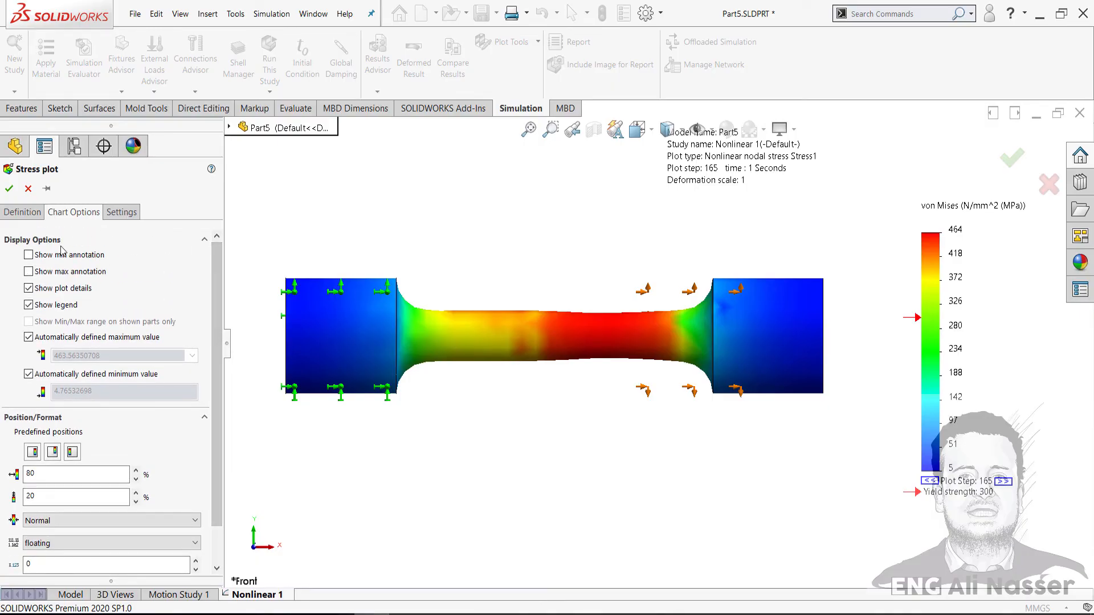
click(29, 255)
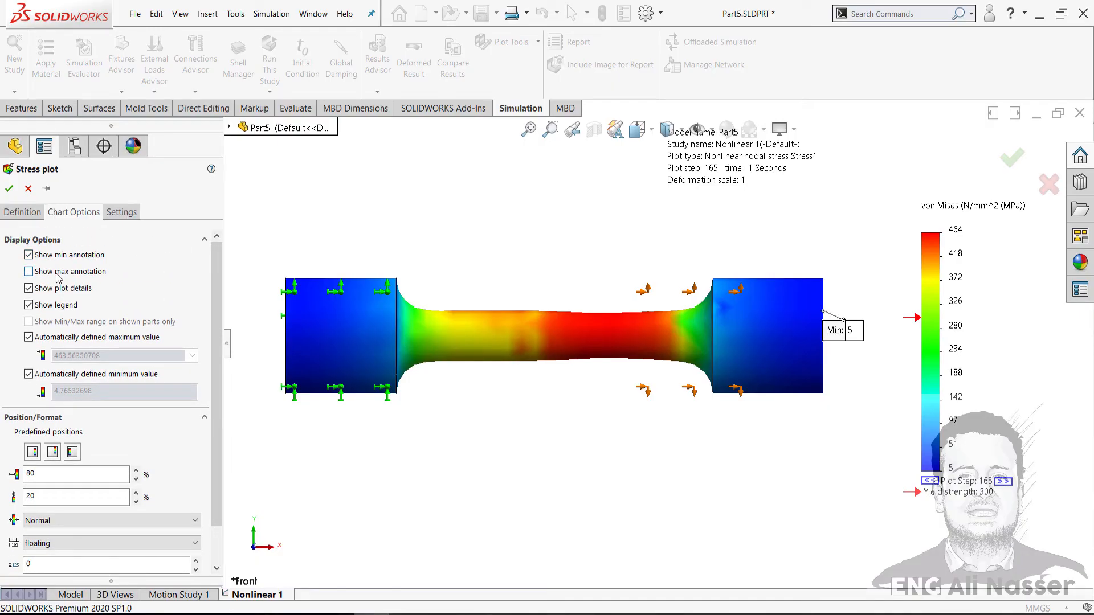
click(29, 271)
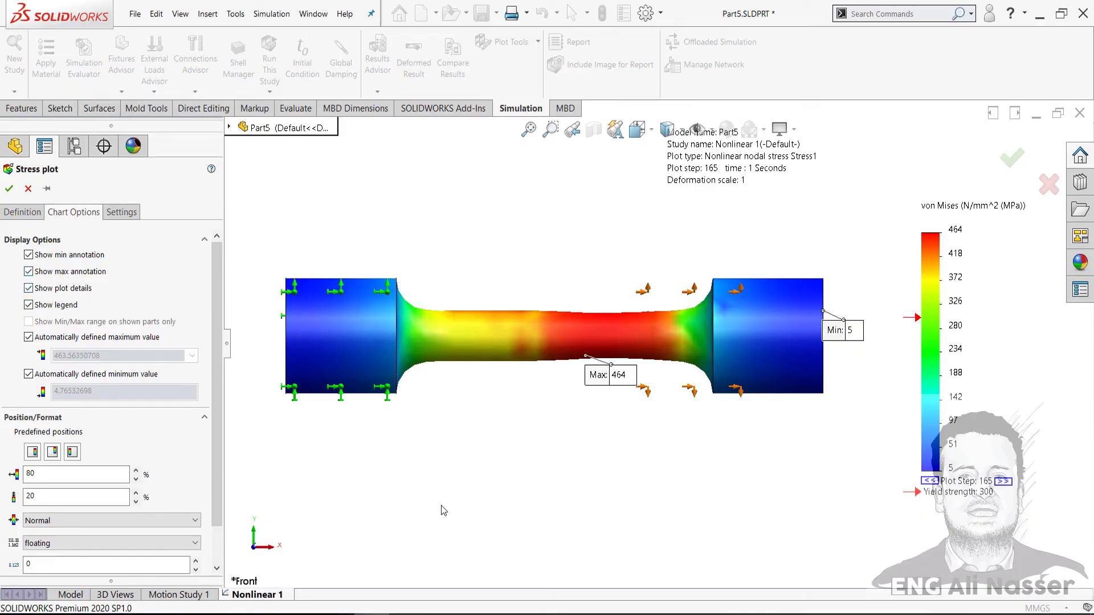
click(136, 501)
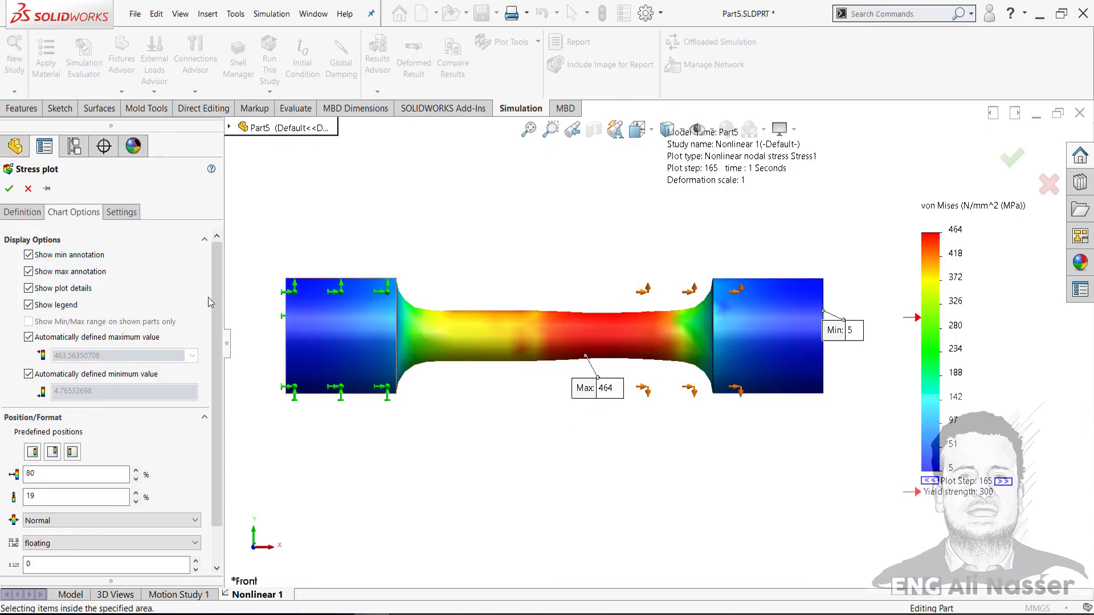
click(22, 211)
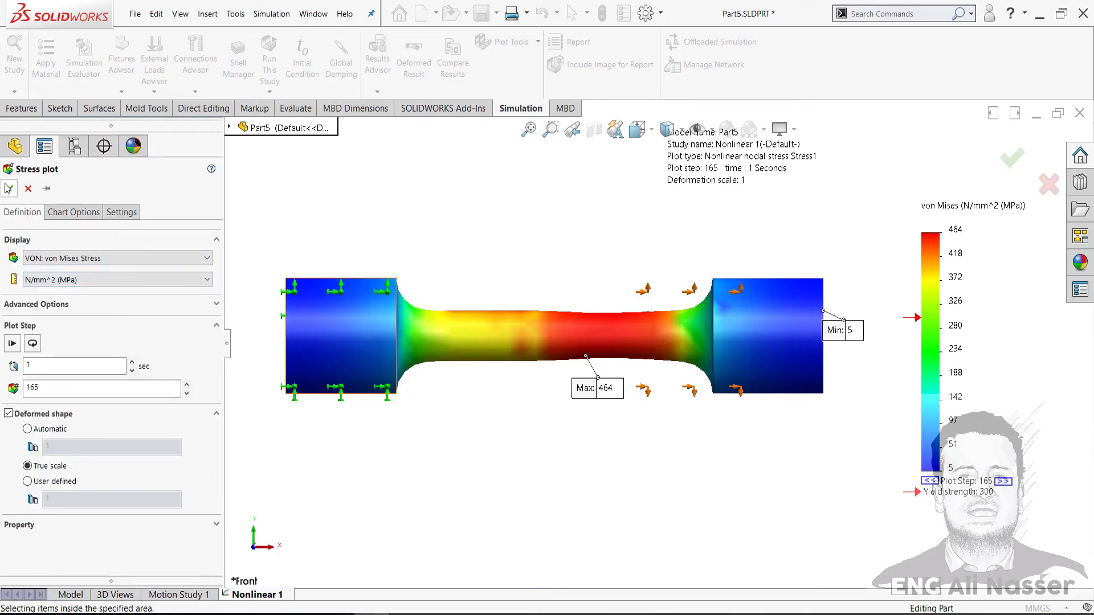
click(8, 188)
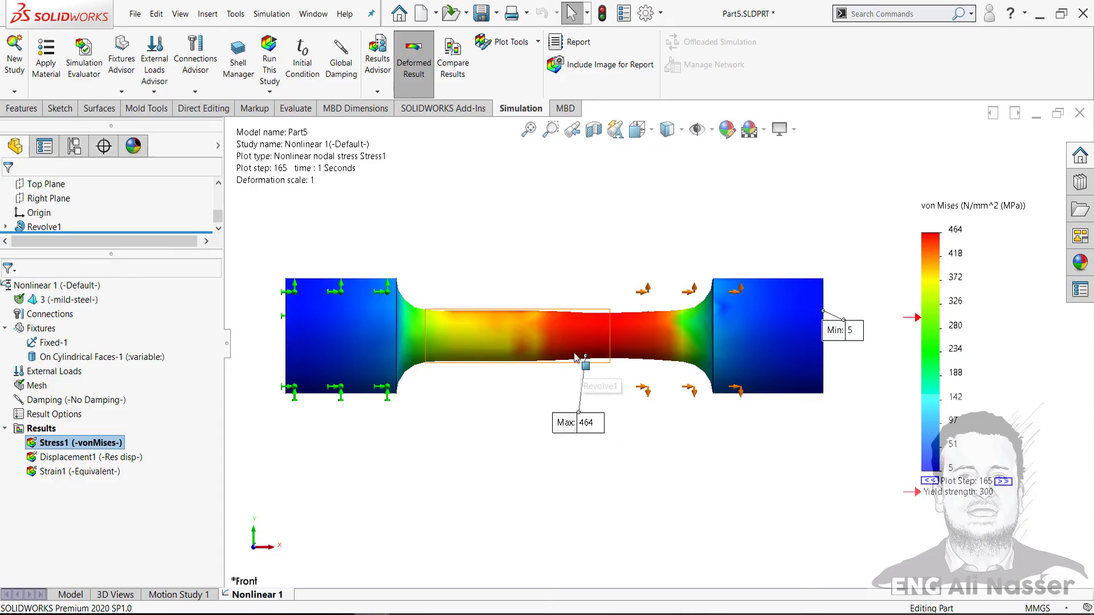
mouse_move(577, 338)
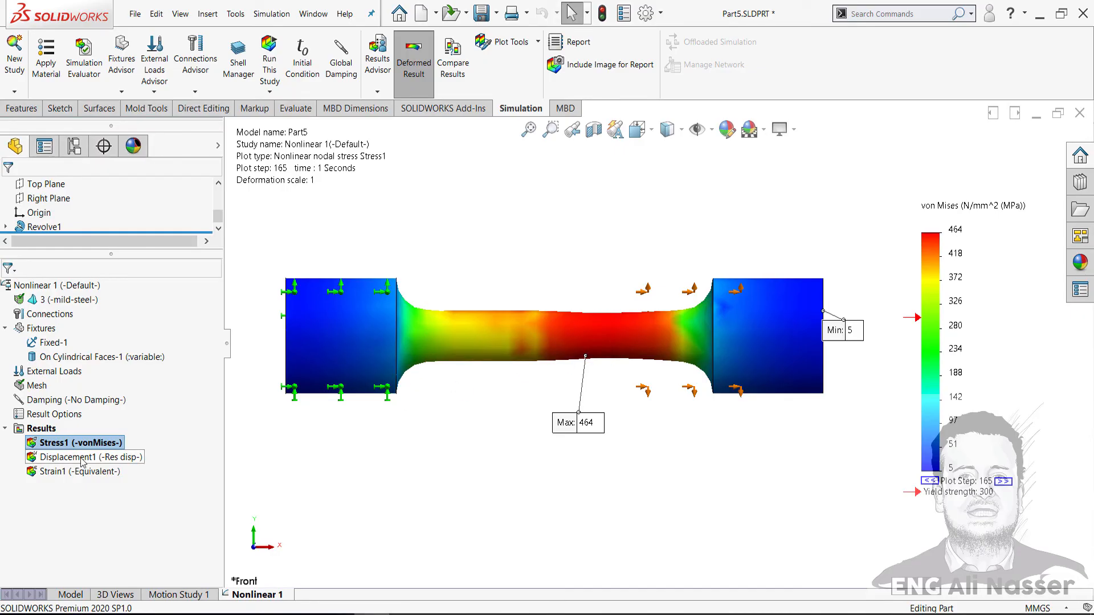
- Animate the 20 mm displacement plot and save the animation as an AVI file
double_click(74, 456)
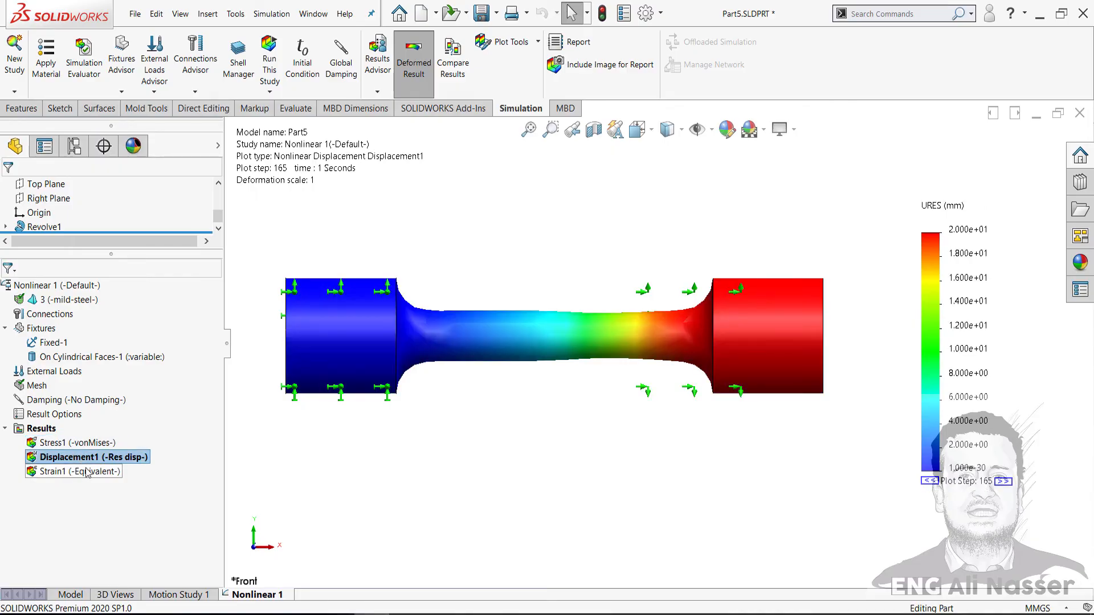
right_click(86, 456)
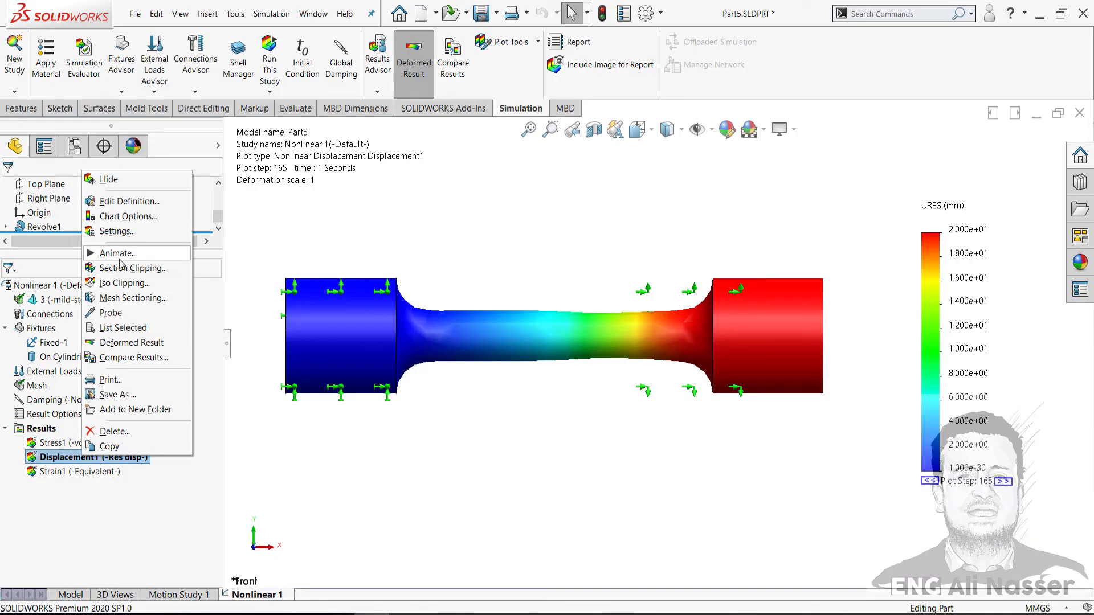
click(118, 252)
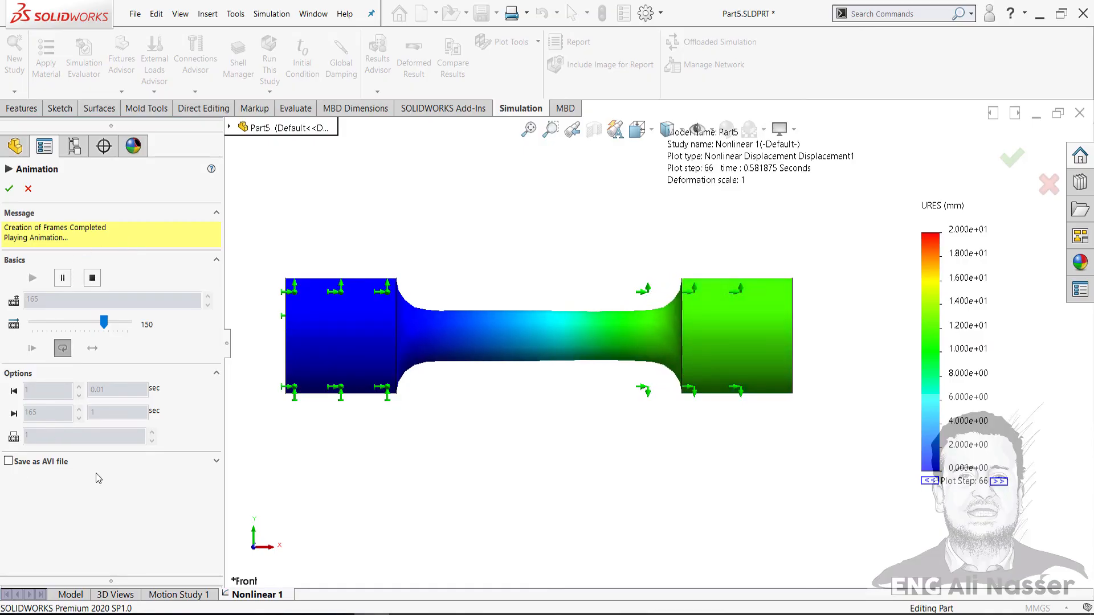
click(9, 461)
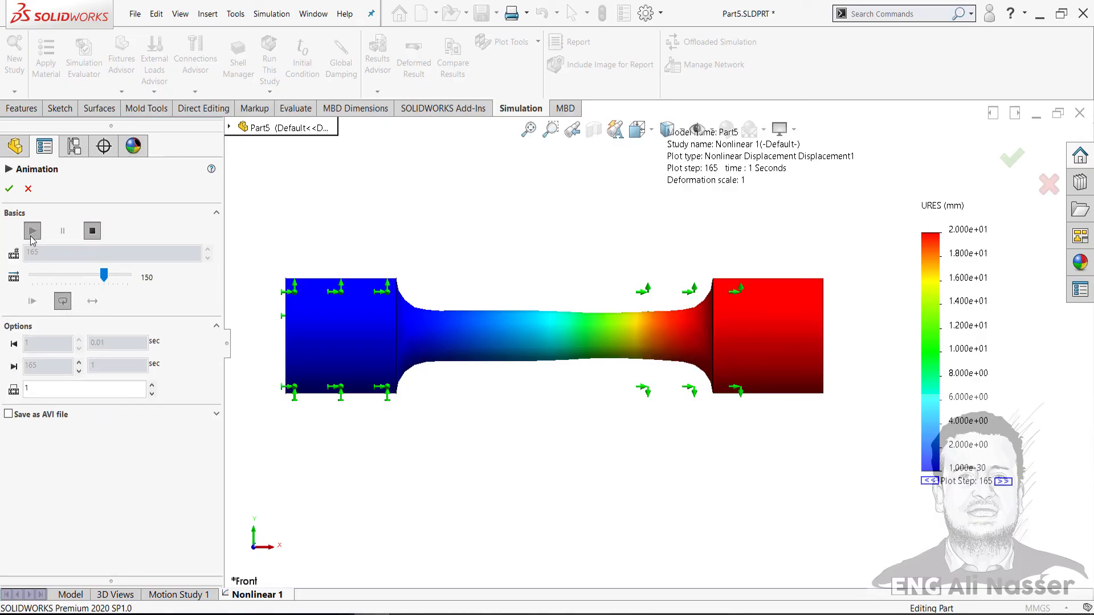
click(32, 230)
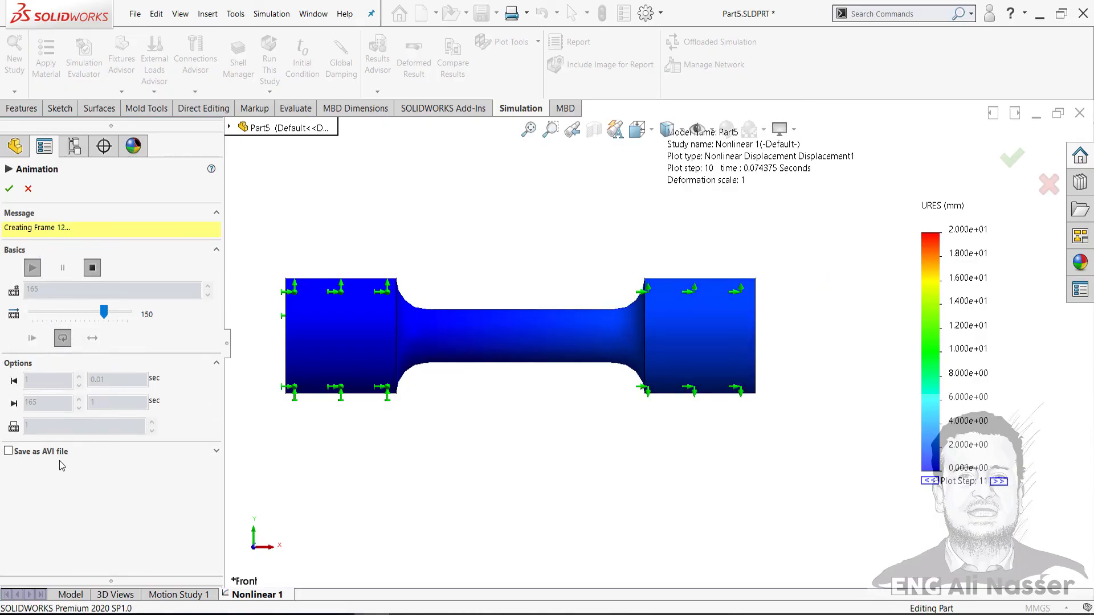
click(9, 451)
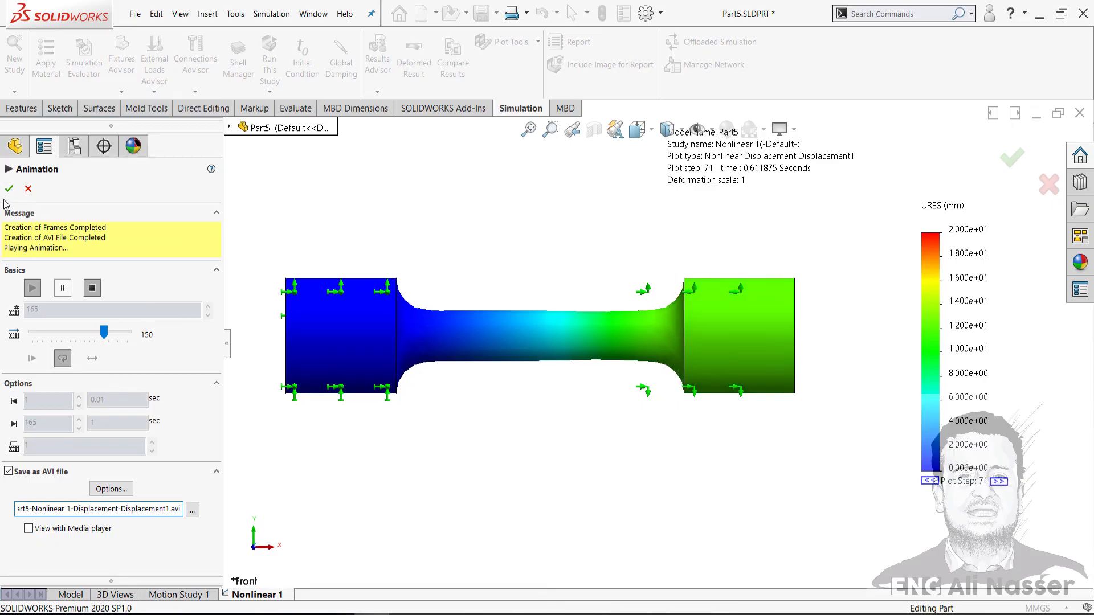
click(9, 189)
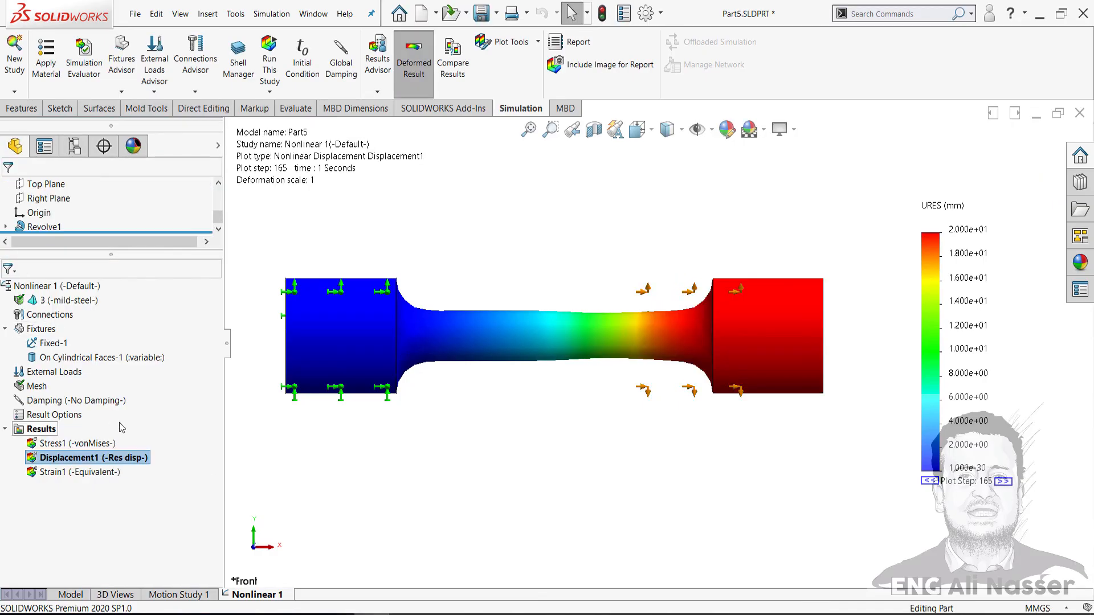
- Show the Strain1 plot, peaking near 1.05, and animate it through the load steps
double_click(72, 471)
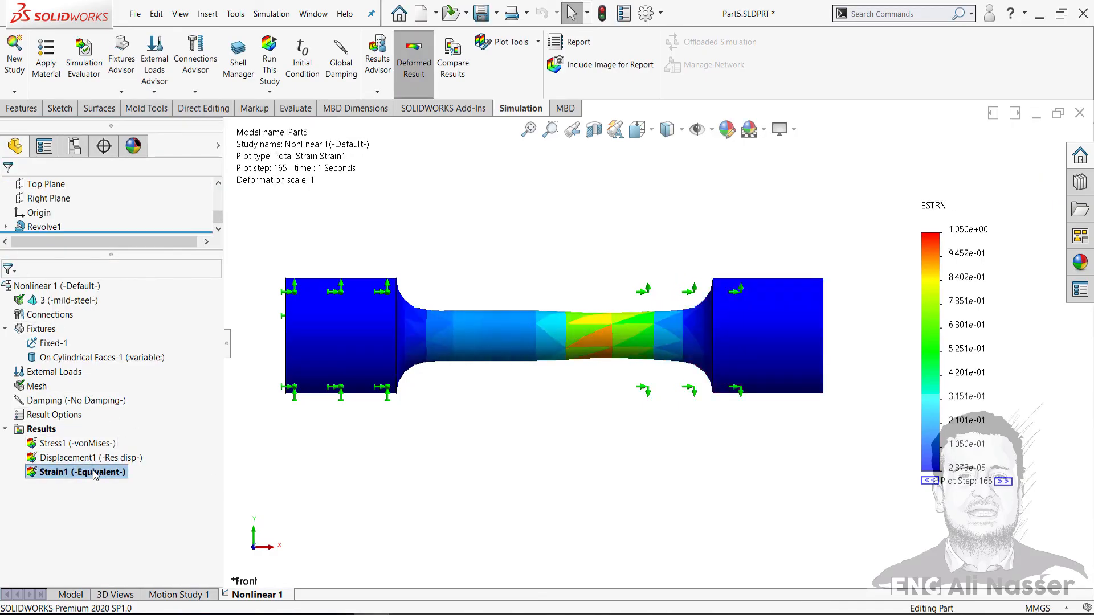
right_click(77, 472)
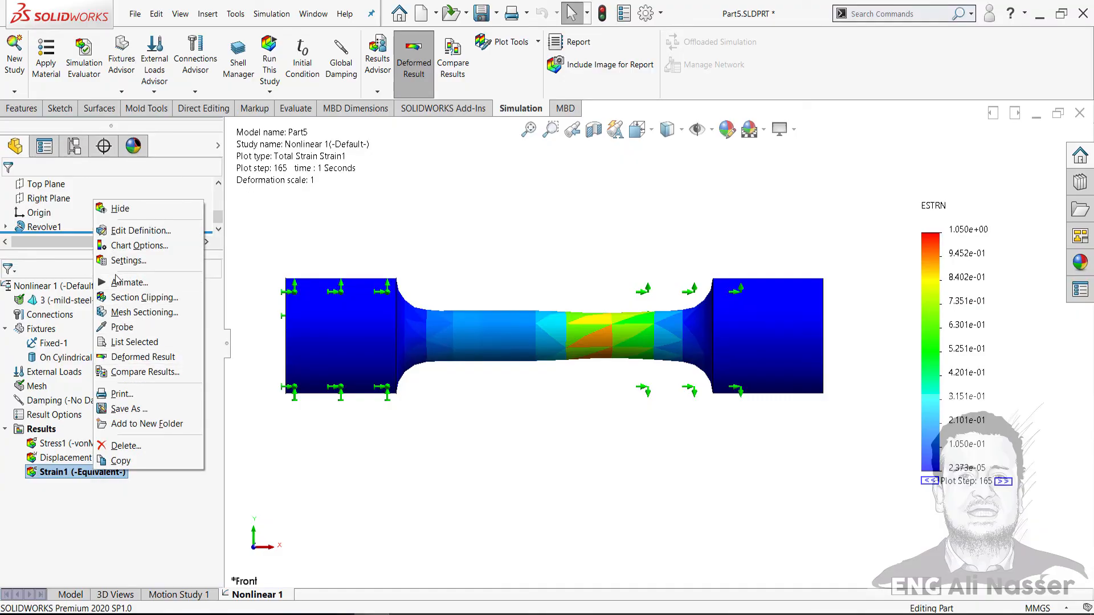
click(130, 281)
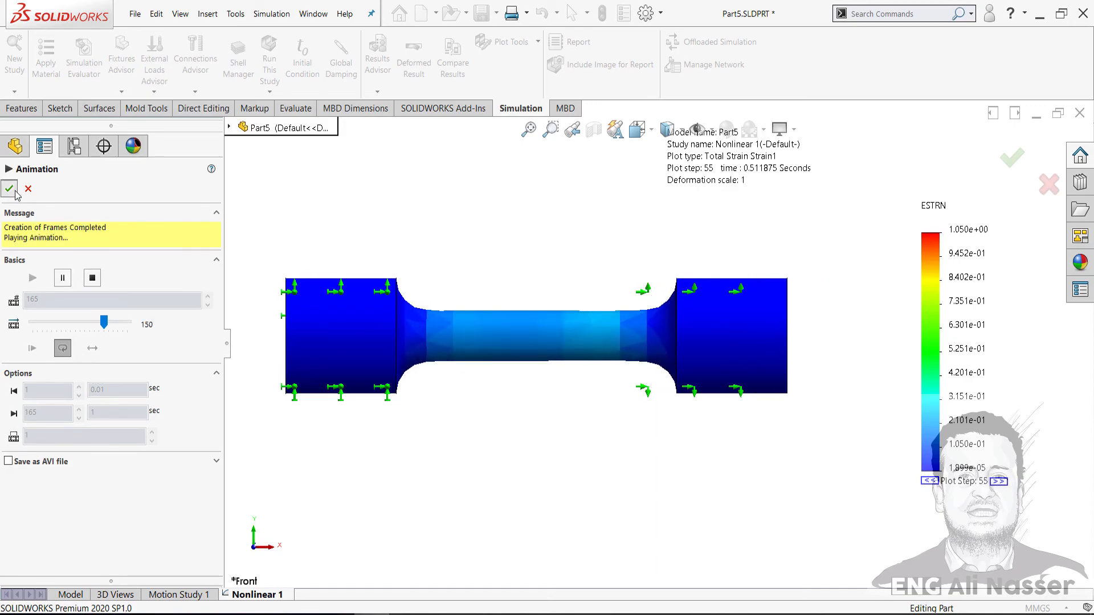
right_click(38, 429)
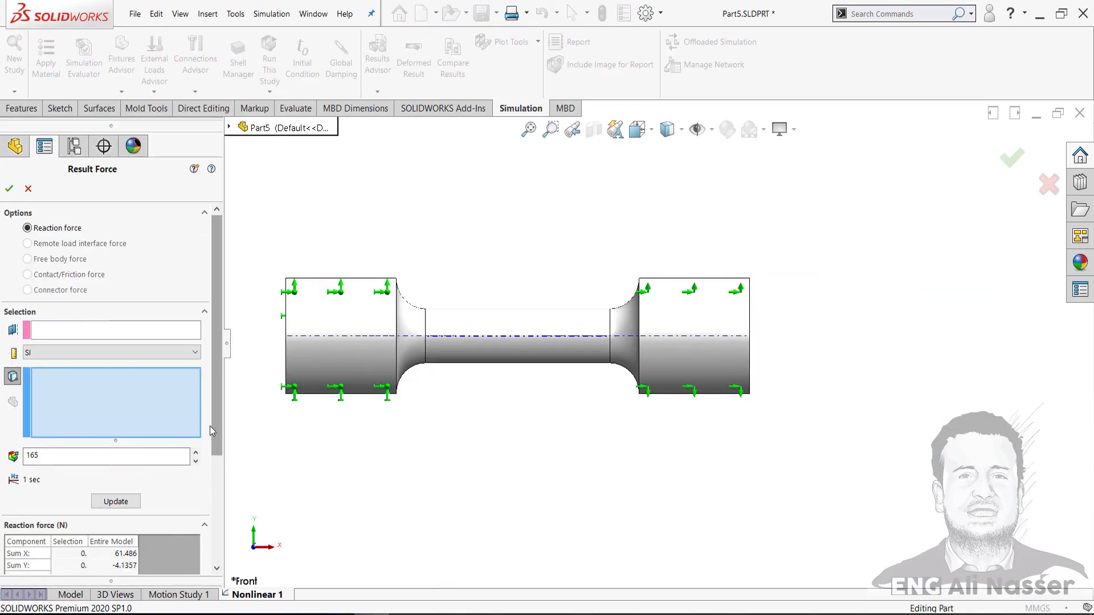
- Read the reaction force table: Sum X 61.486 N, resultant 61.635 N
scroll(down, 3)
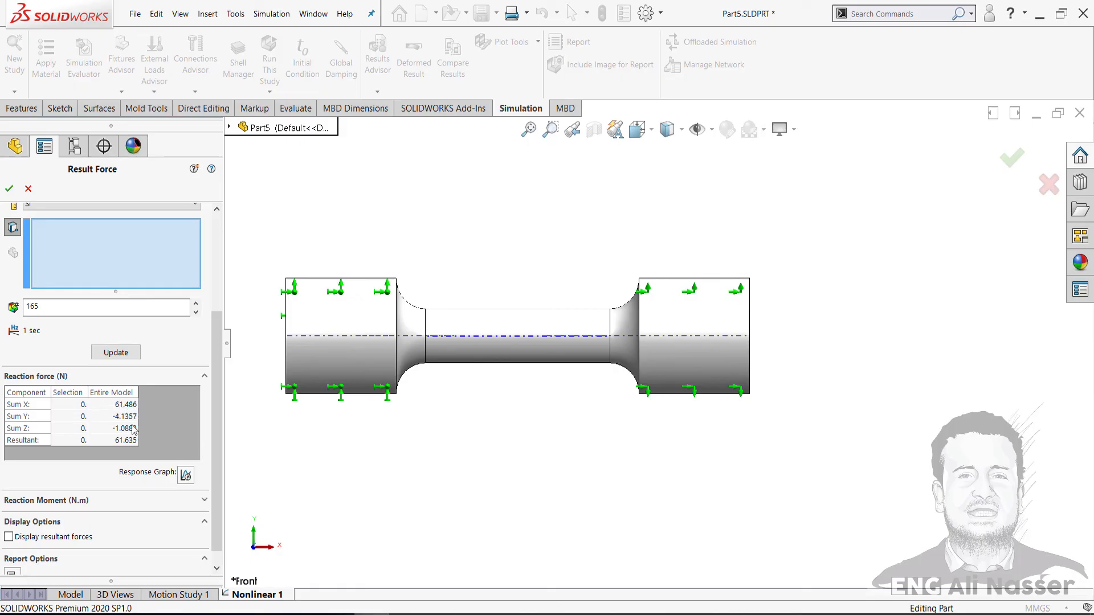
click(499, 341)
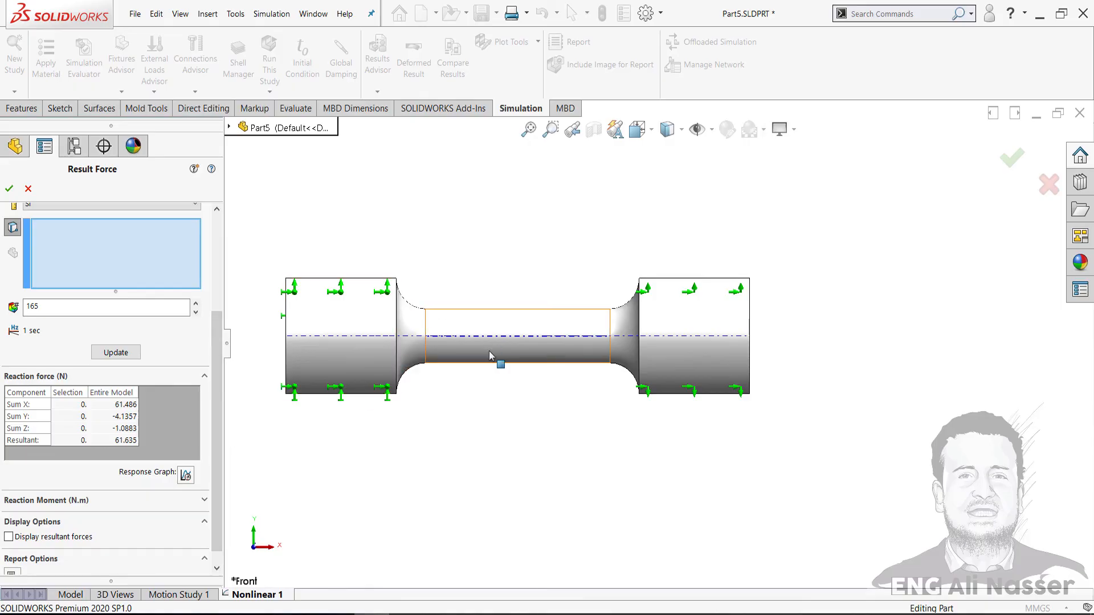
mouse_move(523, 309)
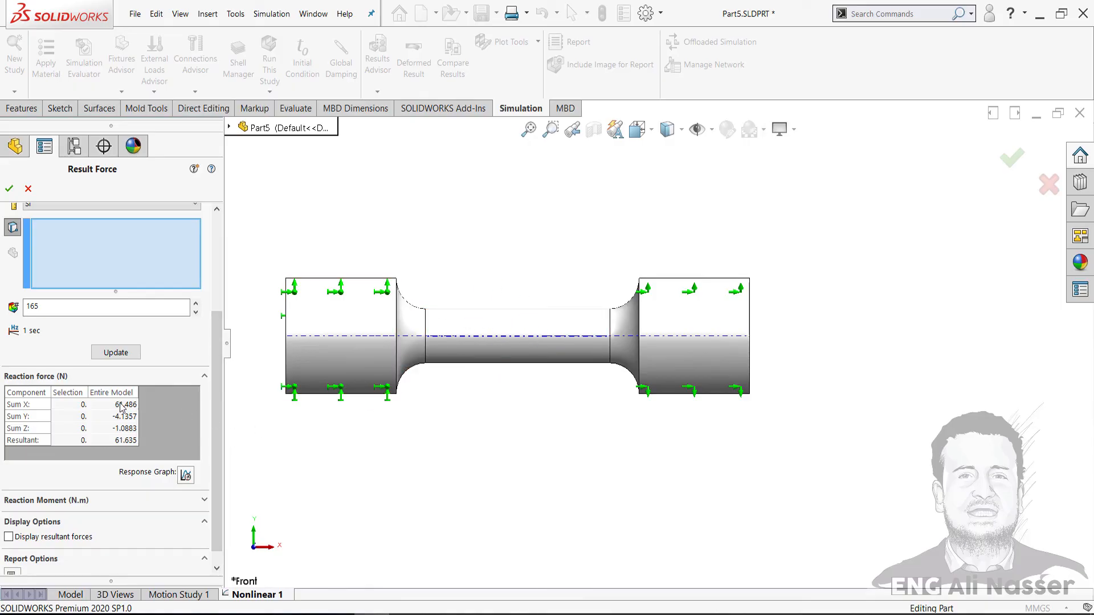
mouse_move(373, 504)
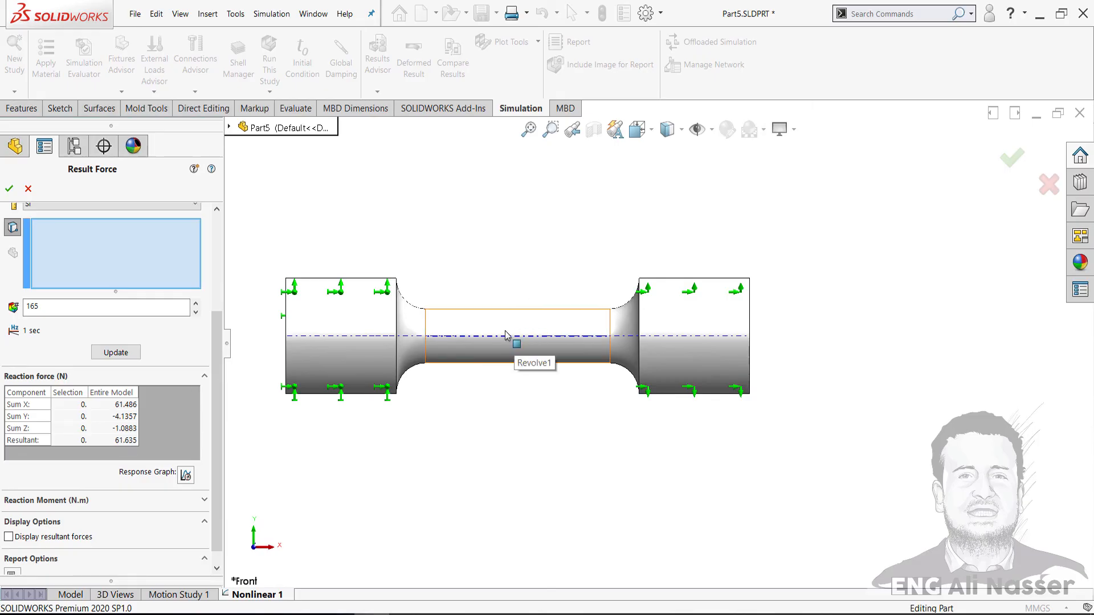
mouse_move(501, 321)
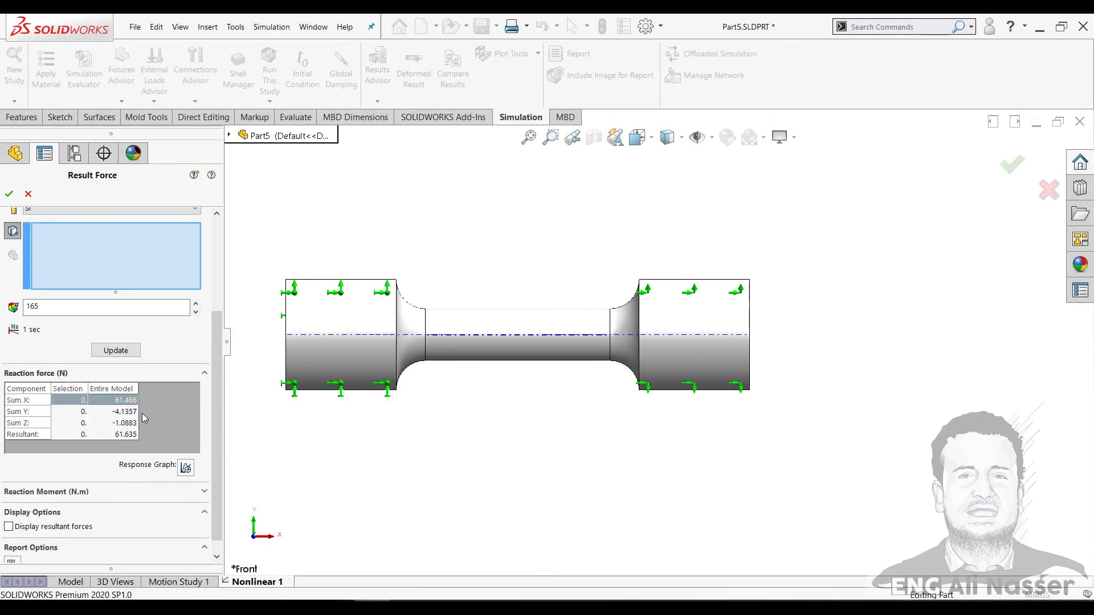
mouse_move(180, 435)
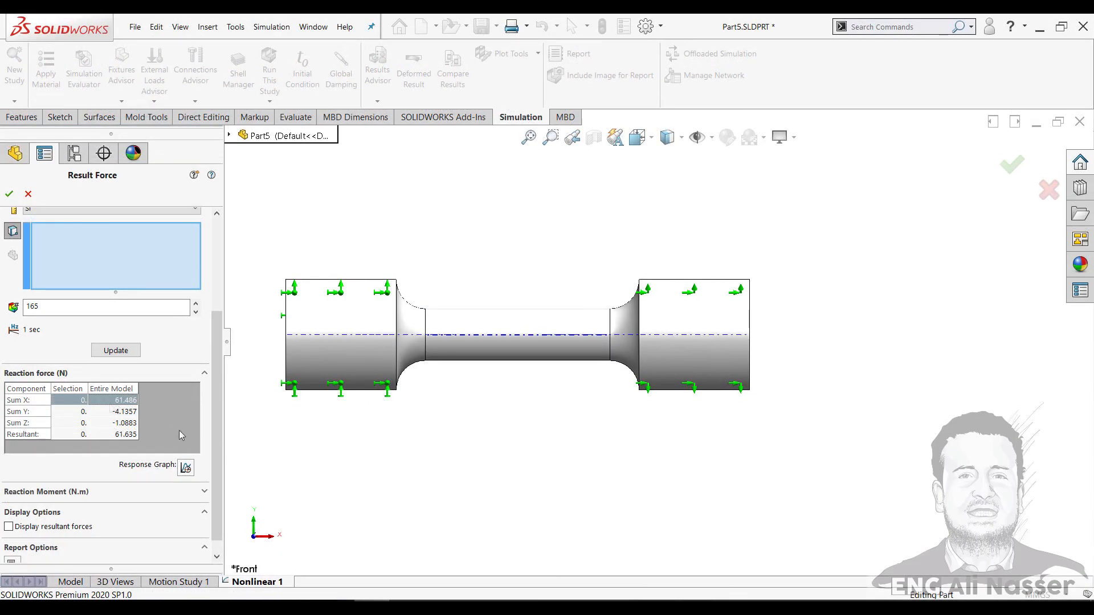
mouse_move(288, 565)
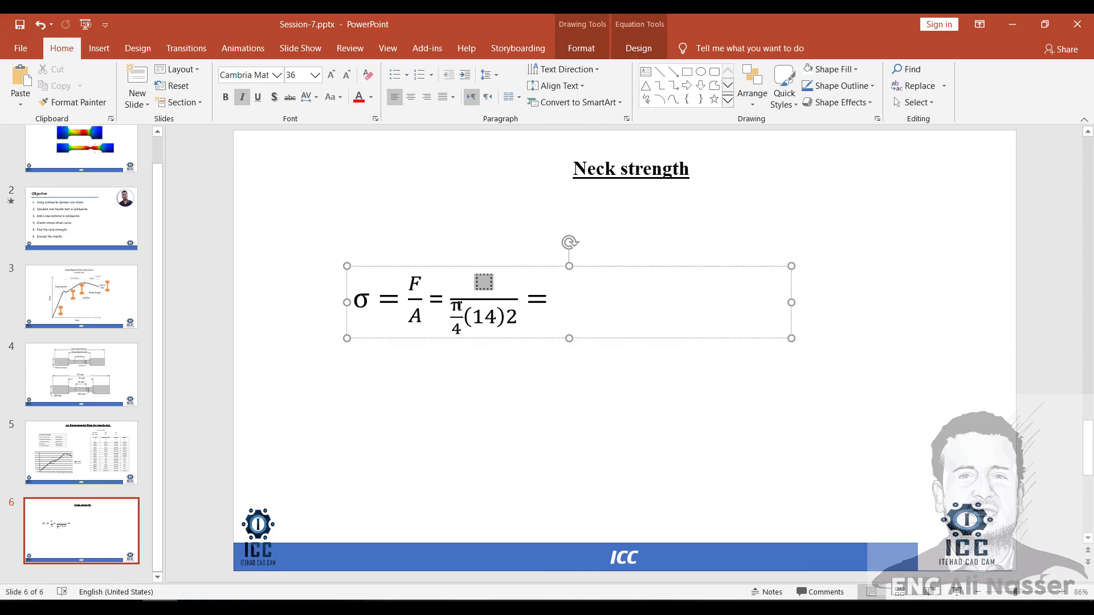
- Enter 61000 as the numerator and 390 MPa as the neck stress result
text(6100)
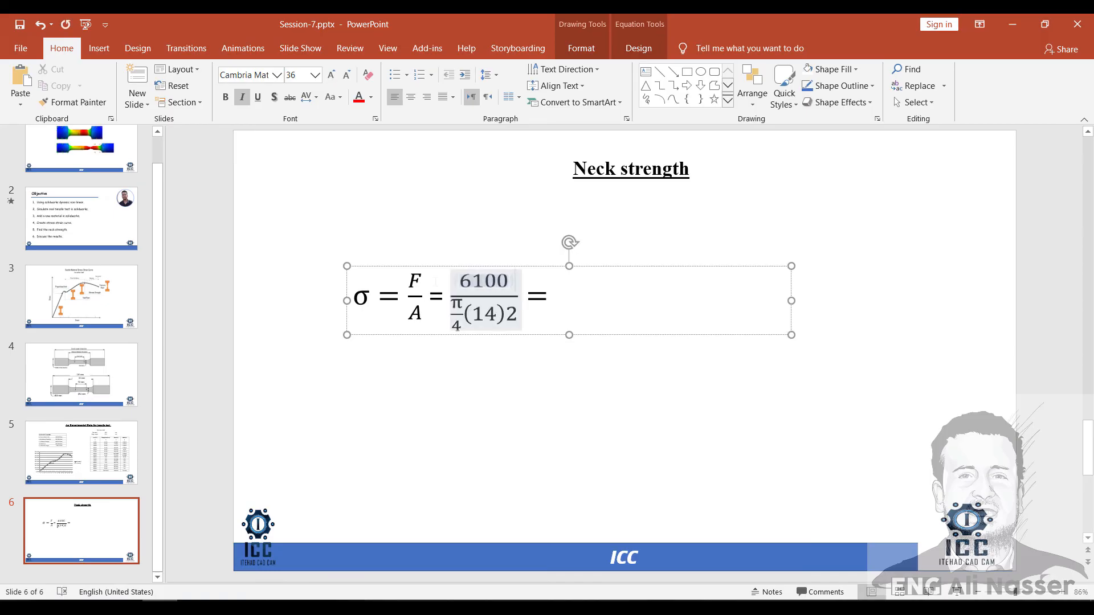
text(0)
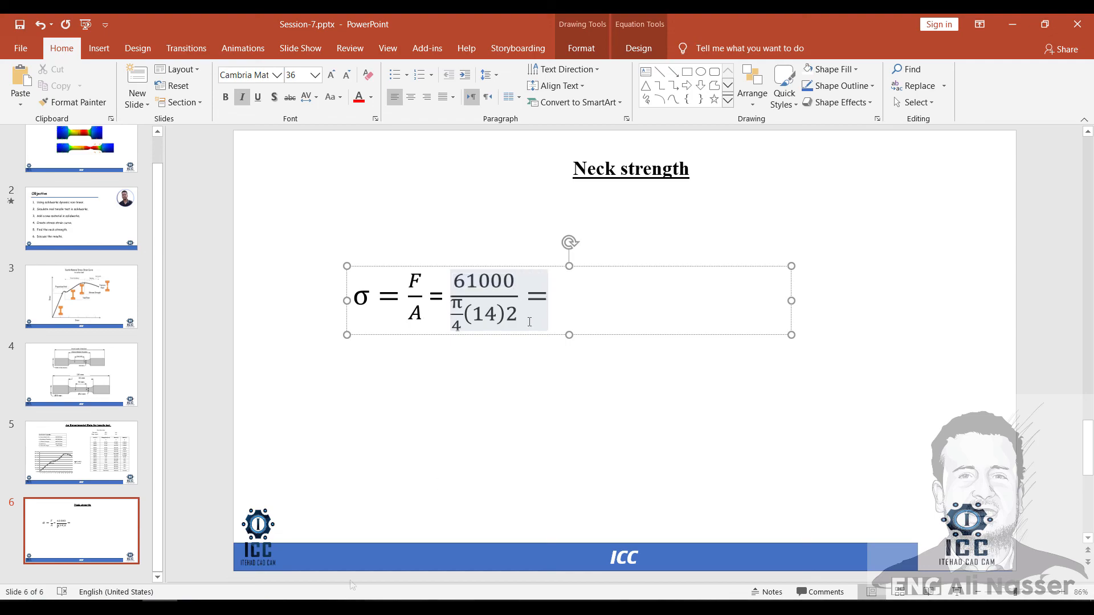
mouse_move(91, 605)
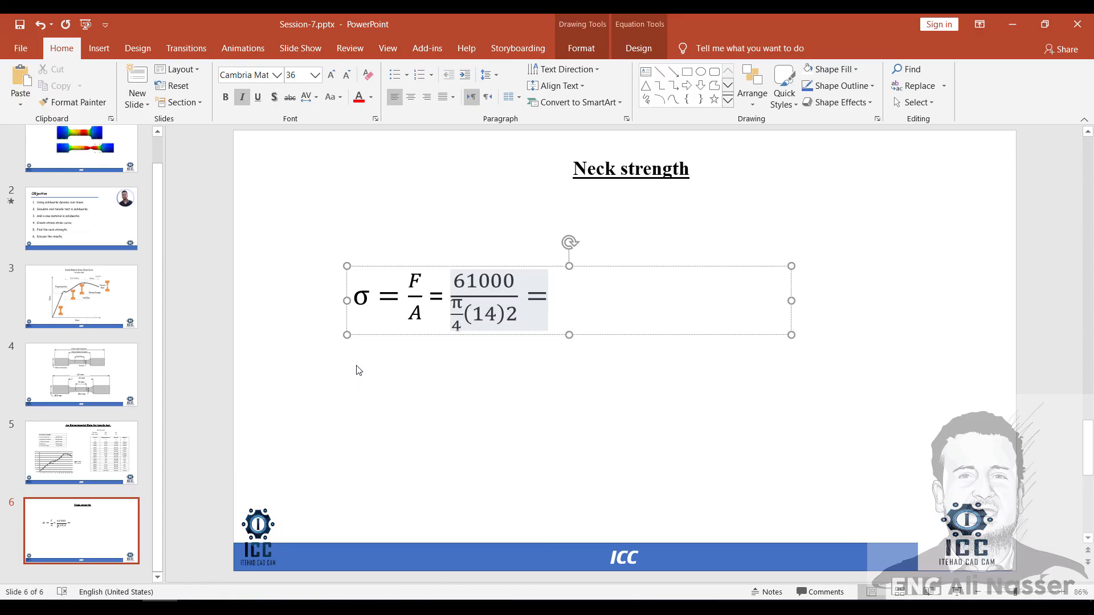
text(39)
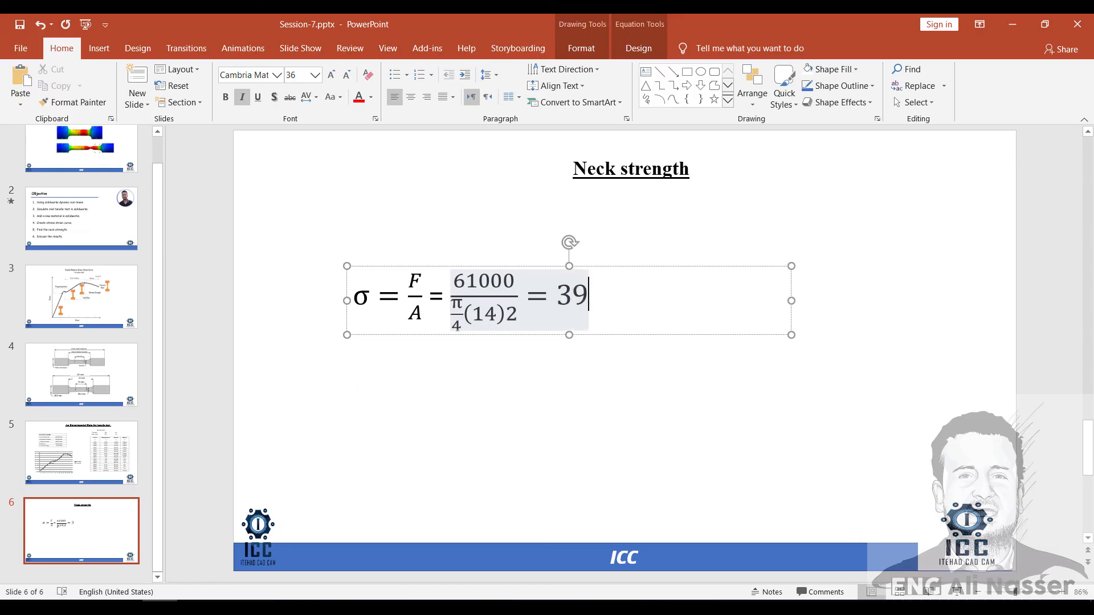
text(0)
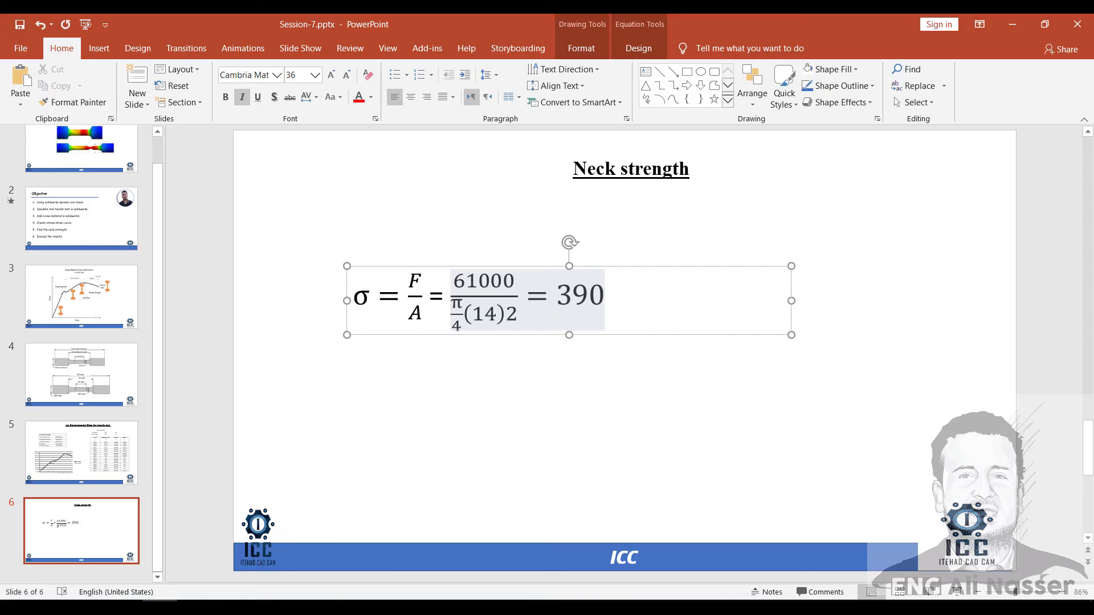
text(mp)
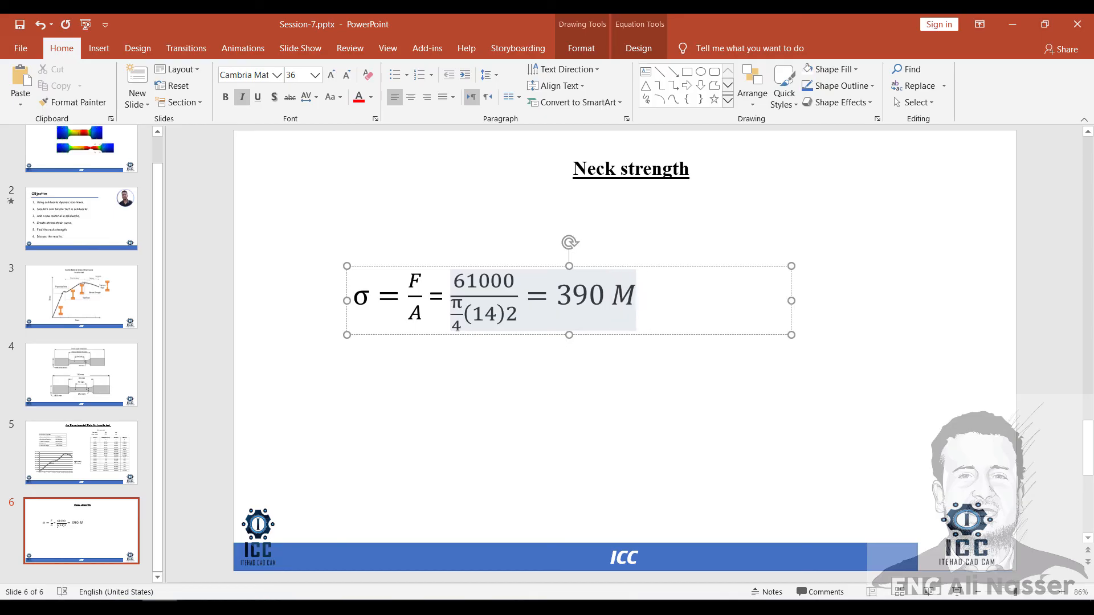
text(Pa)
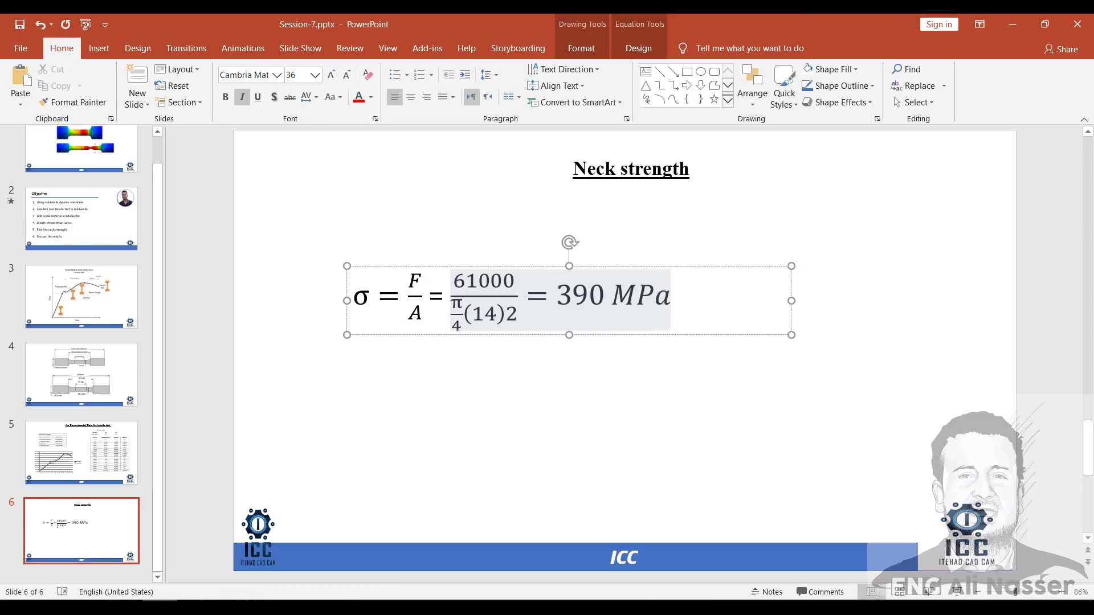